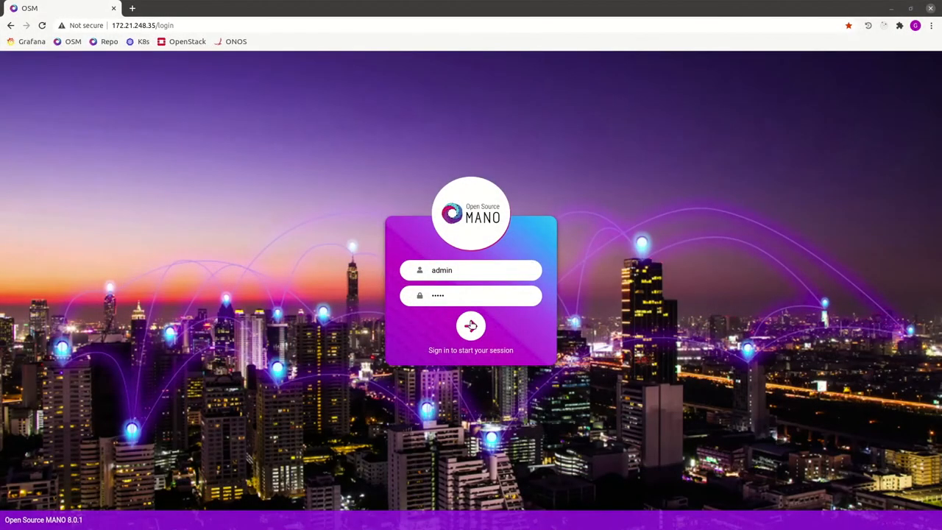
# Sign in as admin and review the NS and VNF package lists
pyautogui.click(471, 325)
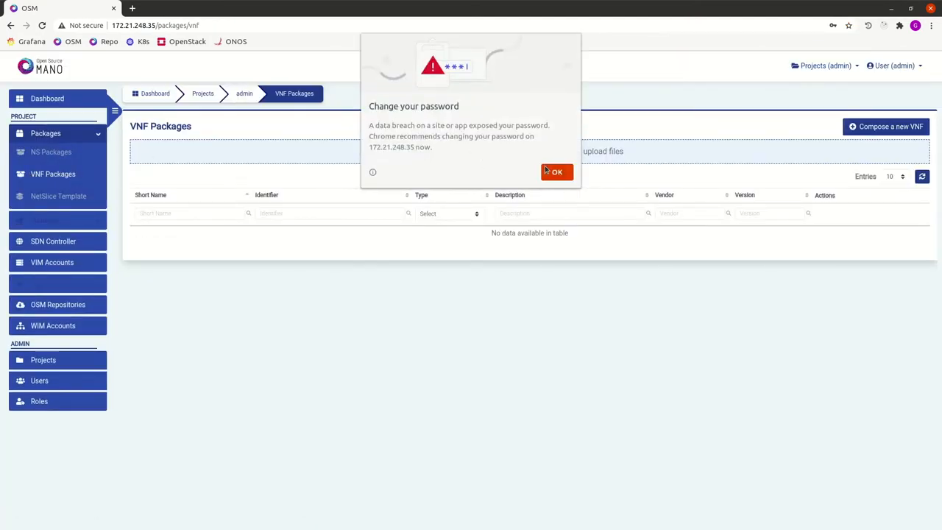
pyautogui.click(50, 151)
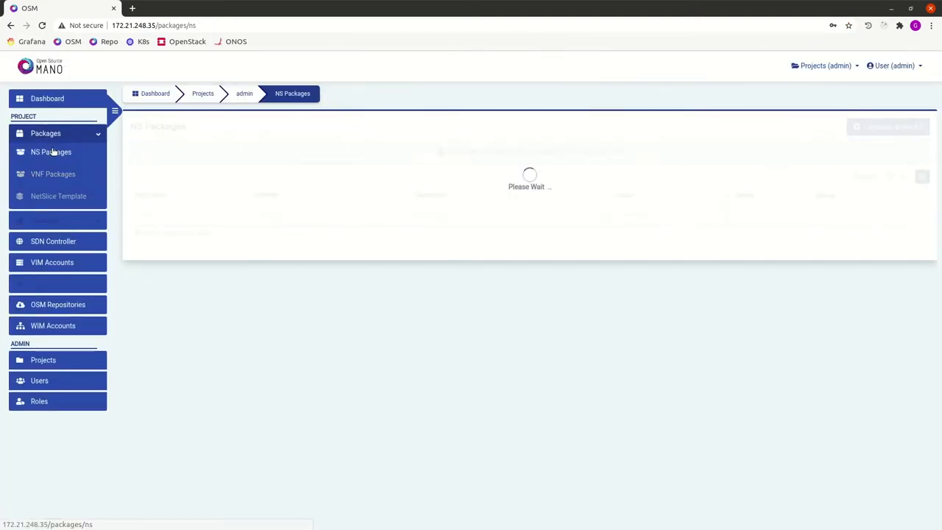
pyautogui.click(53, 174)
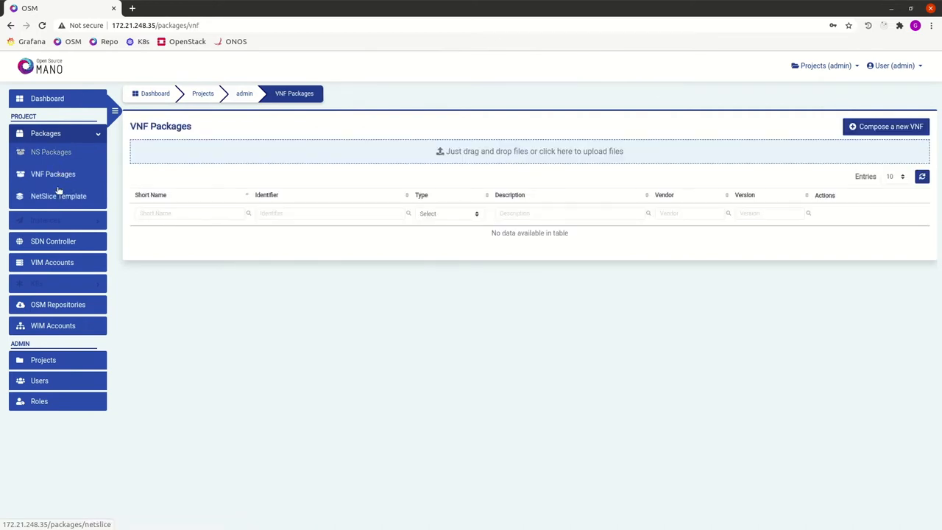
pyautogui.moveTo(103, 188)
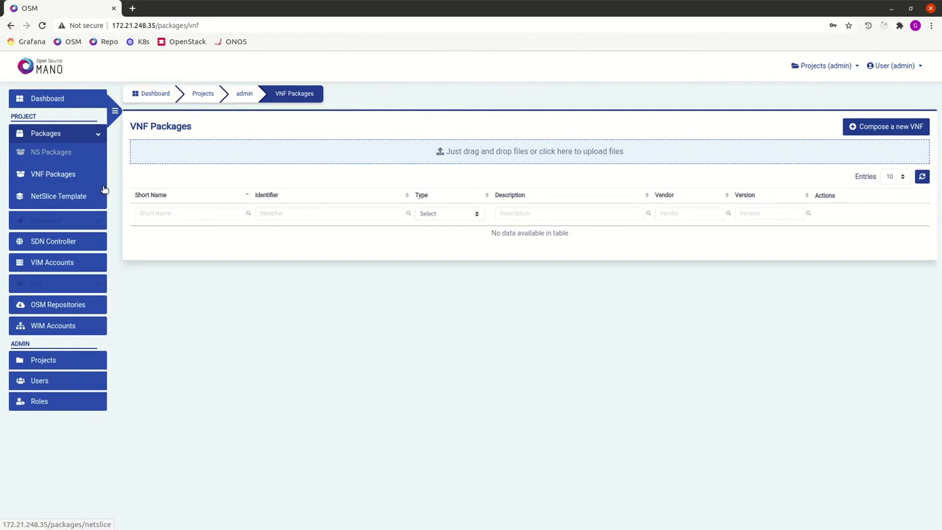
pyautogui.moveTo(64, 238)
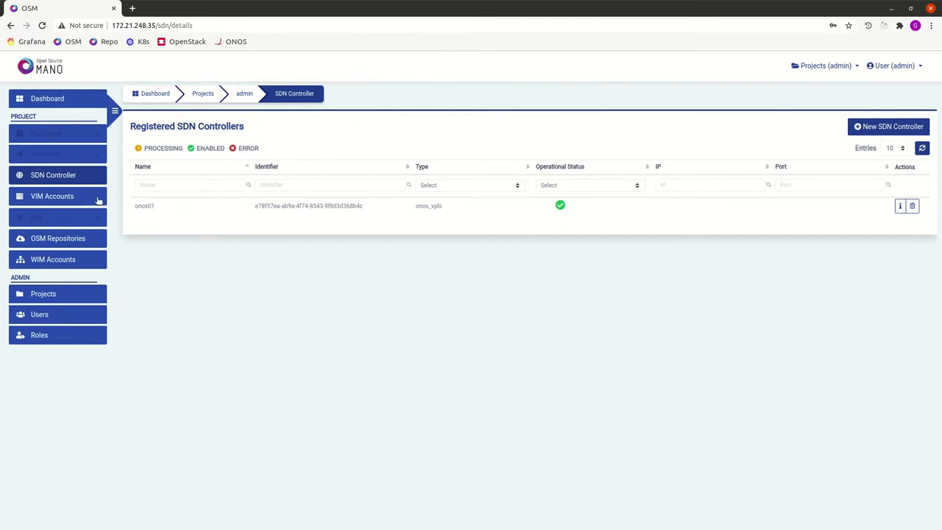
# Review the VIM accounts, Kubernetes clusters and the magma Kubernetes repository
pyautogui.click(52, 196)
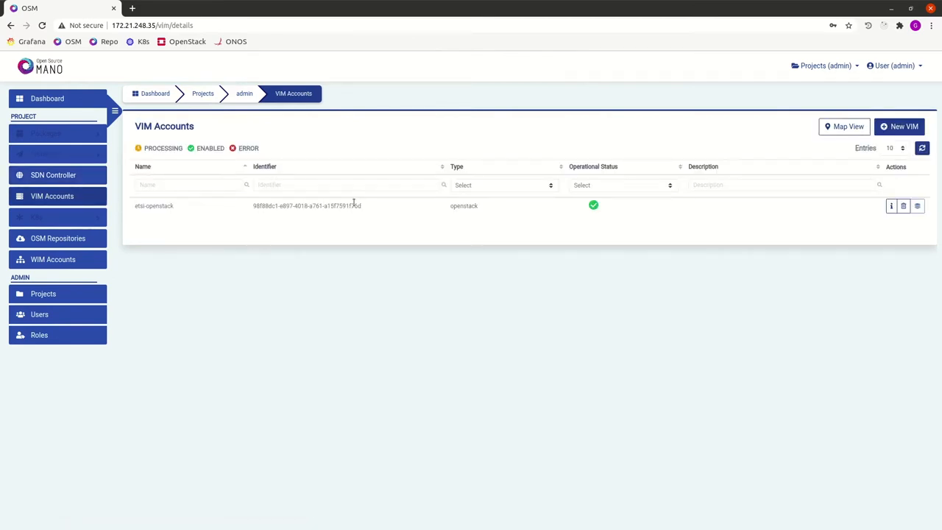
pyautogui.moveTo(88, 221)
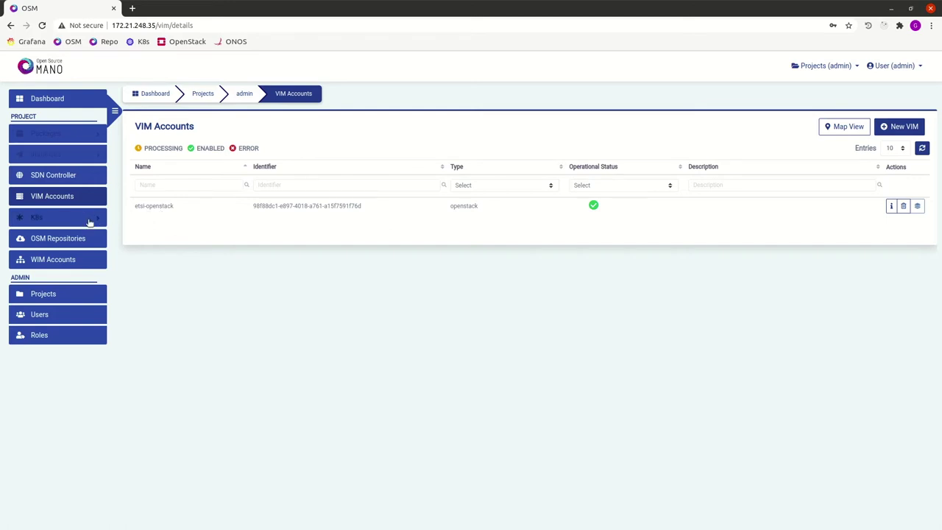
pyautogui.click(37, 216)
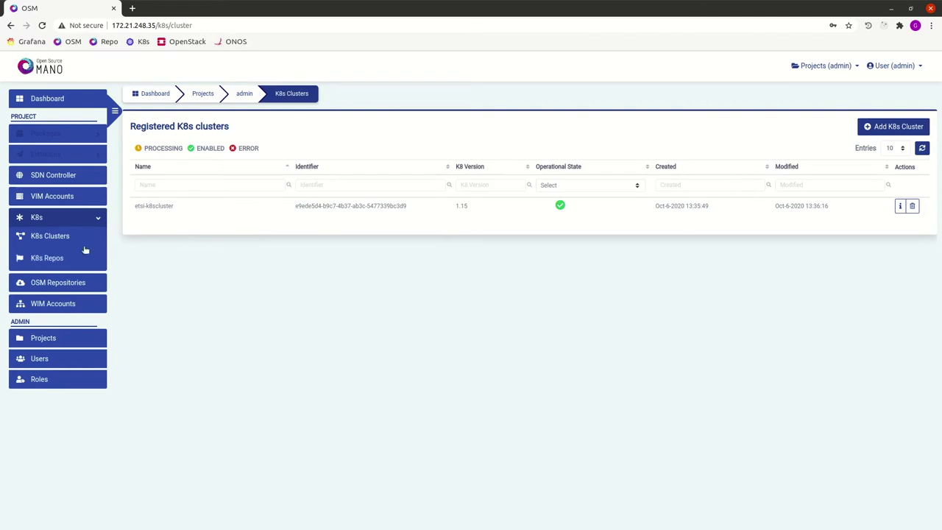
pyautogui.click(47, 258)
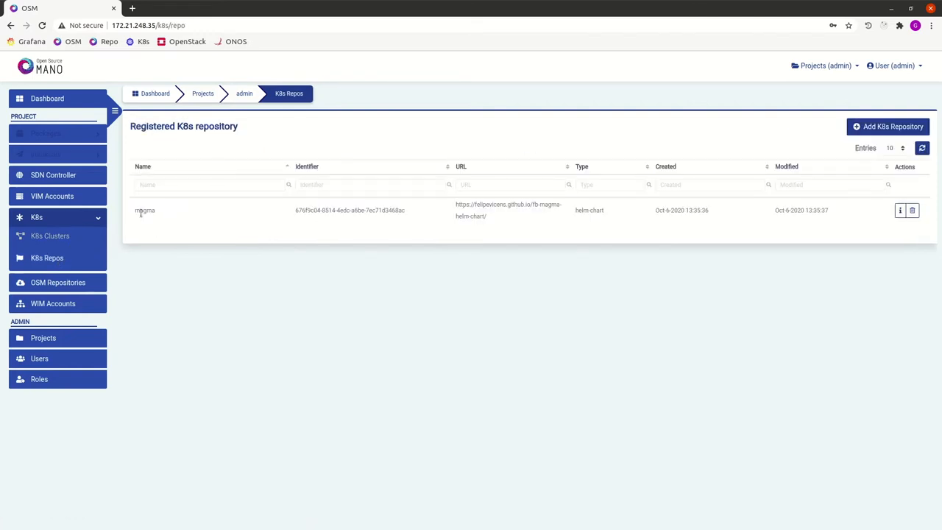
pyautogui.moveTo(50, 235)
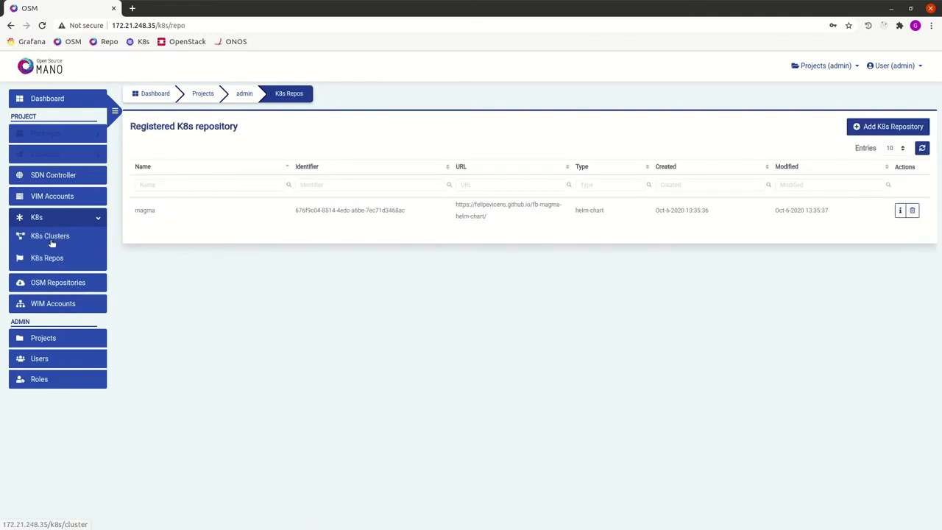
pyautogui.moveTo(53, 288)
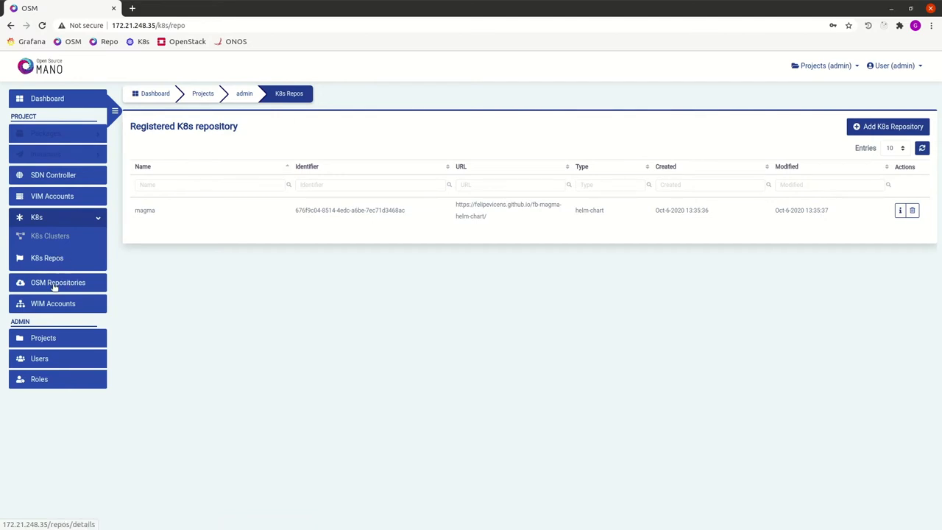
# View the OSM repositories list with the registered ltevnfs repository
pyautogui.click(58, 283)
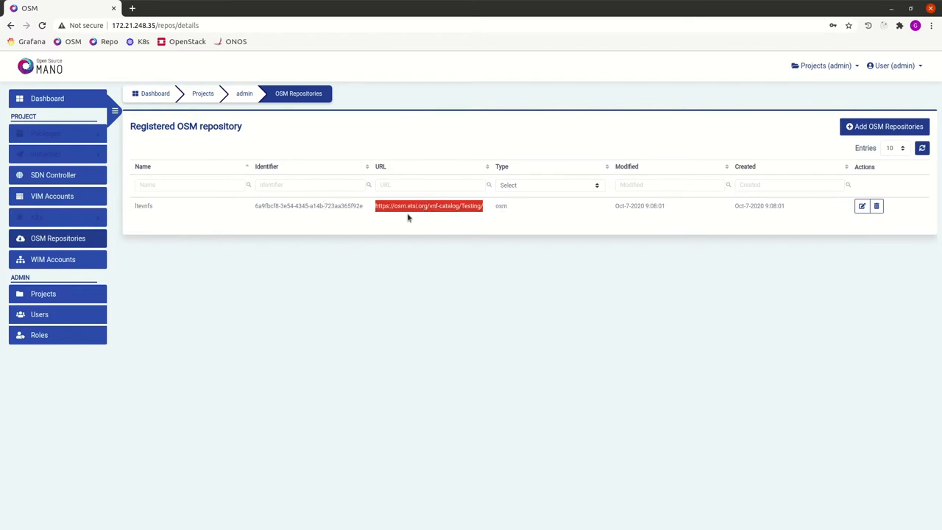
pyautogui.moveTo(409, 242)
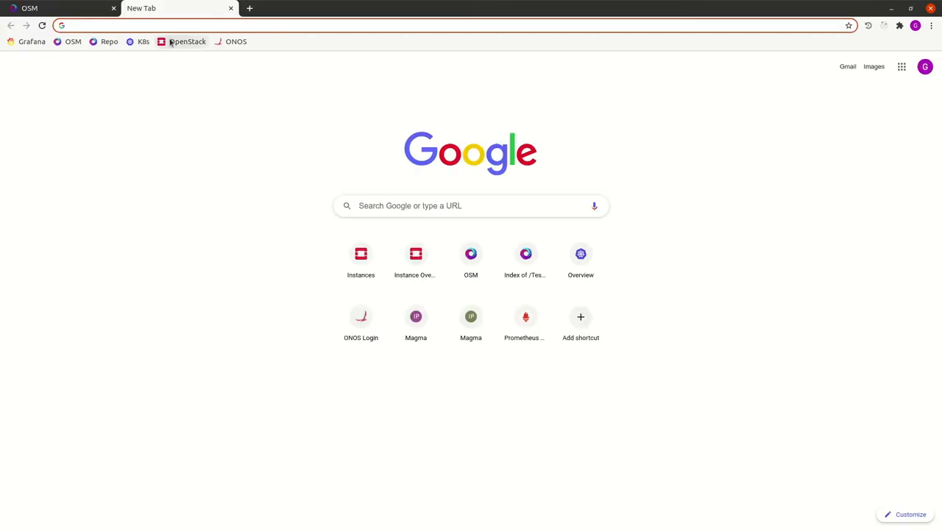
# Log into the OpenStack dashboard with saved credentials and show the network topology
pyautogui.click(188, 42)
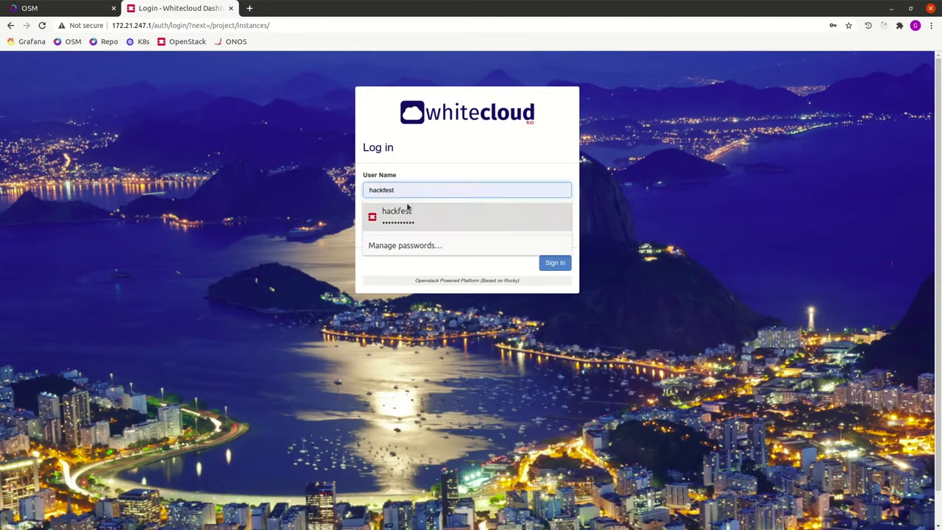
pyautogui.click(555, 262)
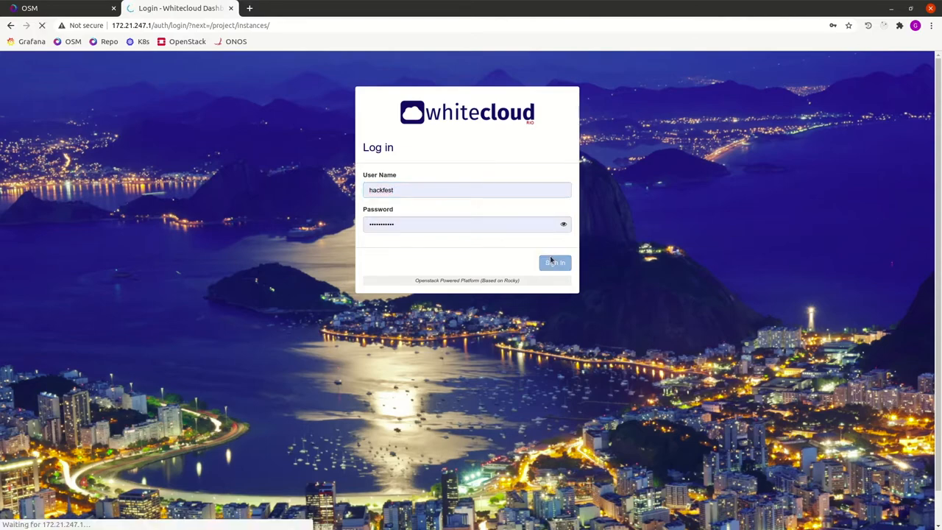
pyautogui.click(555, 262)
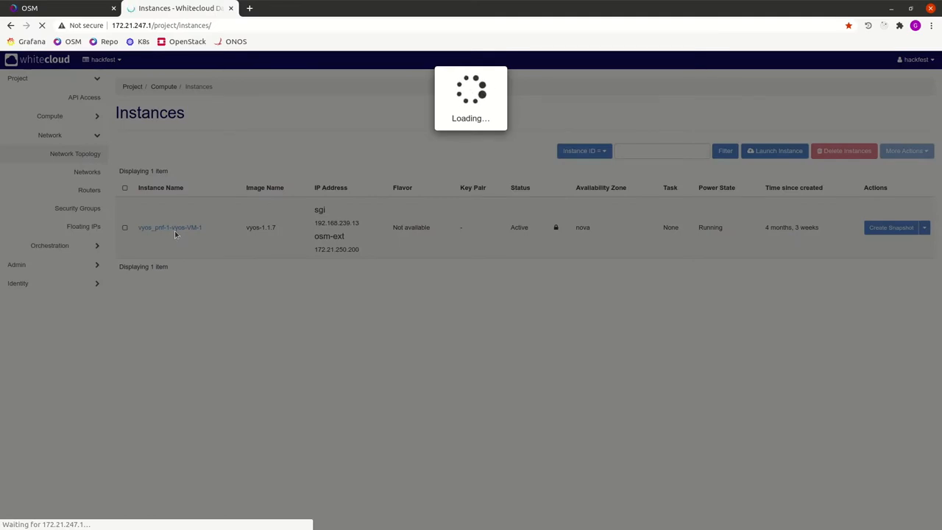
pyautogui.click(73, 153)
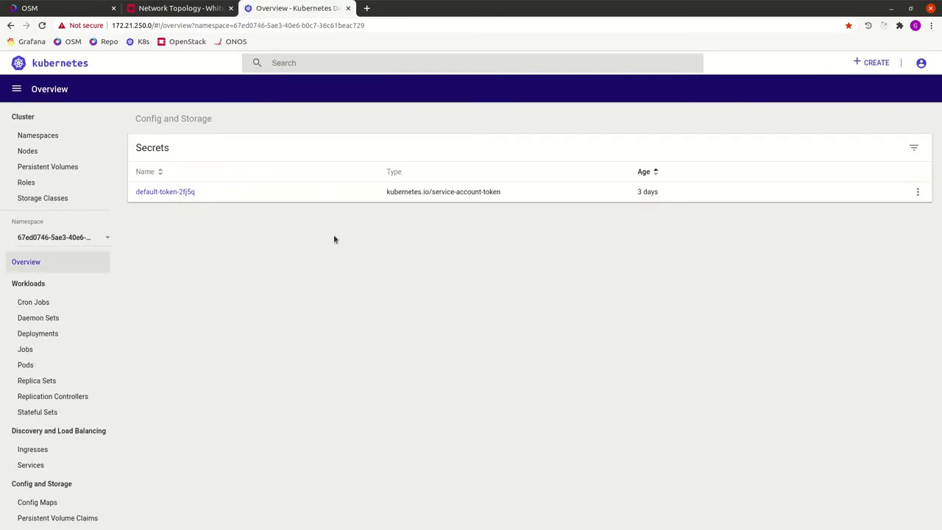
# Leave the Kubernetes Dashboard overview and start a new browser tab
pyautogui.click(375, 8)
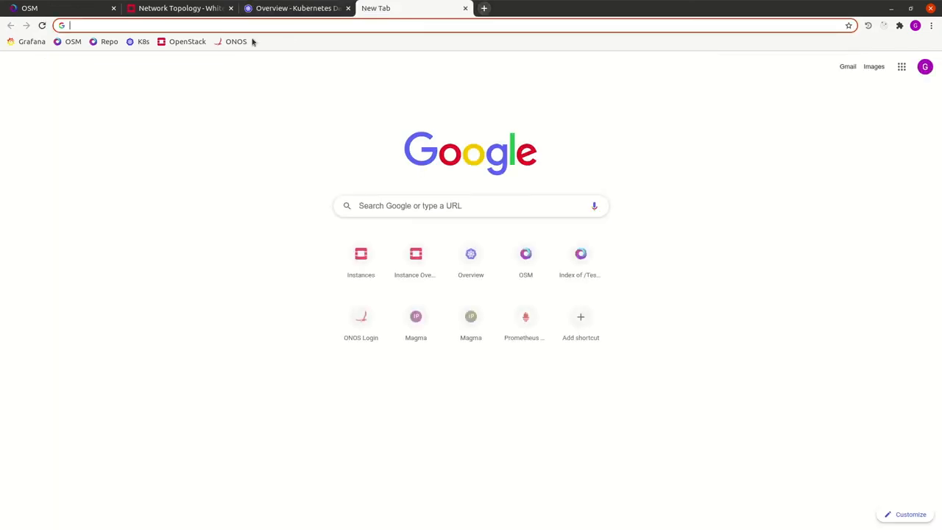
# Show the ONOS three-switch topology, dismissing the password alert, and level switch 9011 with 9012
pyautogui.click(236, 41)
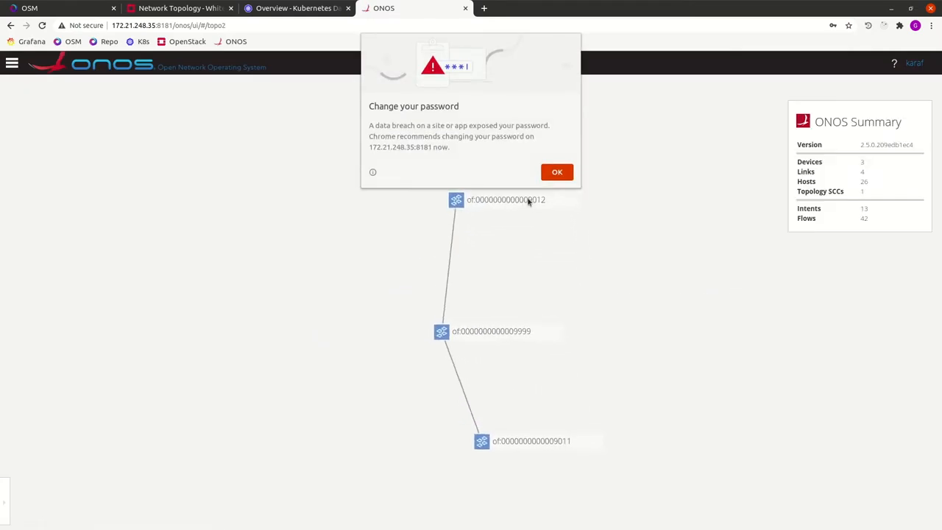
pyautogui.click(556, 171)
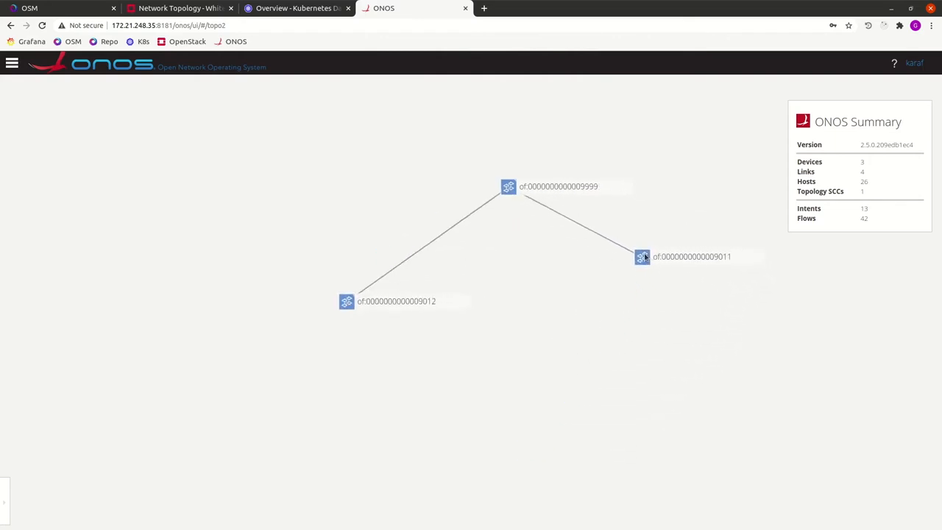
pyautogui.moveTo(642, 256); pyautogui.dragTo(633, 294)
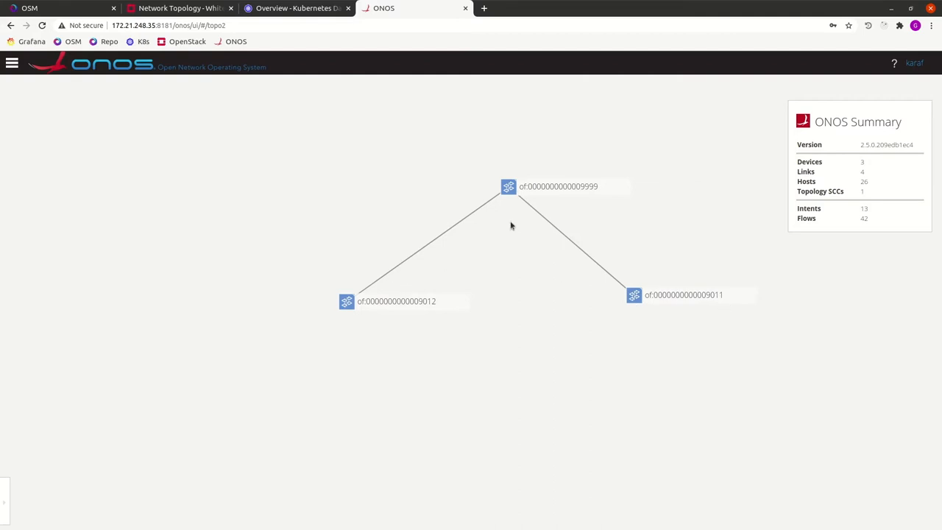
pyautogui.moveTo(365, 282)
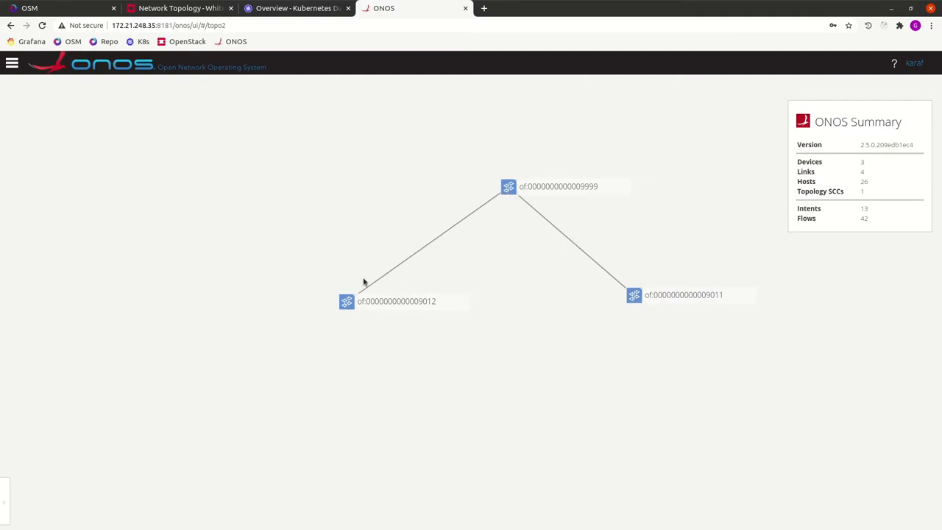
pyautogui.moveTo(200, 35)
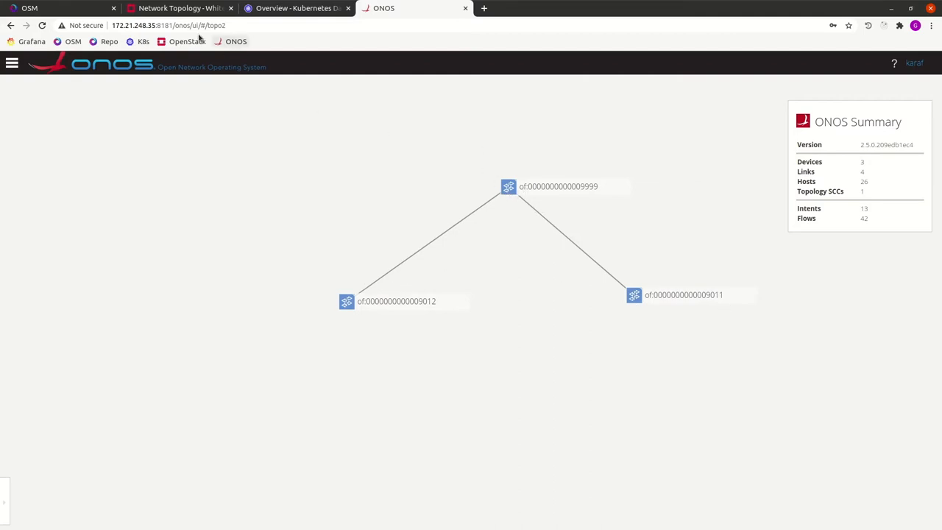
pyautogui.click(30, 10)
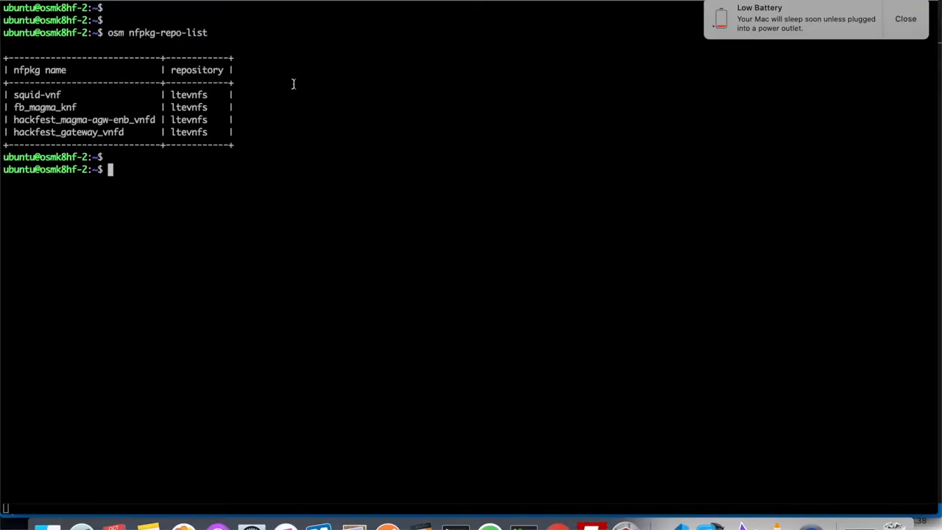
pyautogui.moveTo(135, 119)
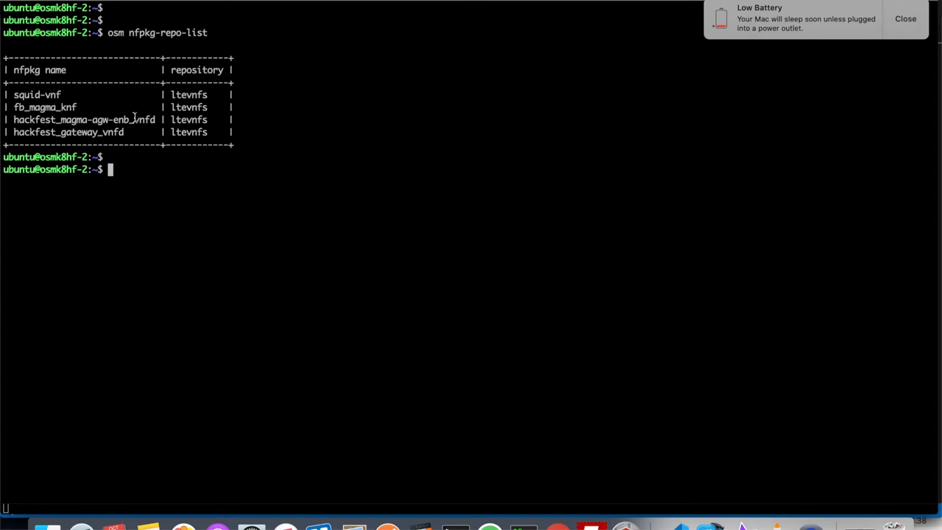
# List the ltevnfs NS packages with osm nspkg-repo-list and pick out the fb_magma_knf package name
pyautogui.doubleClick(67, 106)
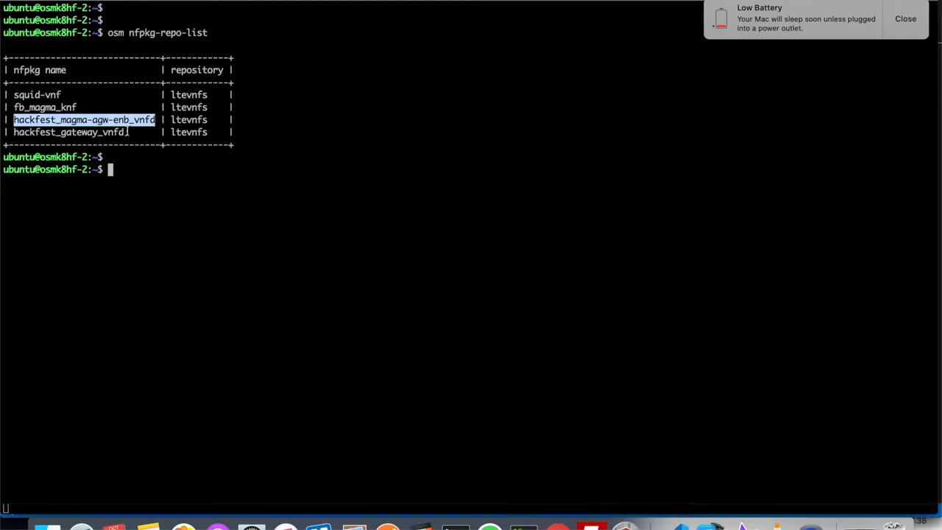
pyautogui.click(283, 140)
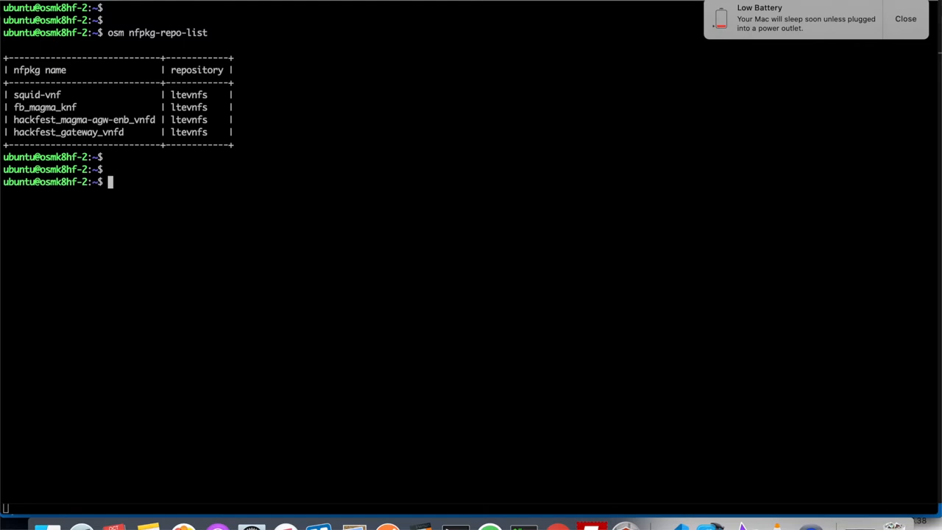
pyautogui.write('osm nspkg-repo-list')
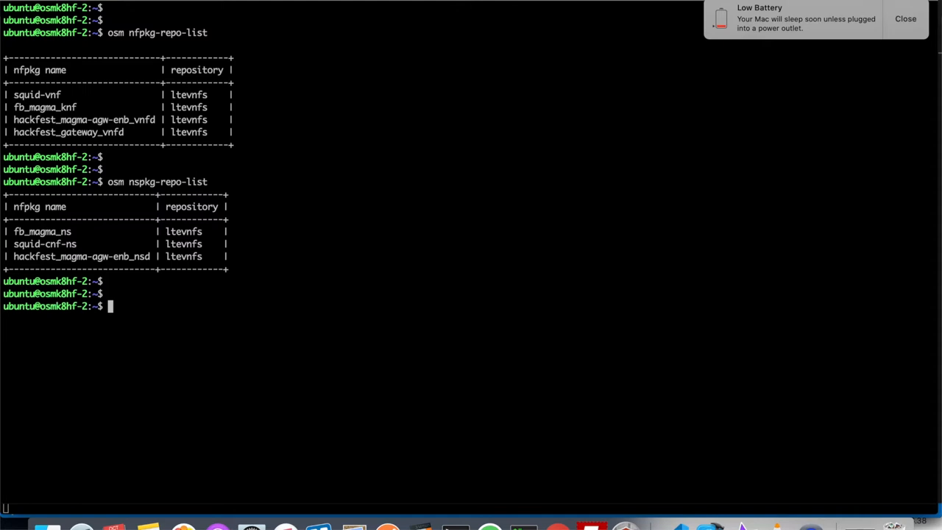
pyautogui.doubleClick(41, 231)
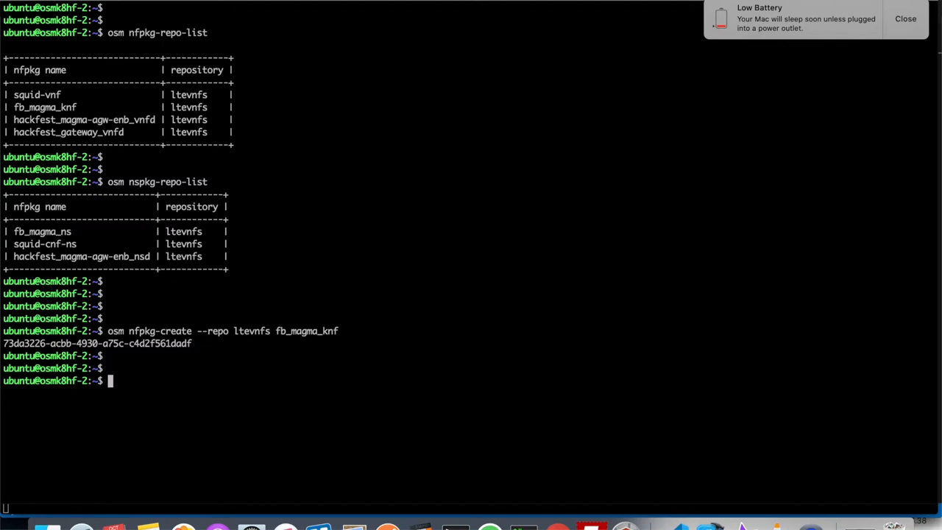
# Onboard fb_magma_ns and hackfest_magma-agw-enb_nsd from ltevnfs with osm nspkg-create
pyautogui.doubleClick(255, 330)
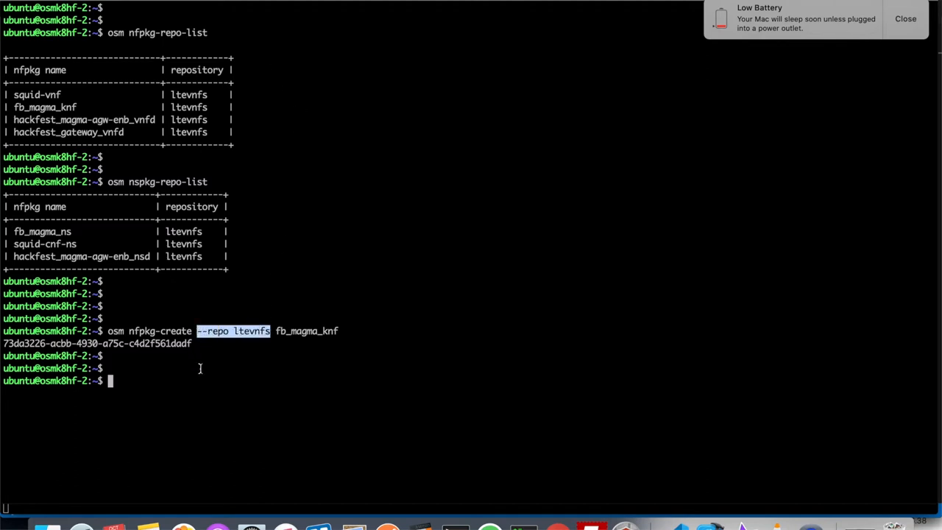
pyautogui.moveTo(209, 402)
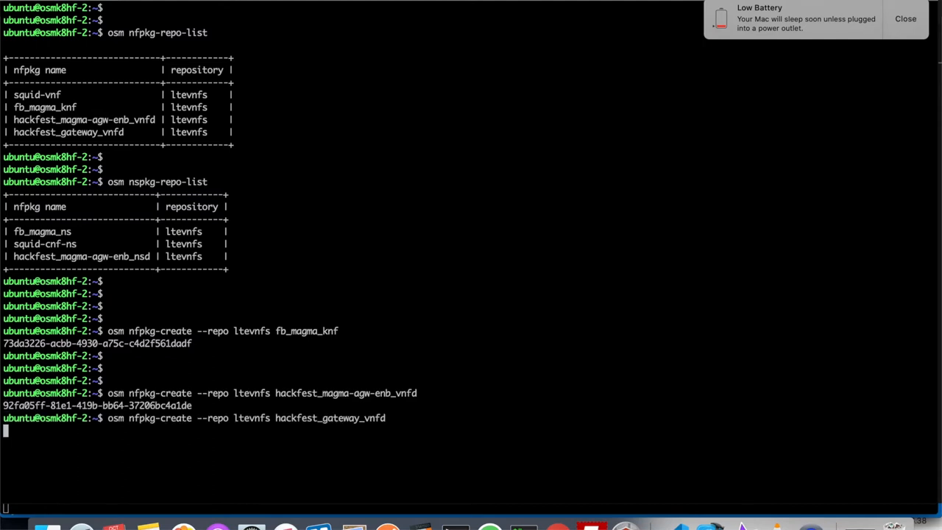
pyautogui.write('osm nspkg-create --repo ltevnfs fb_magma_ns')
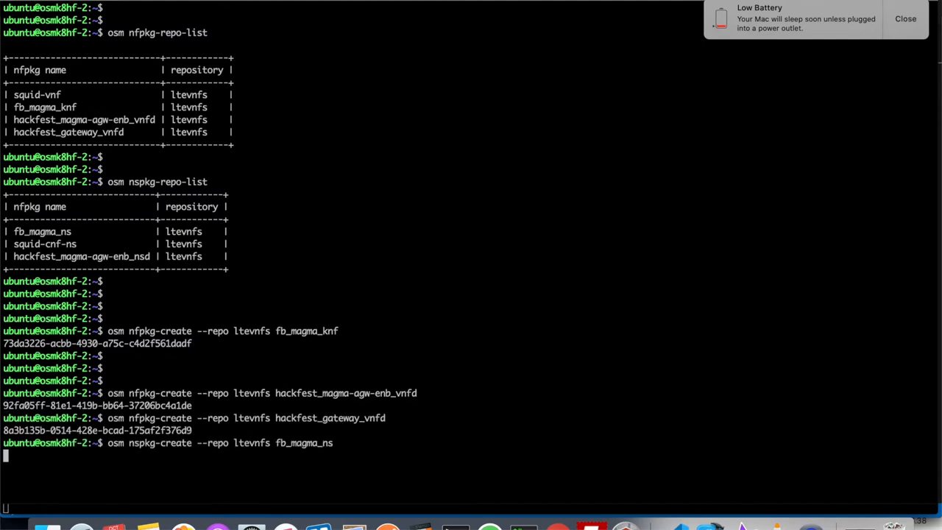
pyautogui.write('osm nspkg-create --repo ltevnfs hackfest_magma-agw-enb_nsd')
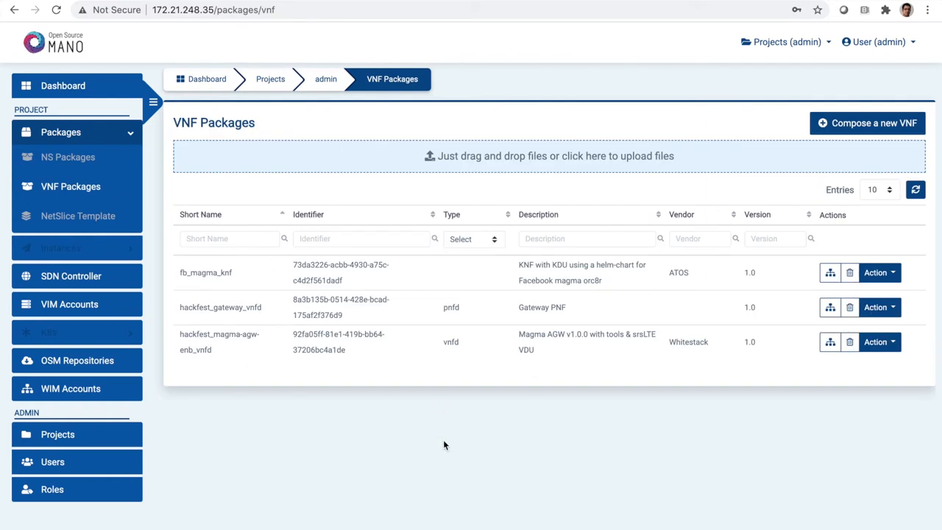
pyautogui.moveTo(261, 415)
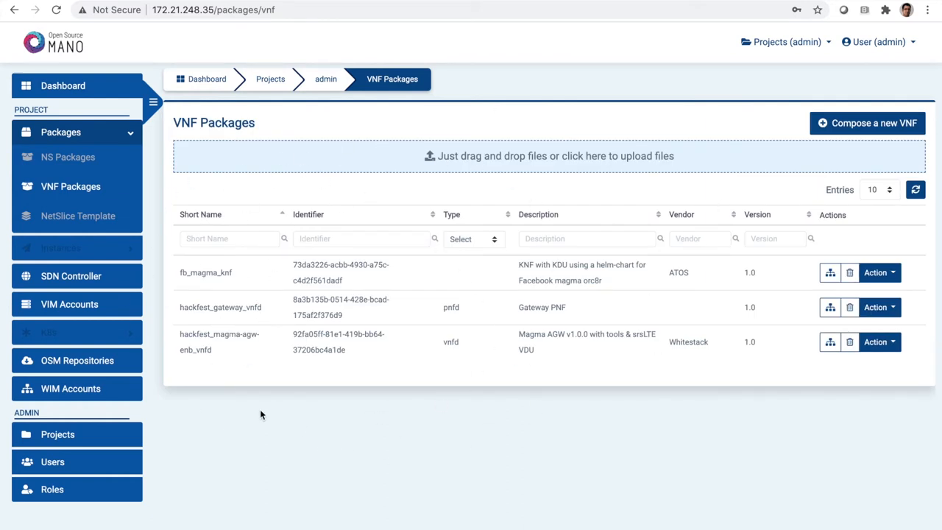
pyautogui.moveTo(238, 308)
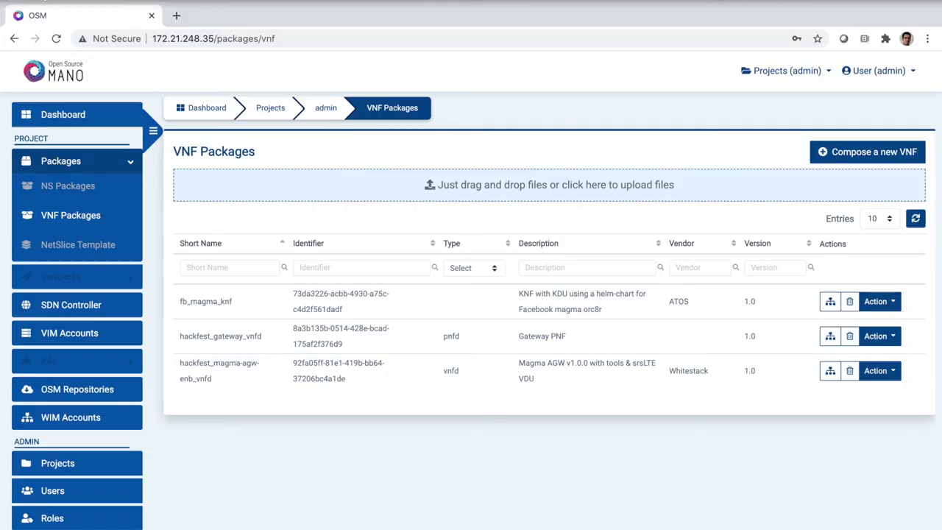
# Switch to the NetSlice Template list after checking the onboarded VNF packages
pyautogui.click(76, 244)
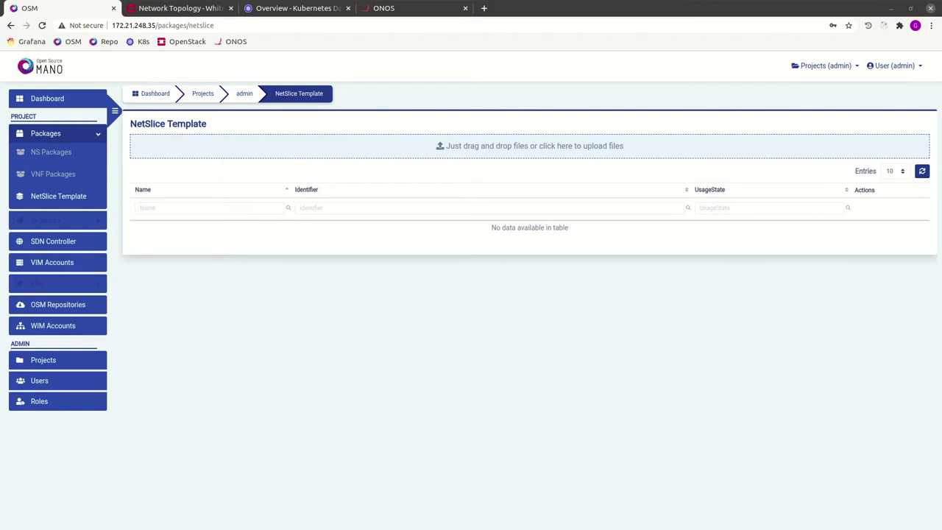
pyautogui.moveTo(356, 190)
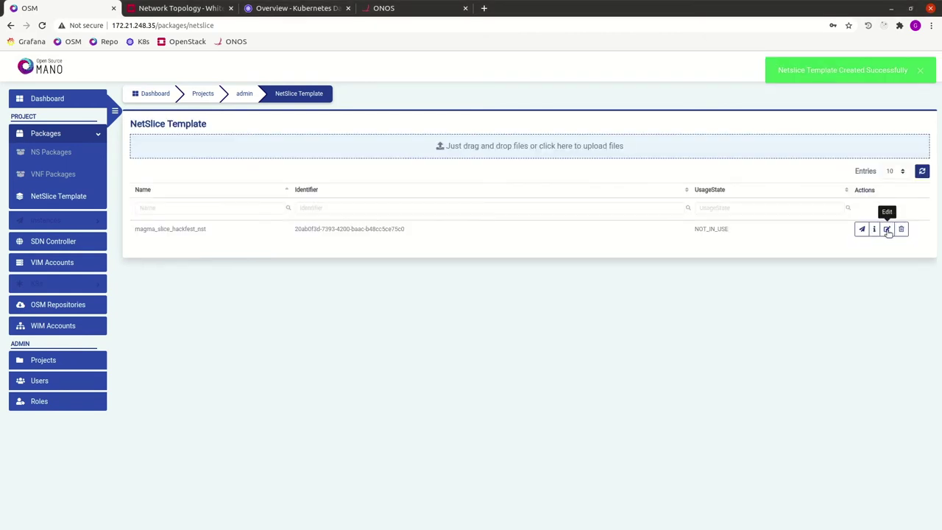
# View the magma_slice_hackfest_nst descriptor and highlight the orchestrator subnet's is-shared-nss setting
pyautogui.click(885, 230)
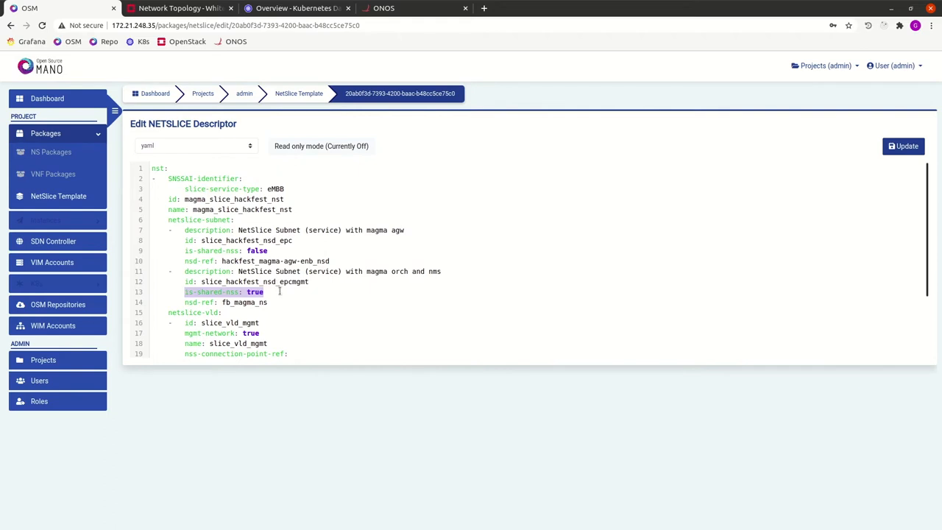
pyautogui.moveTo(186, 271); pyautogui.dragTo(268, 302)
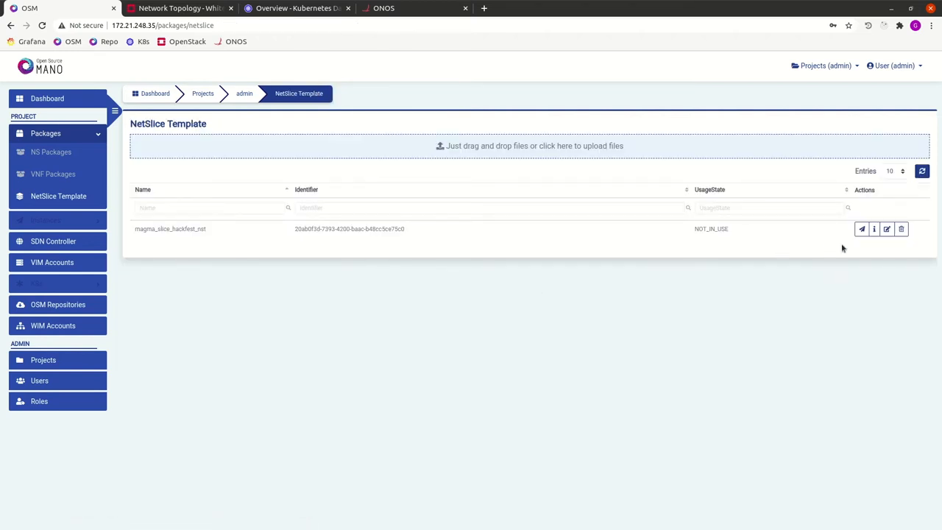
pyautogui.moveTo(861, 229)
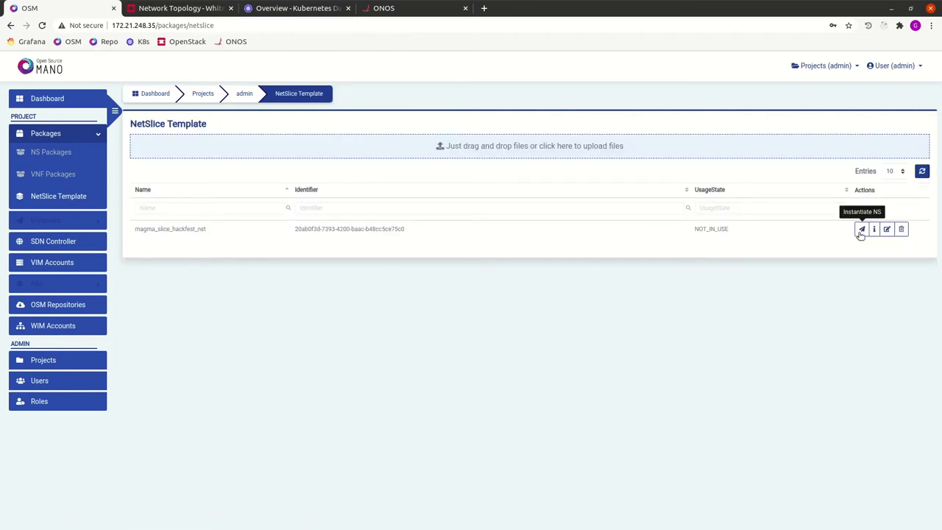
# Start a slice instance from the template named magmaepc01 with description magmaepc01
pyautogui.click(842, 229)
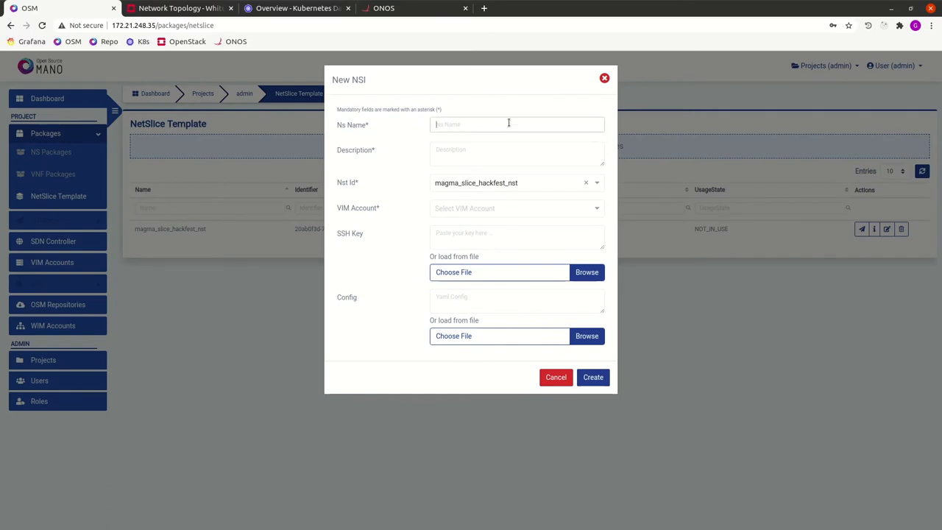
pyautogui.write('magmae')
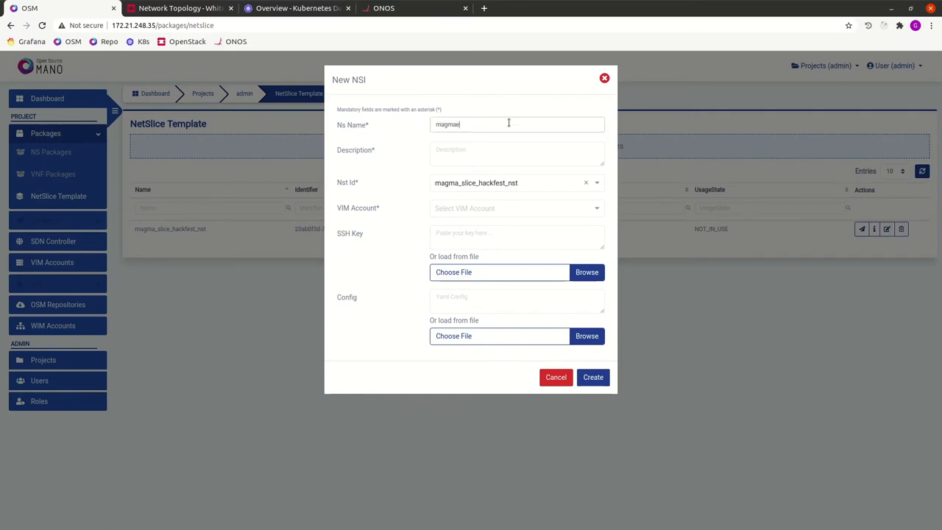
pyautogui.write('magmaepc01')
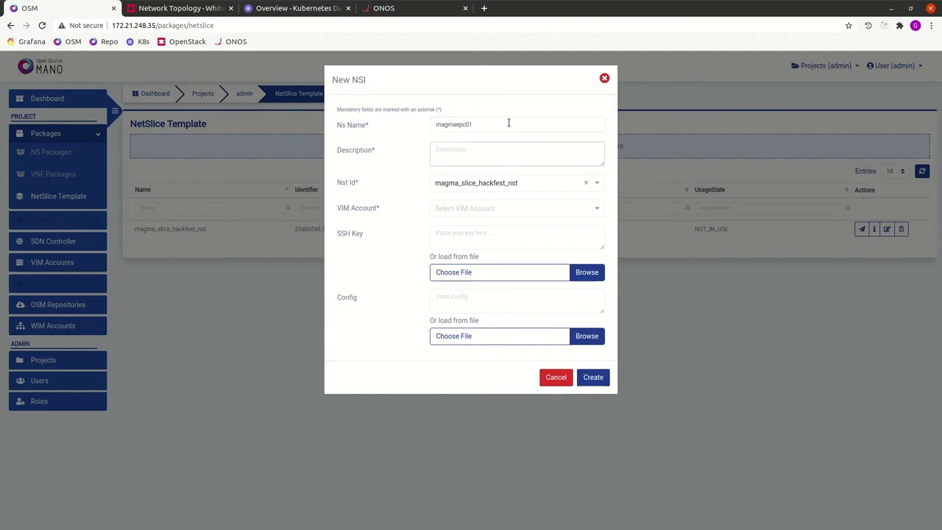
pyautogui.write('magmaepc01')
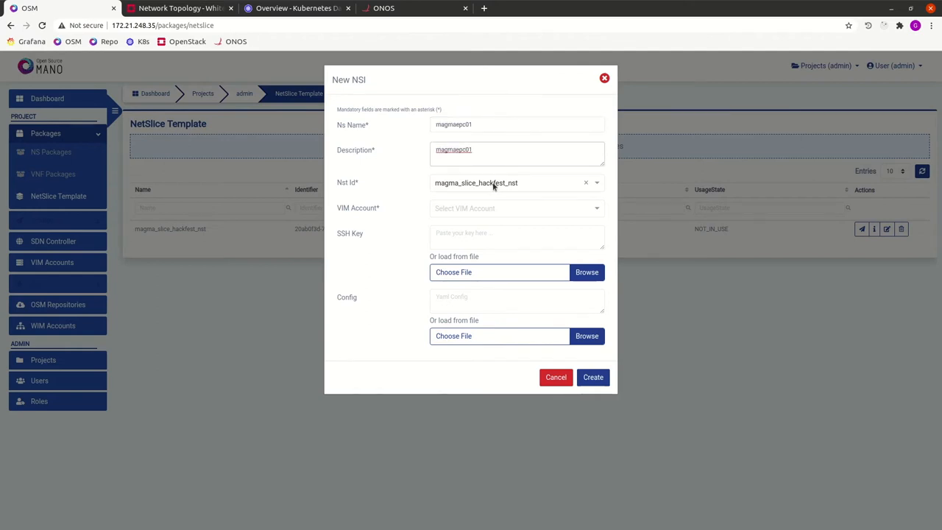
# Deploy it on VIM etsi-openstack with magma_params.yaml as config and create the instance
pyautogui.click(515, 209)
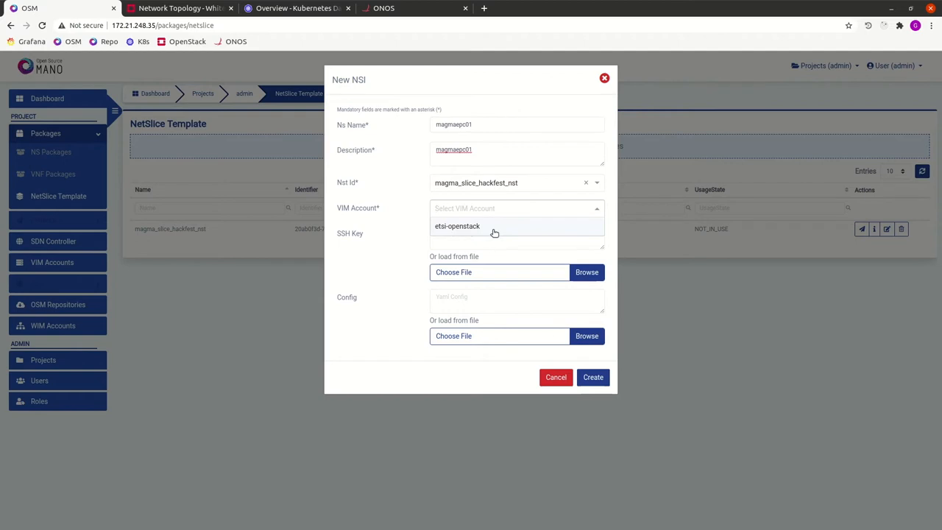
pyautogui.click(456, 227)
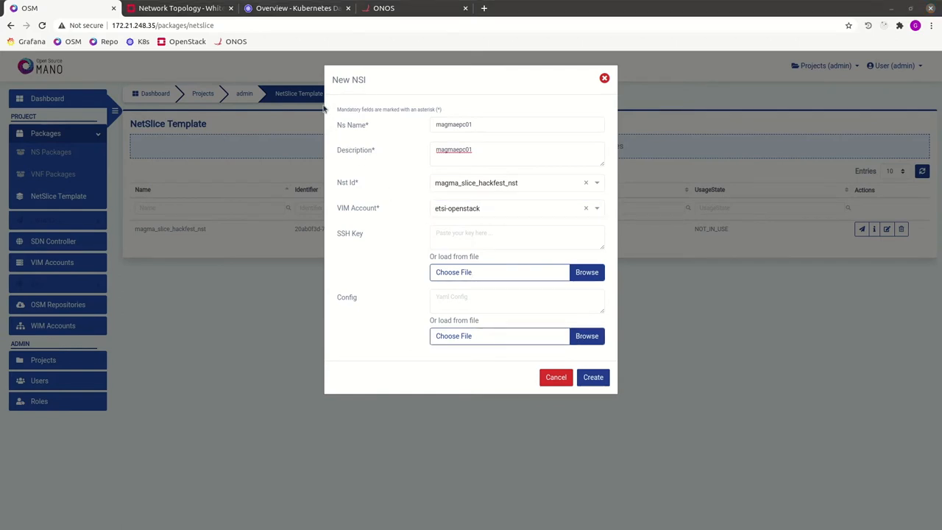
pyautogui.moveTo(318, 100)
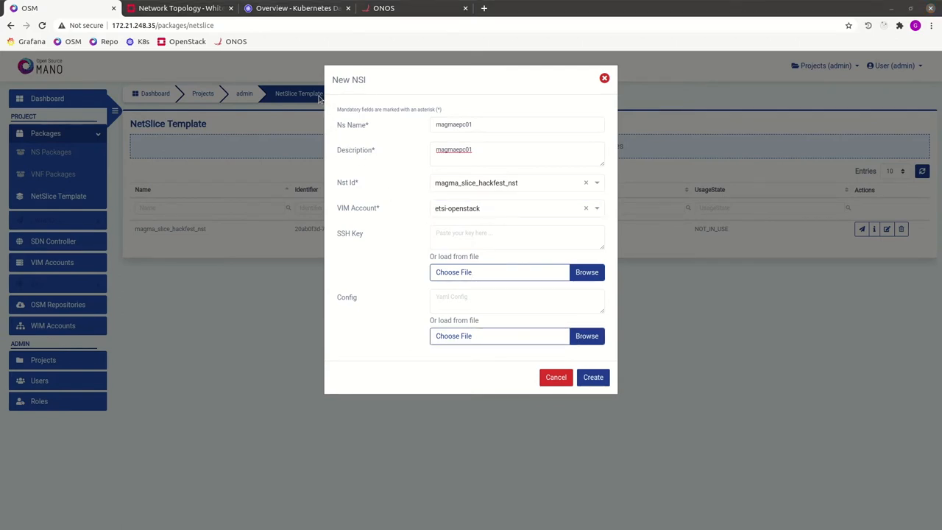
pyautogui.click(586, 336)
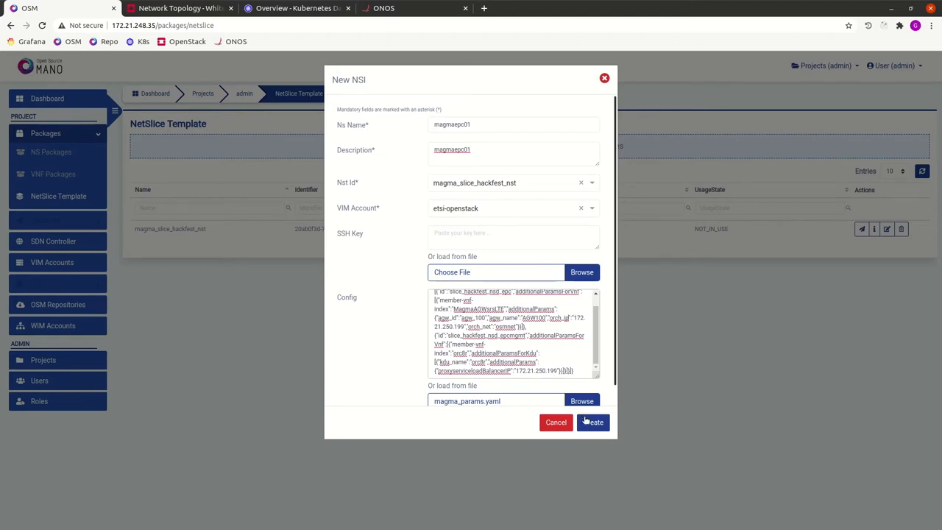
pyautogui.click(592, 421)
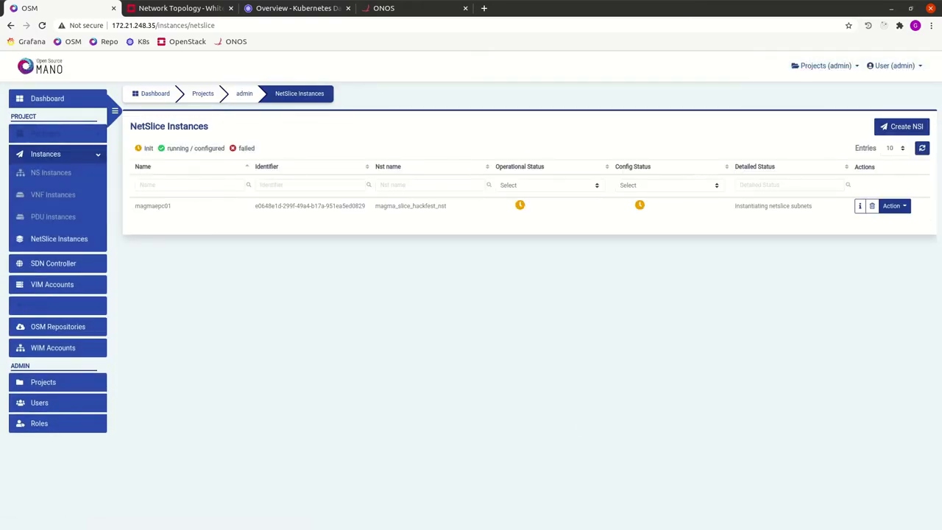
# View the Whitecloud Network Topology and inspect the new magmaepc instance's details
pyautogui.click(169, 9)
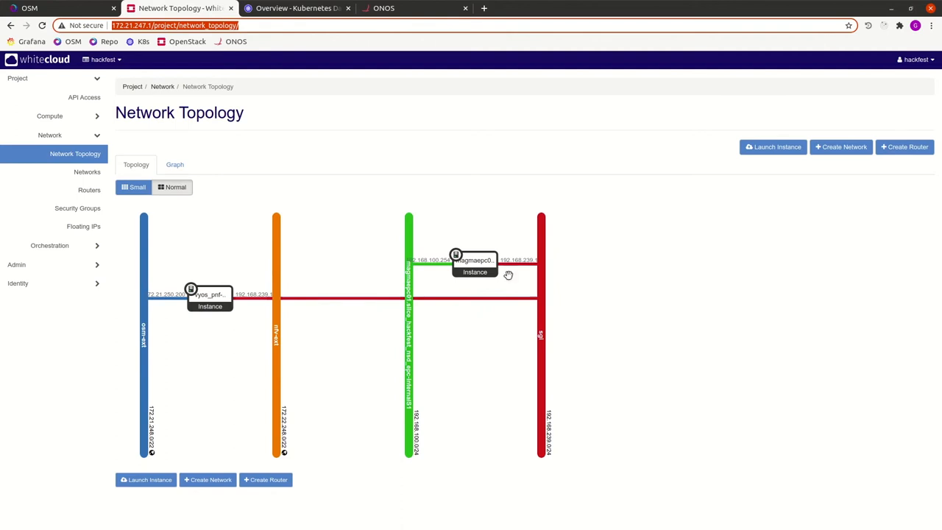
pyautogui.click(192, 286)
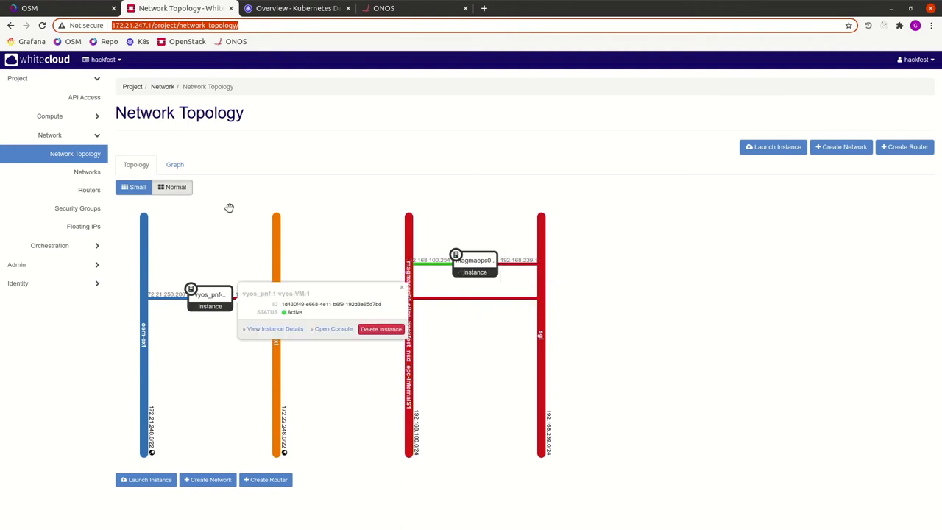
pyautogui.click(309, 9)
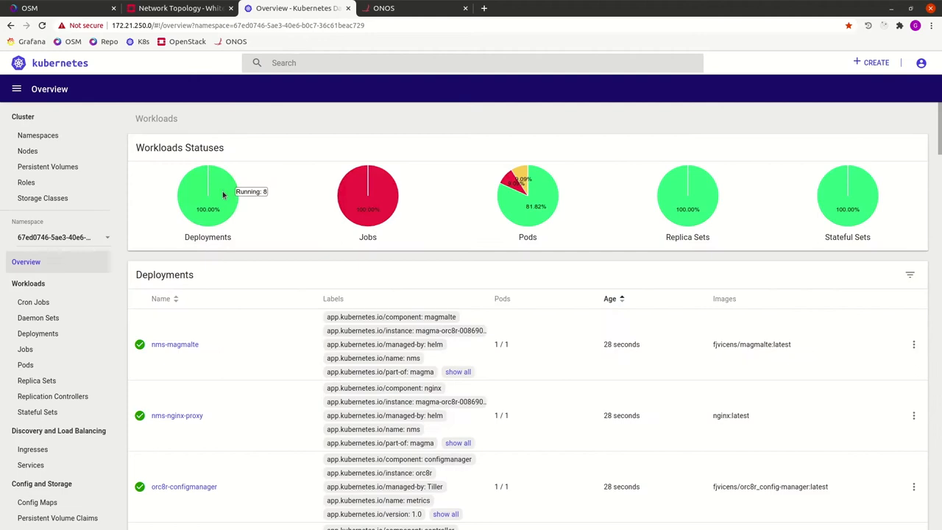
# Scroll through the Magma orchestrator Pods and Replica Sets, then return to Whitecloud
pyautogui.scroll(-3)
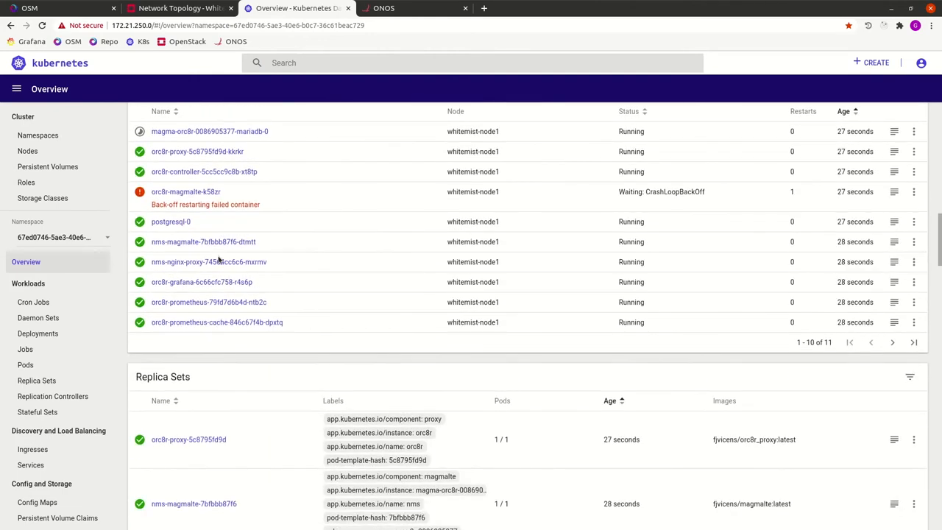
pyautogui.scroll(-3)
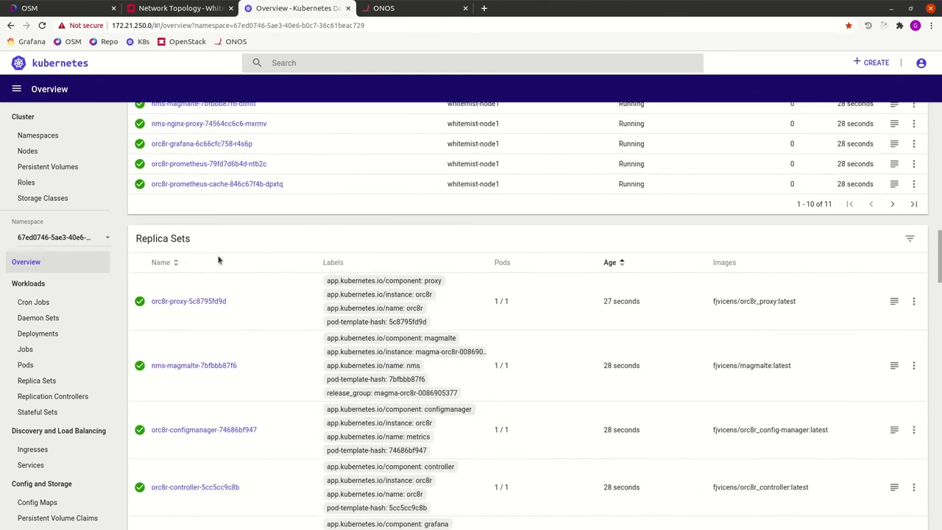
pyautogui.click(165, 9)
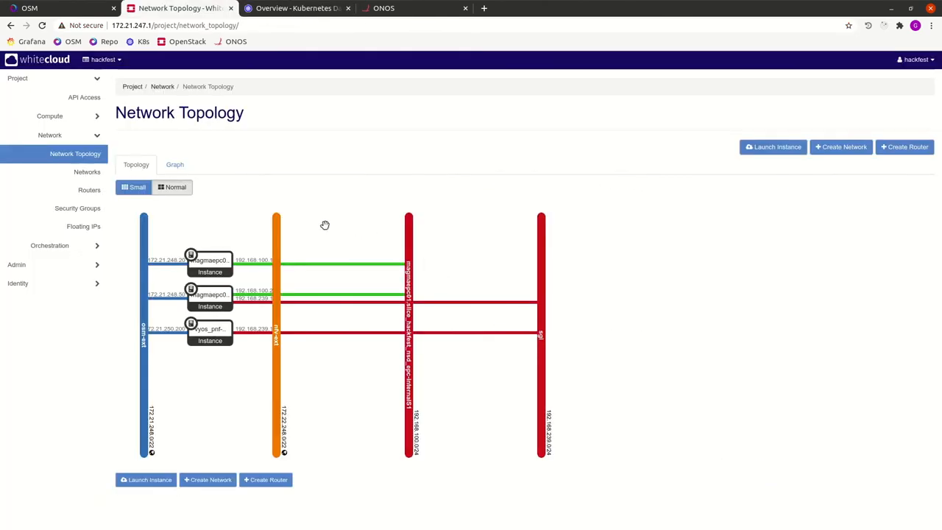
pyautogui.moveTo(380, 244)
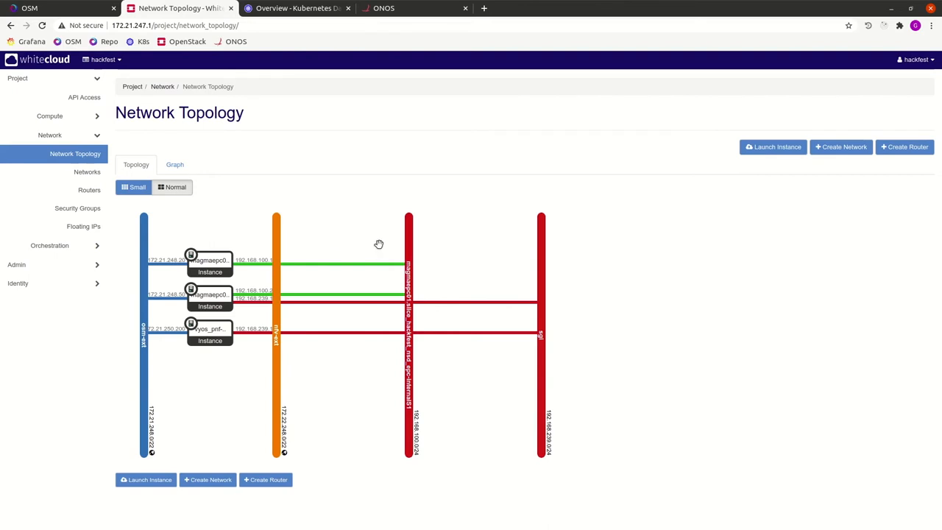
# Inspect the epc-internalS1 slice network and select its segmentation ID 1063
pyautogui.click(209, 262)
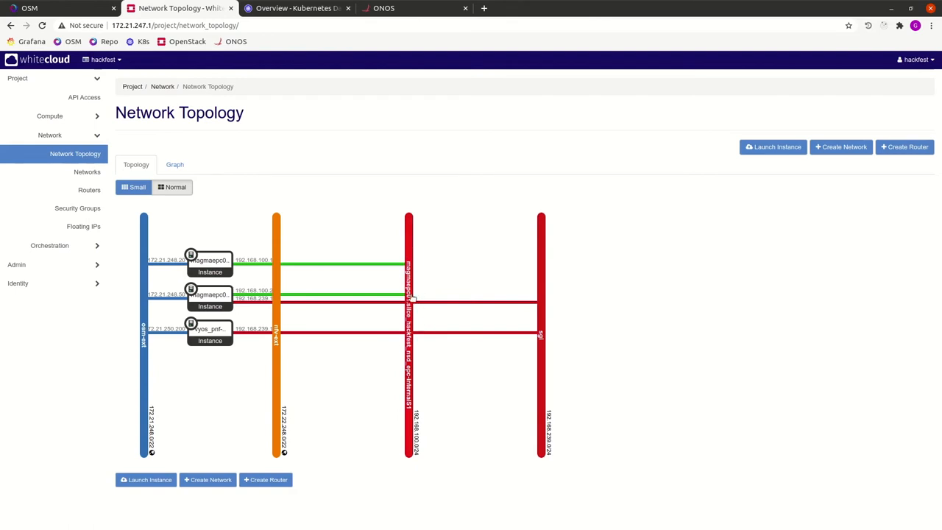
pyautogui.click(192, 292)
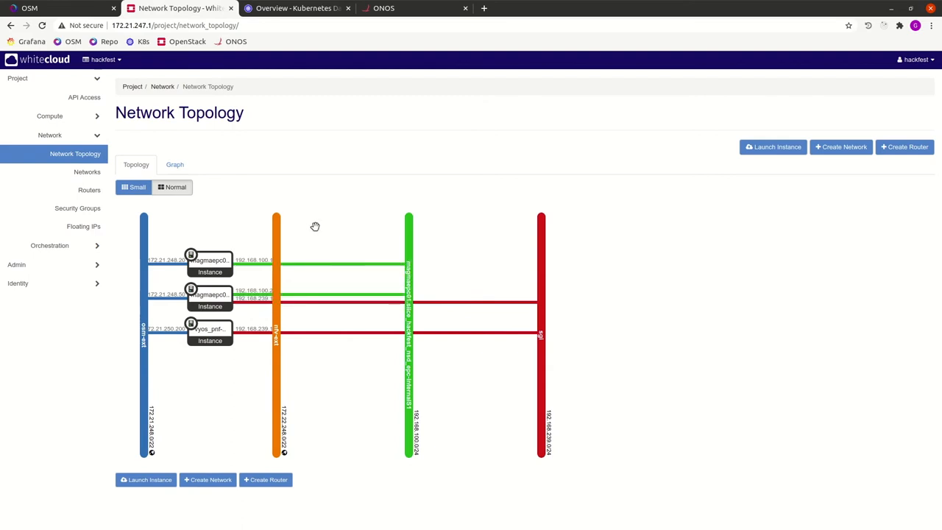
pyautogui.moveTo(409, 260)
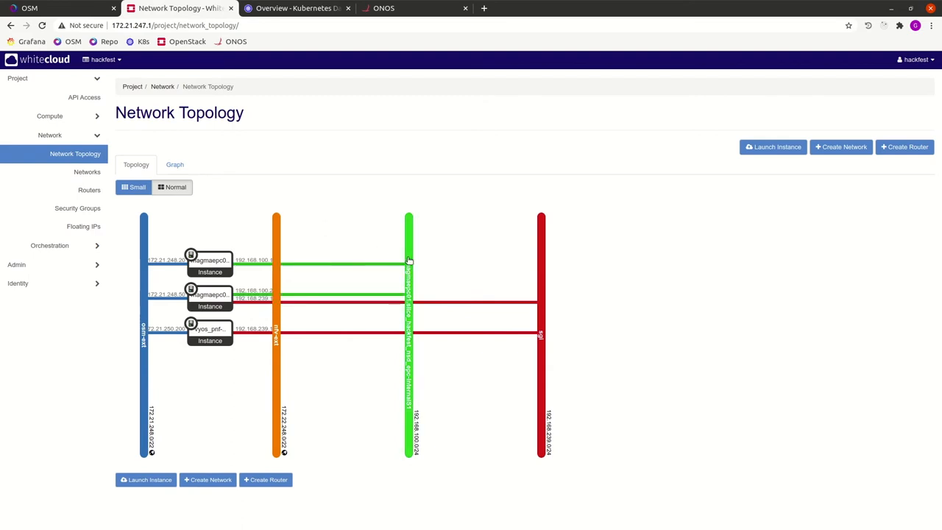
pyautogui.click(407, 259)
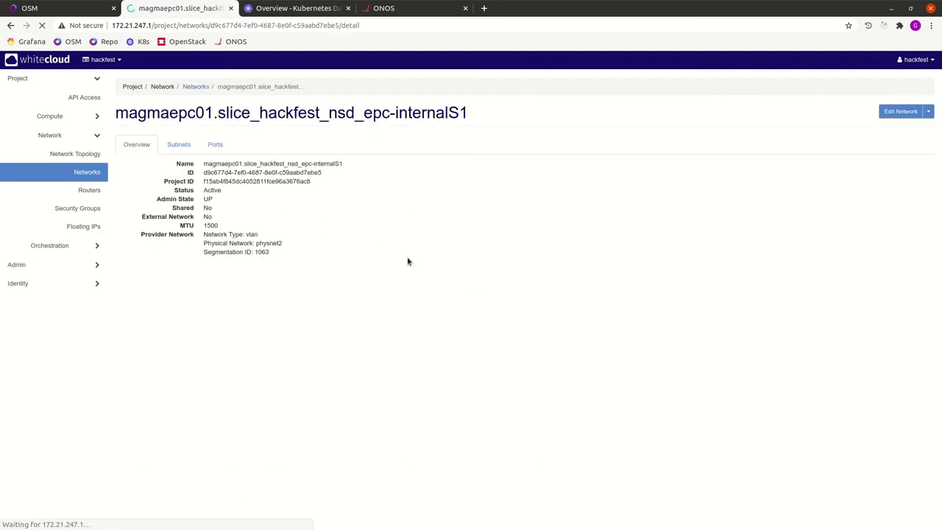
pyautogui.doubleClick(263, 252)
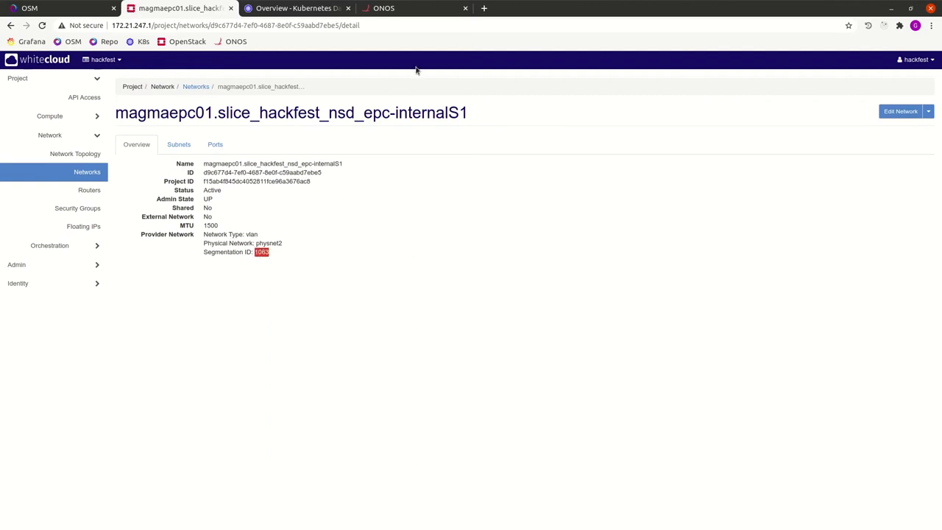
pyautogui.click(386, 9)
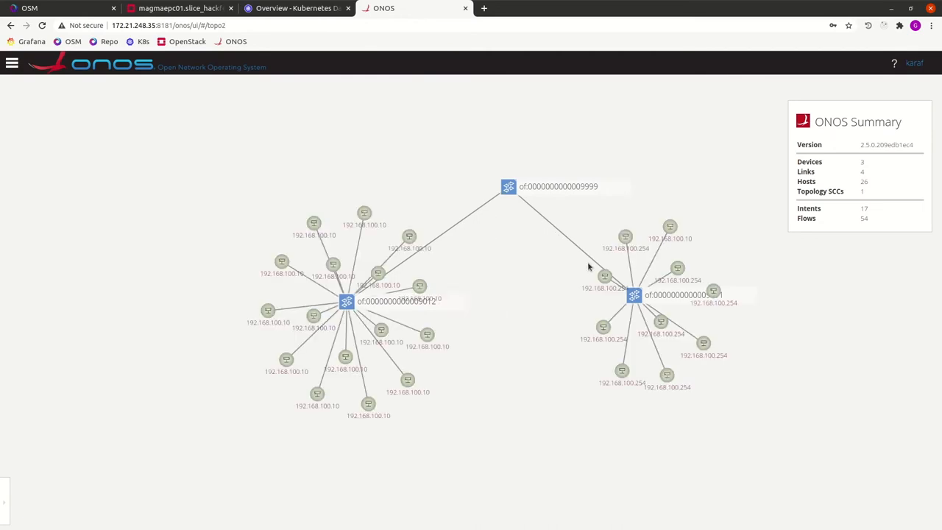
pyautogui.moveTo(53, 71)
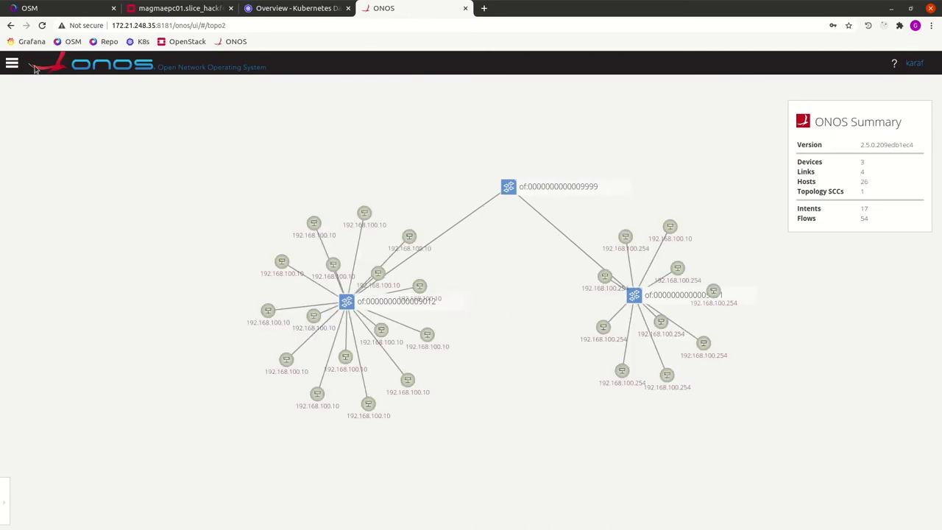
pyautogui.click(12, 62)
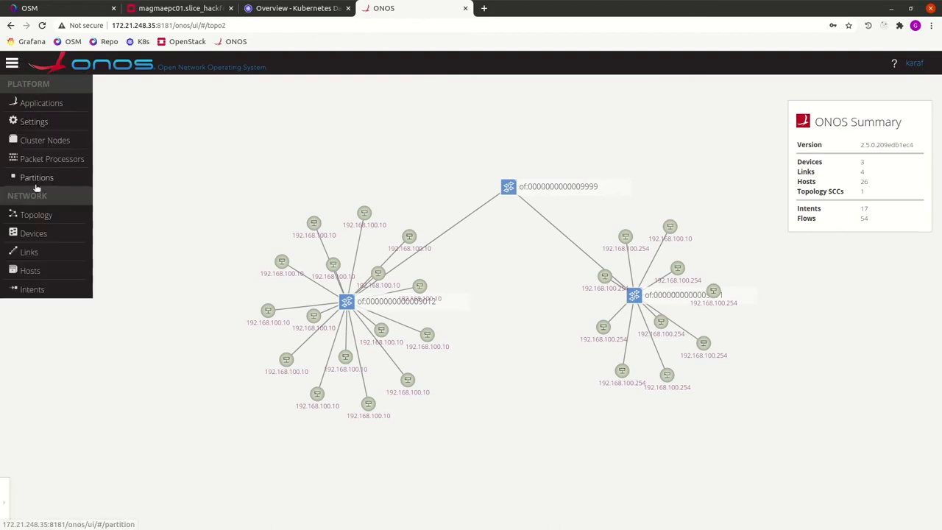
pyautogui.click(33, 233)
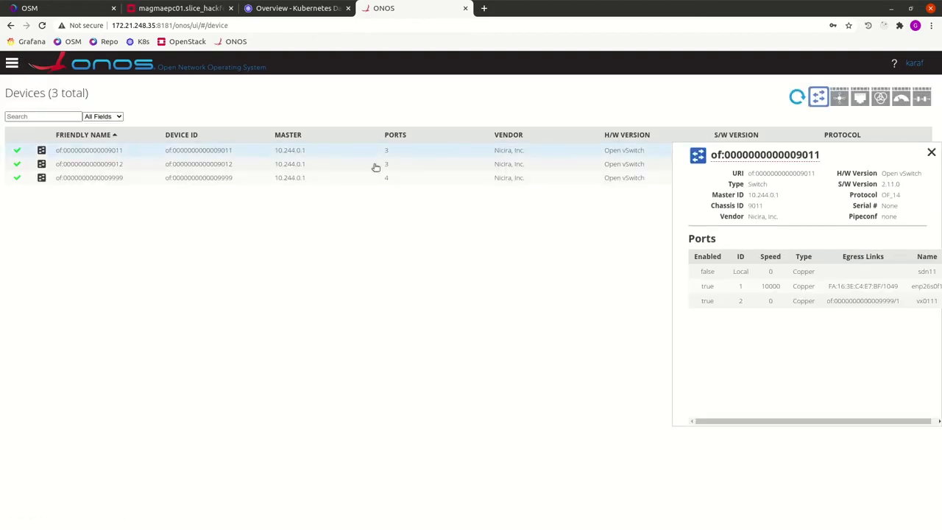
pyautogui.moveTo(848, 96)
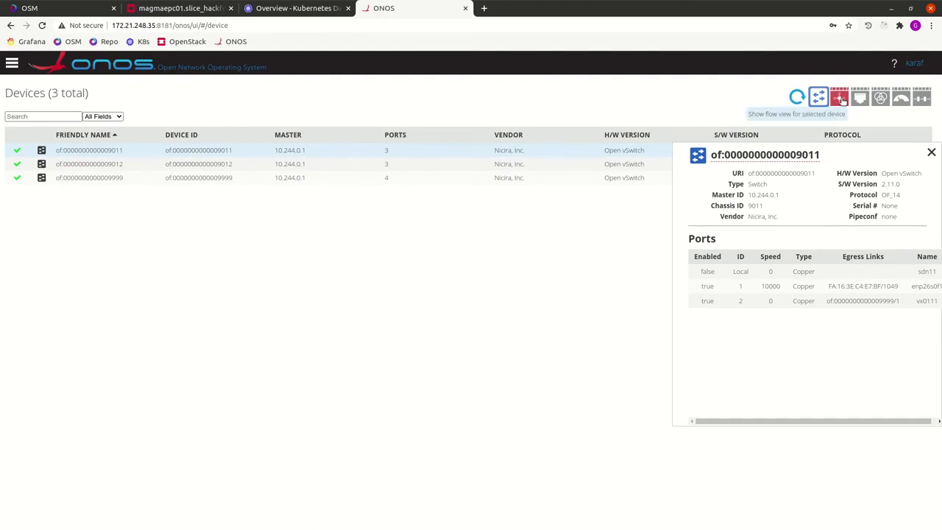
pyautogui.click(821, 97)
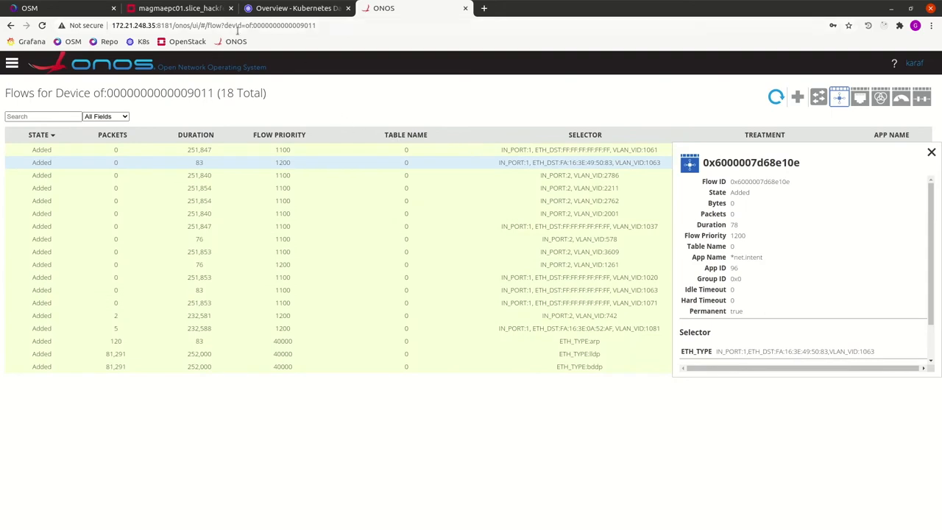
pyautogui.moveTo(180, 9)
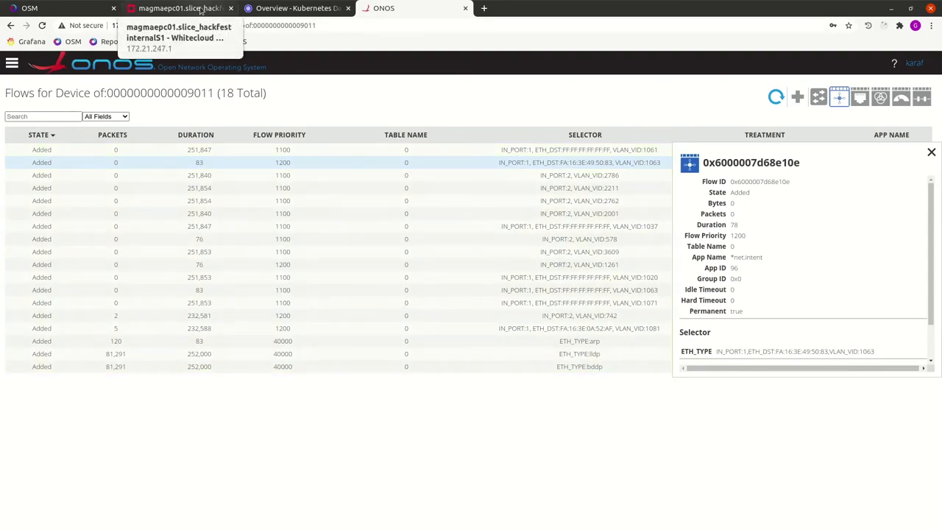
pyautogui.click(294, 9)
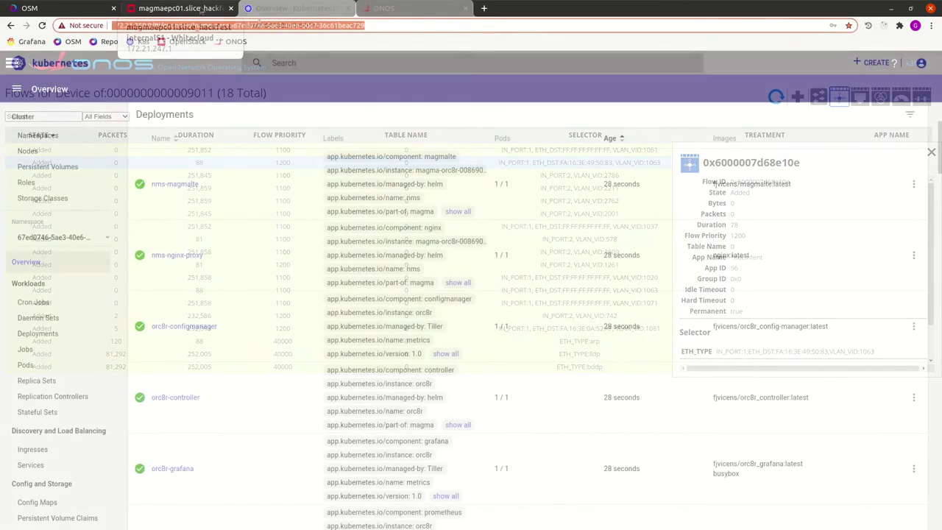
# Scroll the Kubernetes namespace Overview down to the Magma orchestrator Services
pyautogui.click(294, 9)
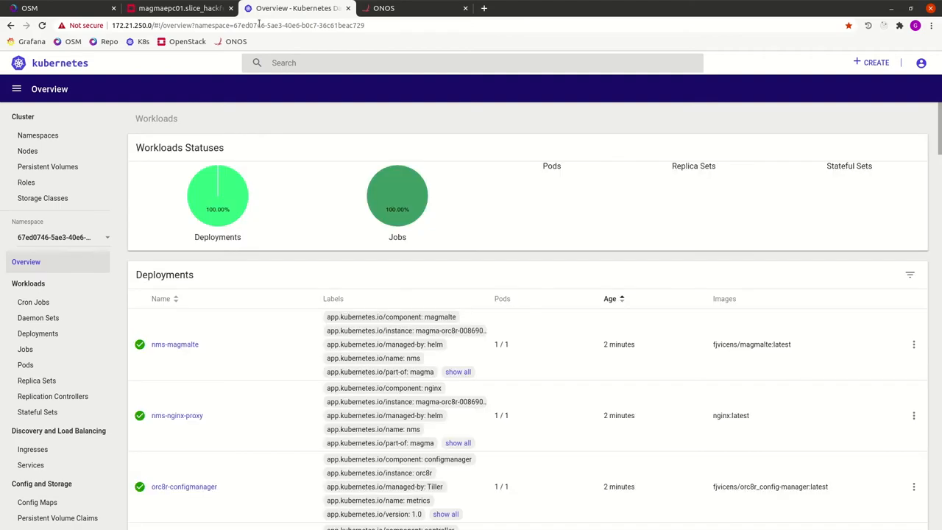
pyautogui.scroll(-3)
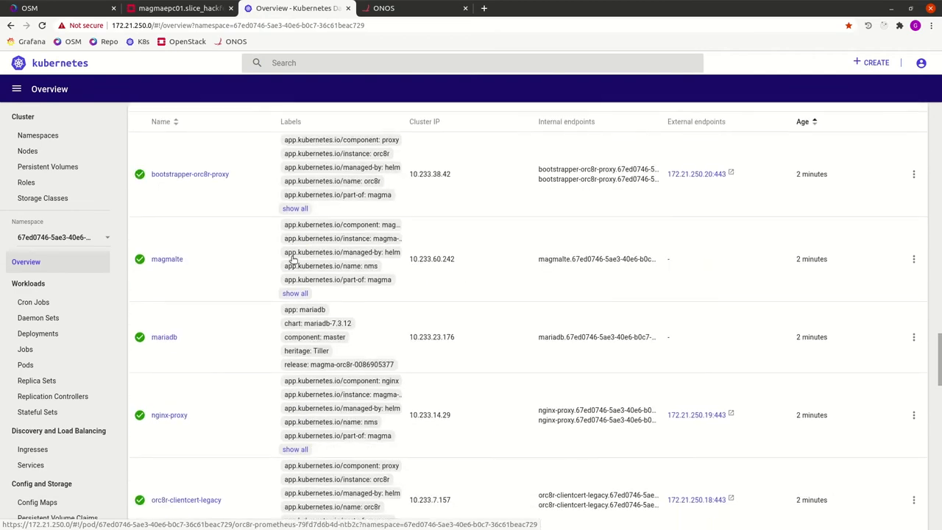
pyautogui.scroll(-3)
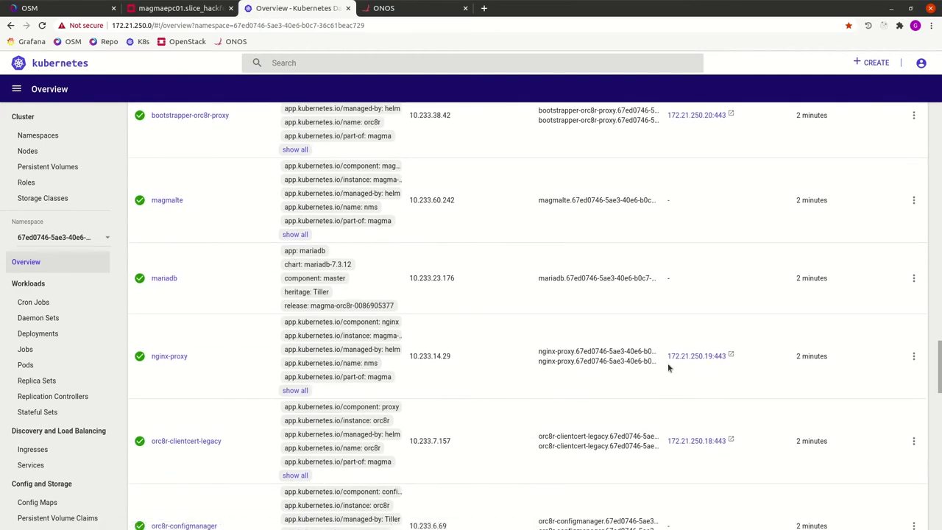
pyautogui.moveTo(708, 433)
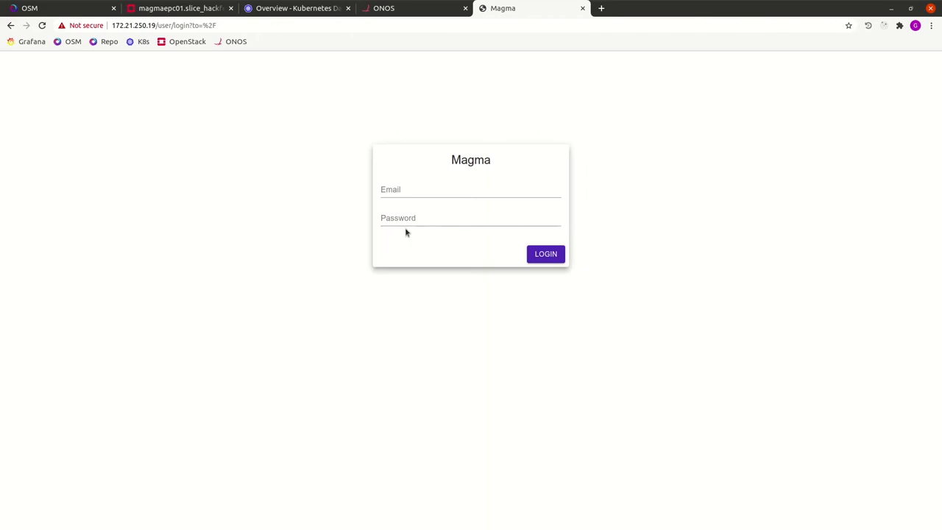
pyautogui.write('admin@magma.test')
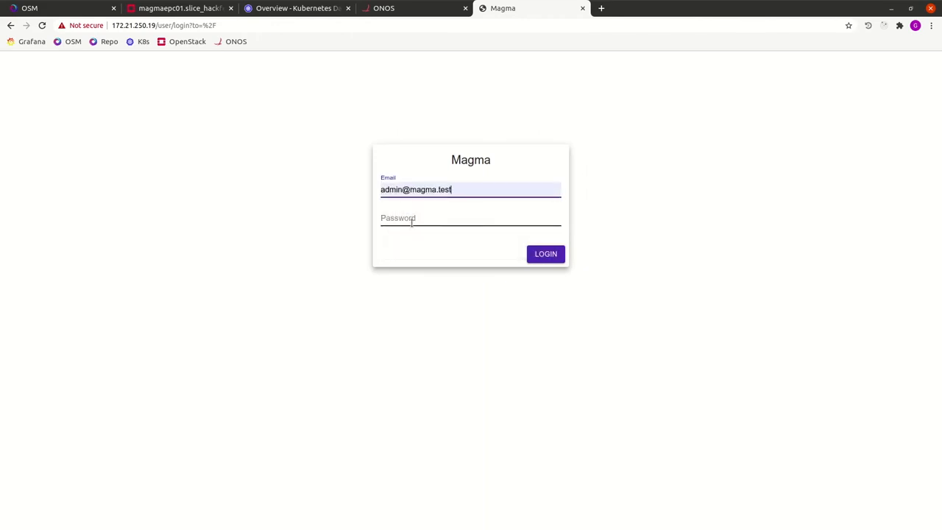
pyautogui.write('password')
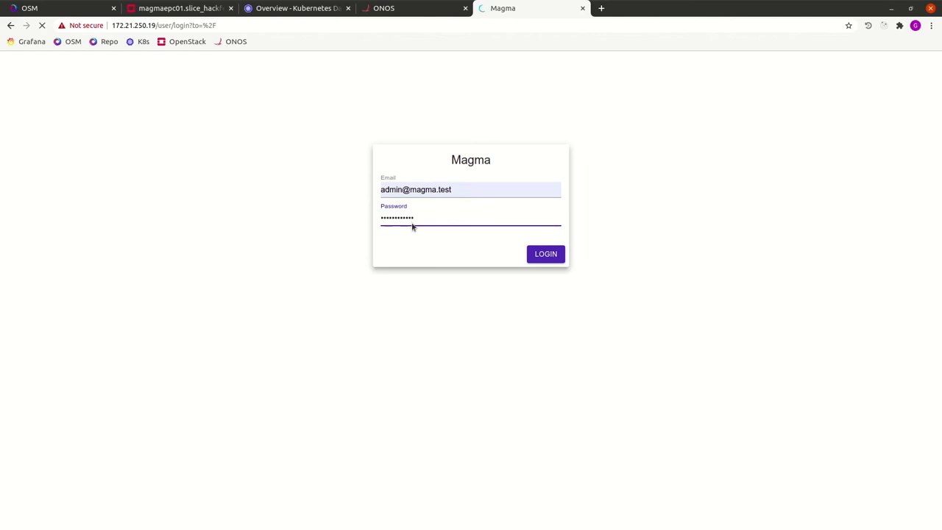
pyautogui.click(545, 253)
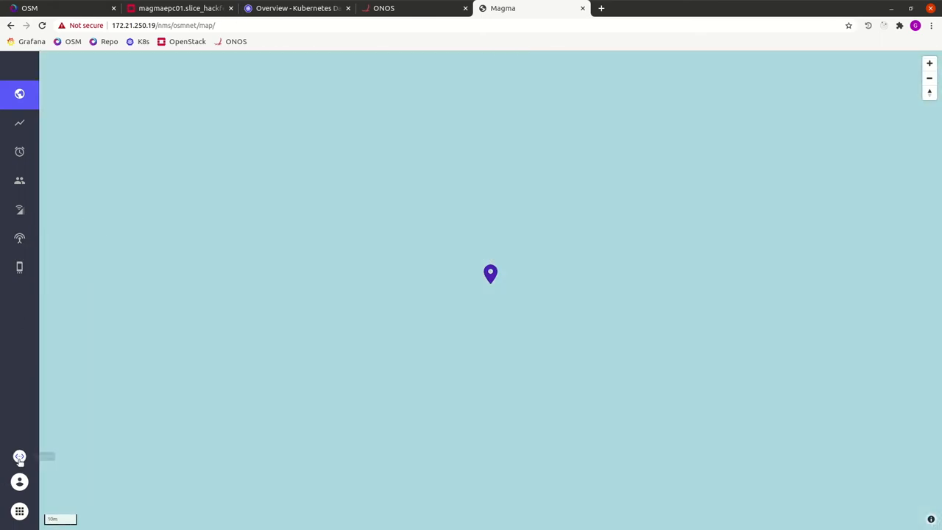
pyautogui.click(19, 458)
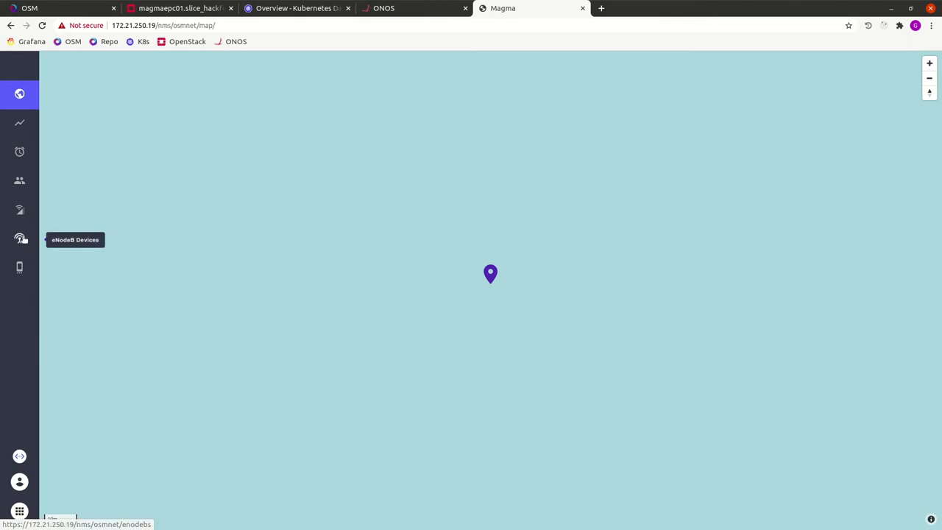
# List the configured gateways to confirm AGW100 is online, then return to OSM
pyautogui.click(21, 211)
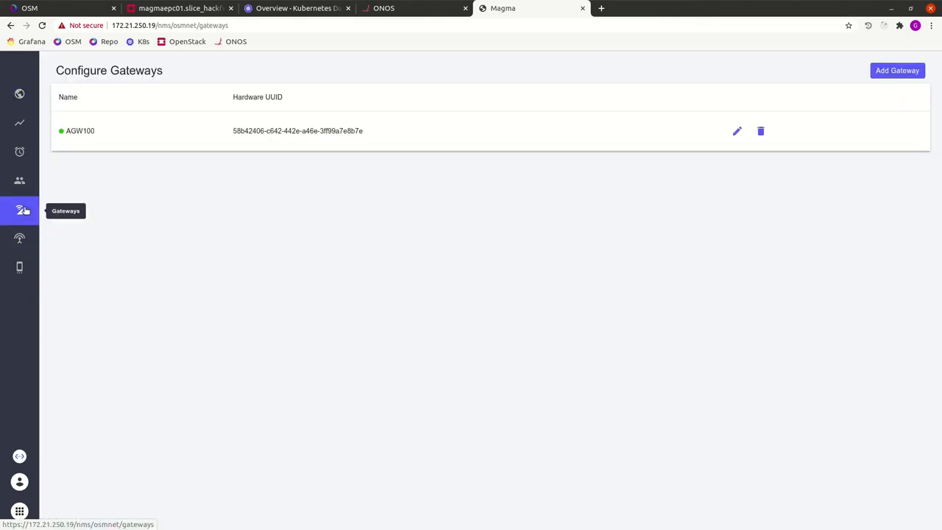
pyautogui.moveTo(62, 113)
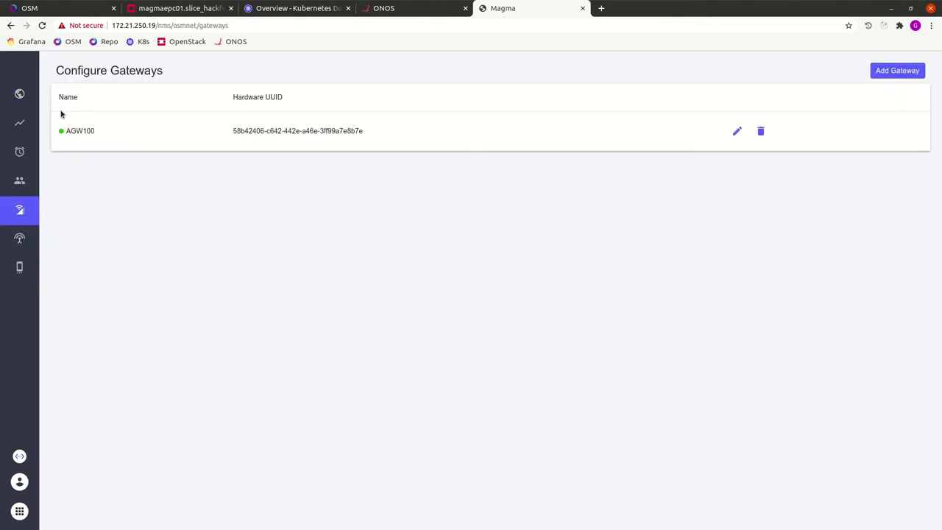
pyautogui.moveTo(72, 111)
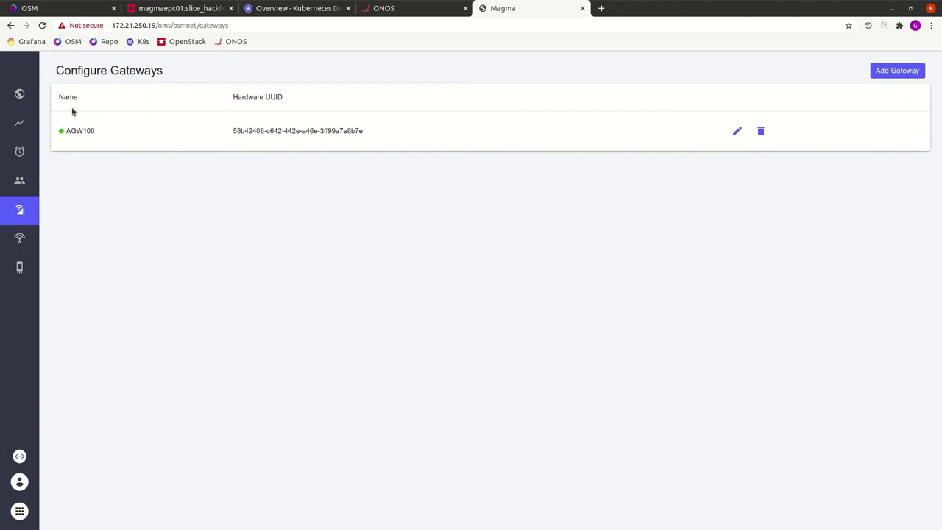
pyautogui.moveTo(112, 152)
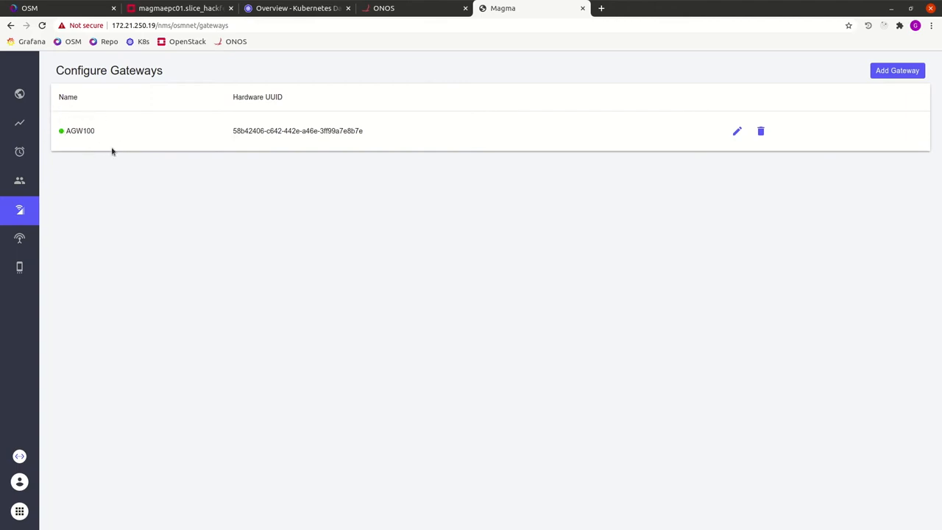
pyautogui.moveTo(59, 156)
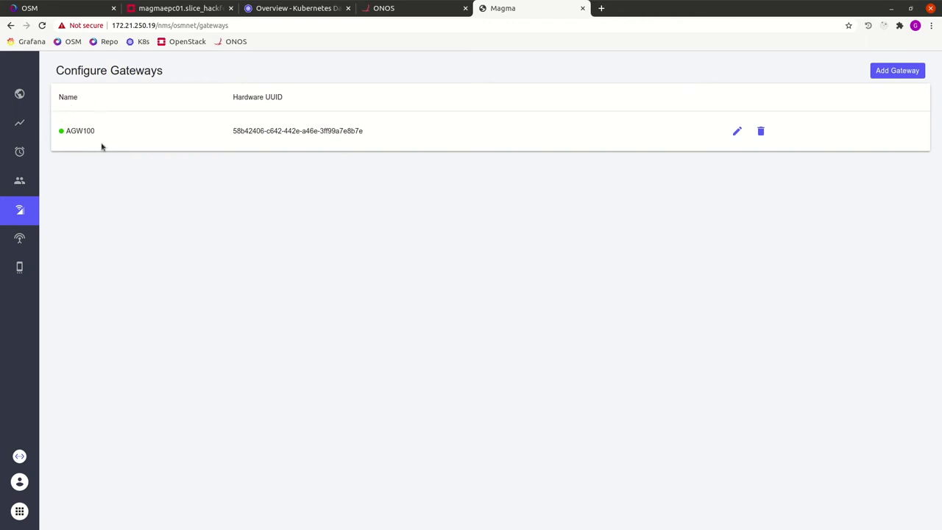
pyautogui.moveTo(103, 147)
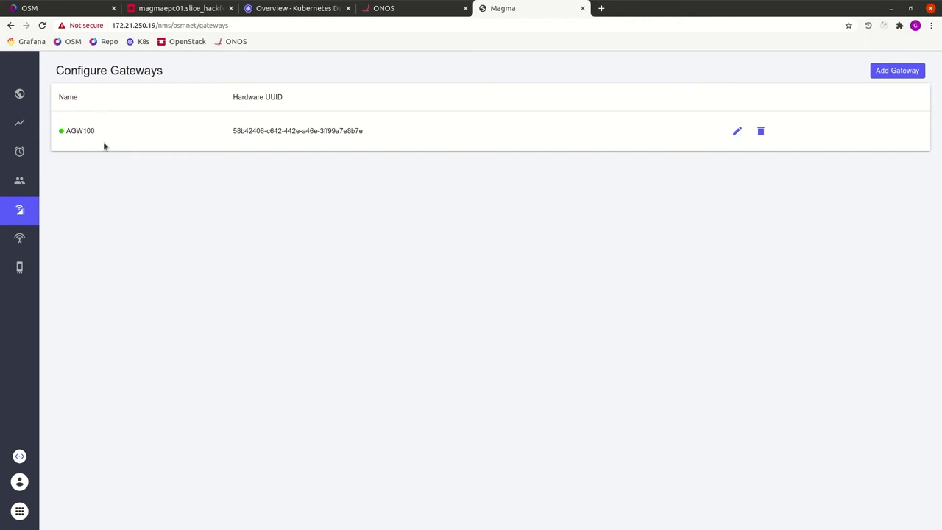
pyautogui.click(29, 9)
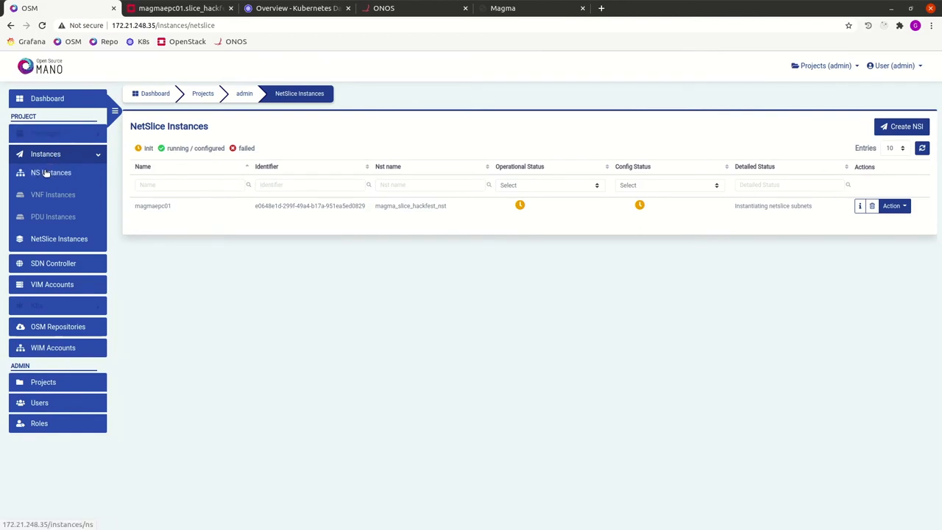
# Show NS Instances and the Action menu for the first magmaepc01 slice instance
pyautogui.click(51, 173)
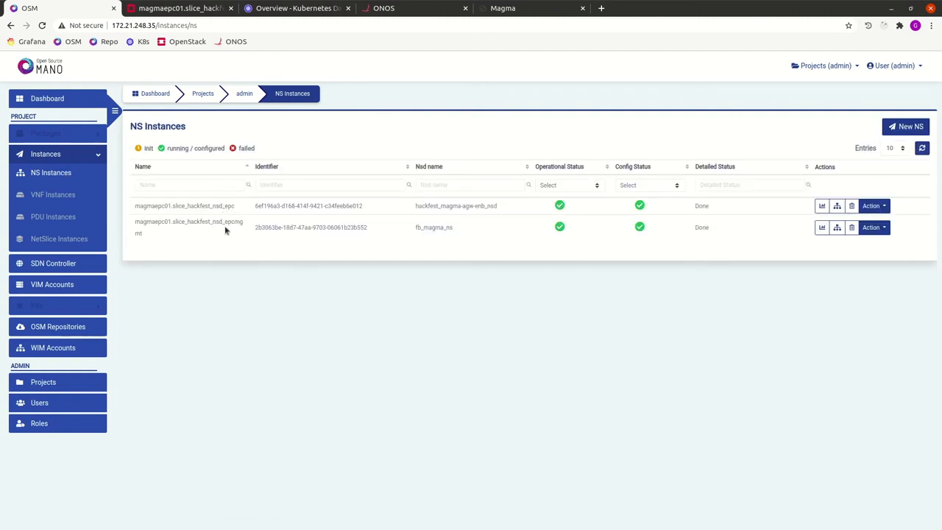
pyautogui.moveTo(727, 229)
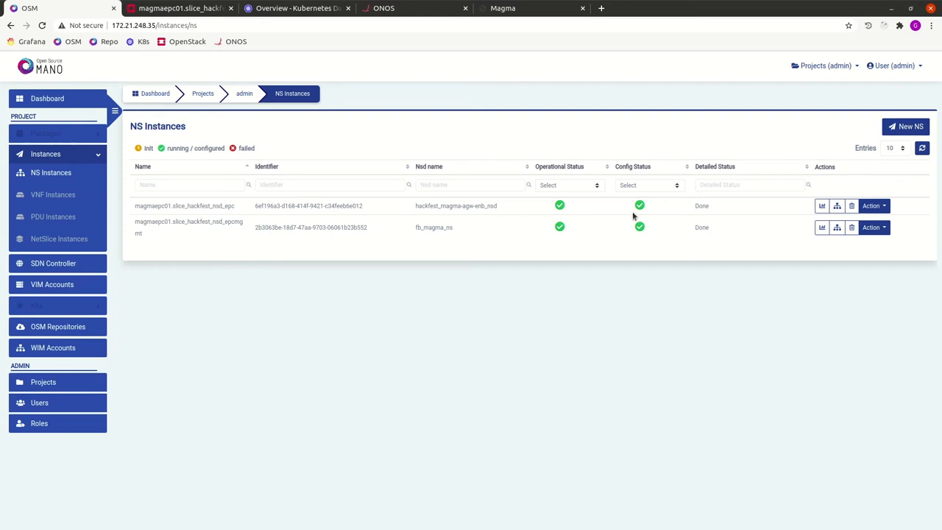
pyautogui.moveTo(817, 280)
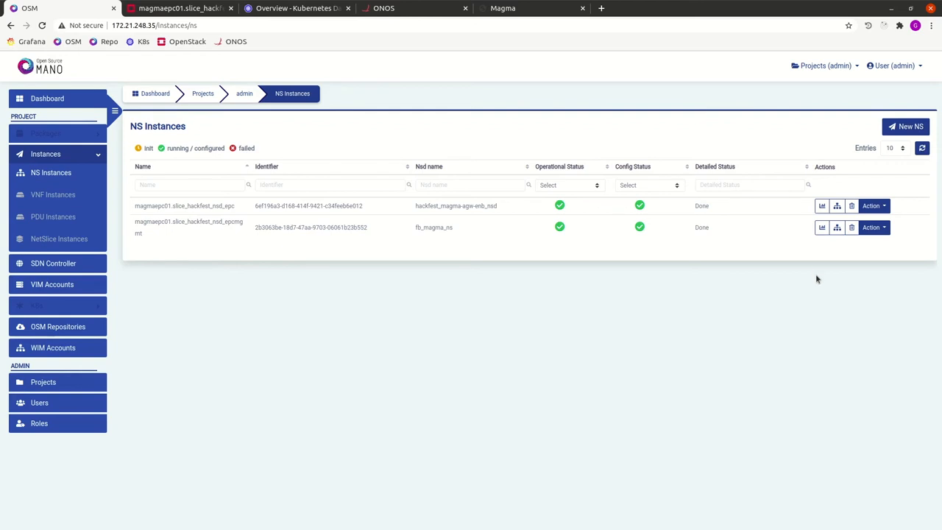
pyautogui.moveTo(920, 242)
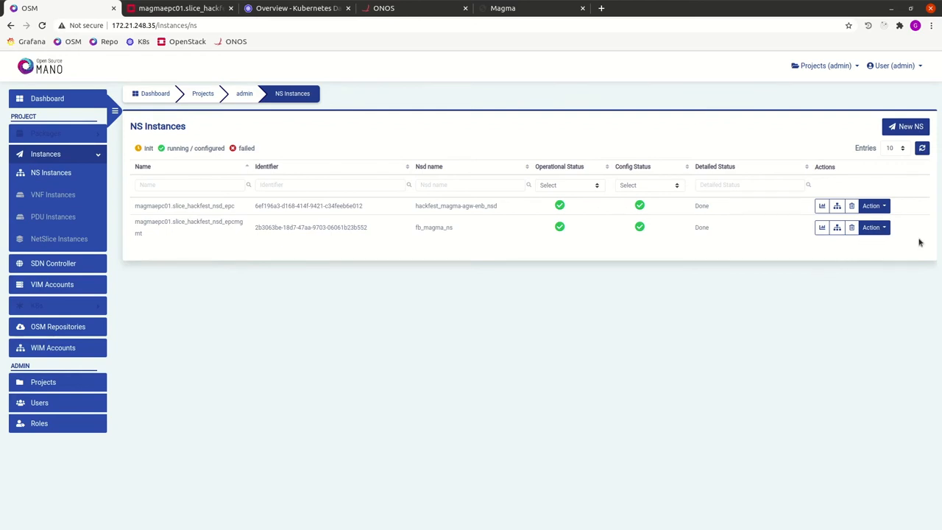
pyautogui.moveTo(874, 206)
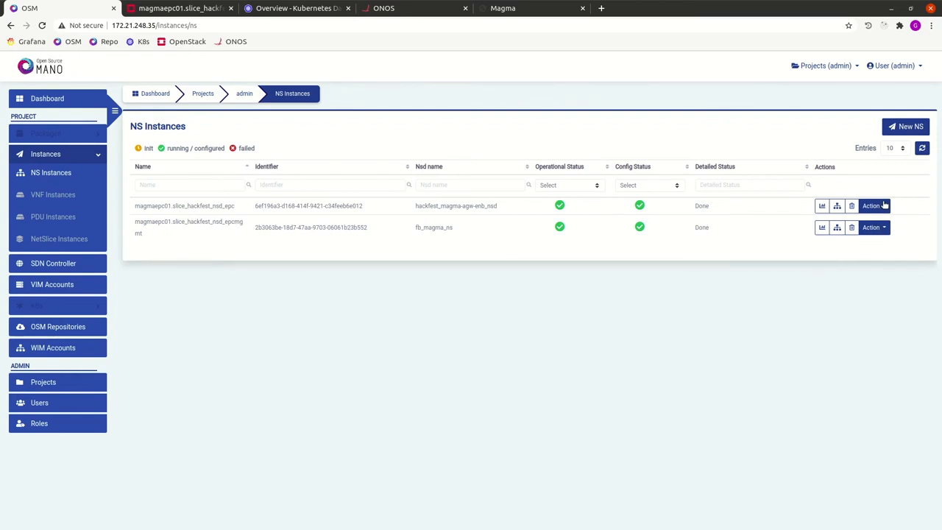
pyautogui.click(872, 206)
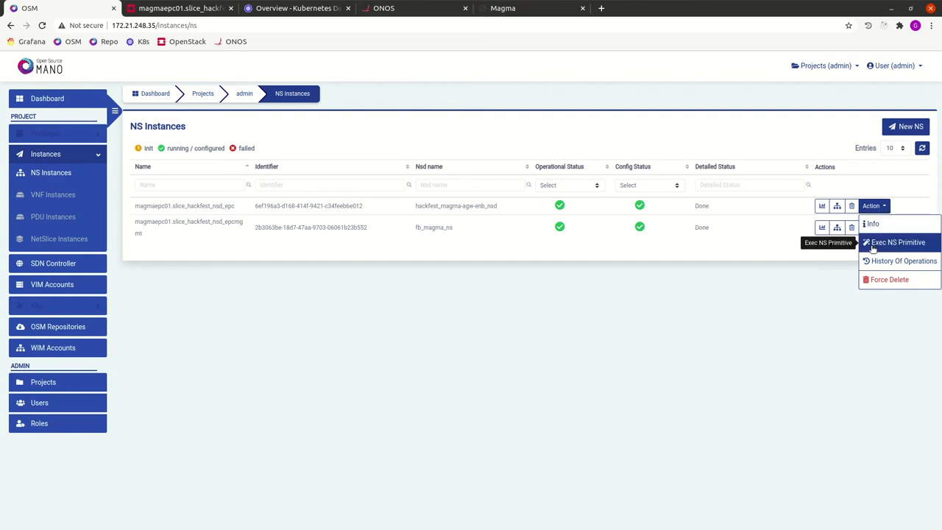
# Start Exec NS Primitive as a VDU Level Primitive on the MagmaAGW member's srsLTE-vdu
pyautogui.click(901, 241)
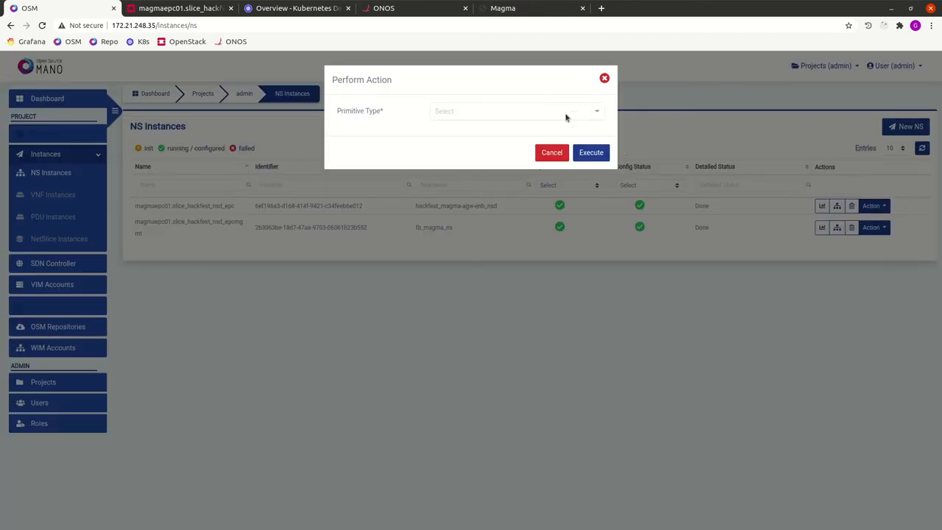
pyautogui.click(516, 112)
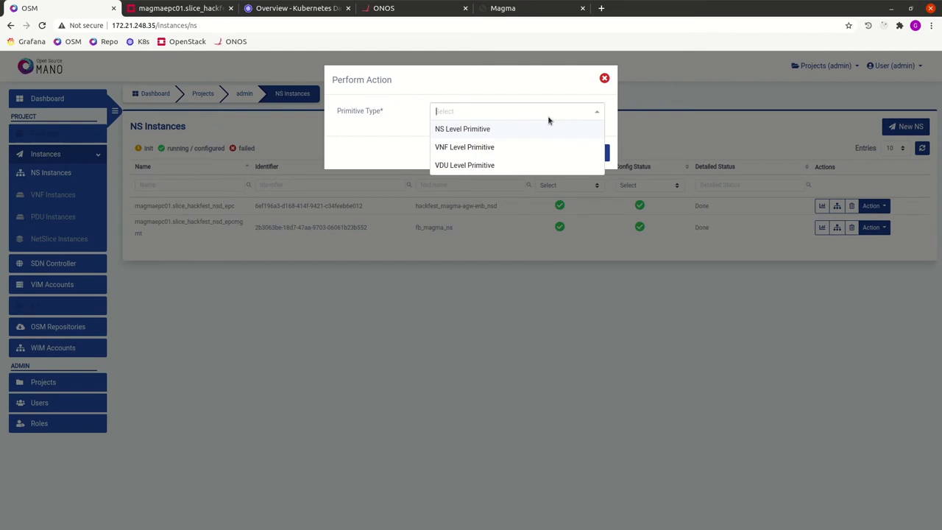
pyautogui.moveTo(529, 147)
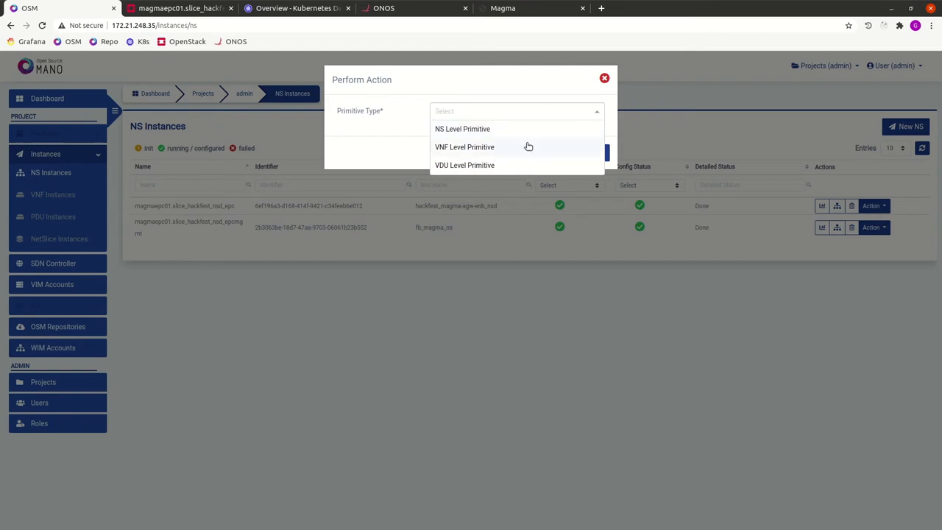
pyautogui.click(463, 165)
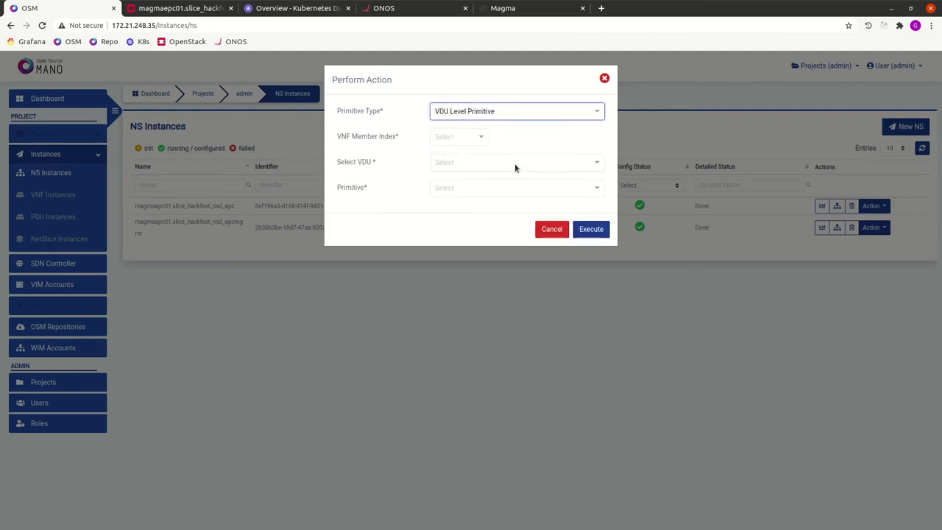
pyautogui.click(459, 135)
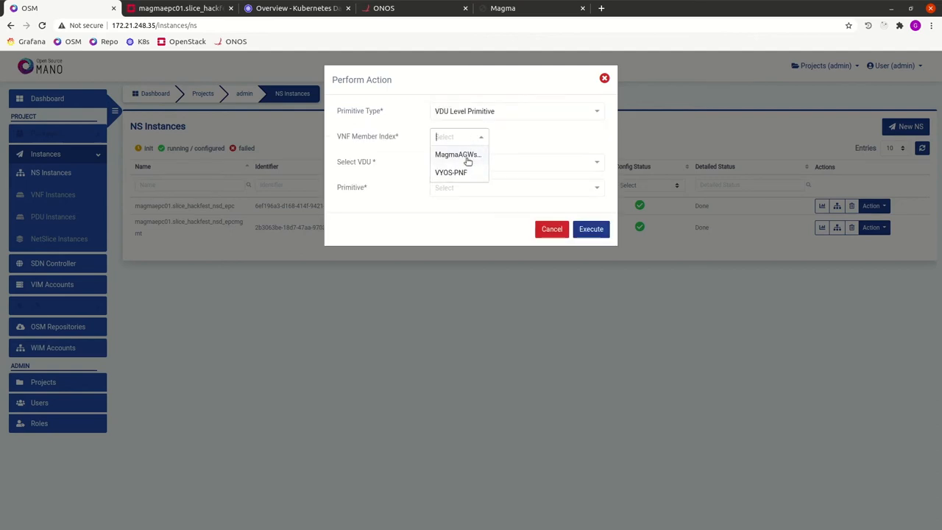
pyautogui.click(458, 154)
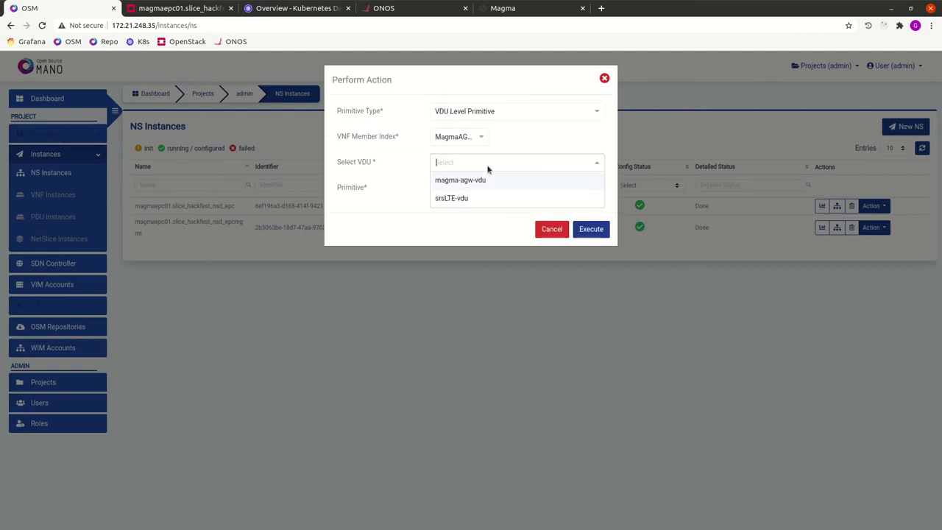
pyautogui.click(454, 197)
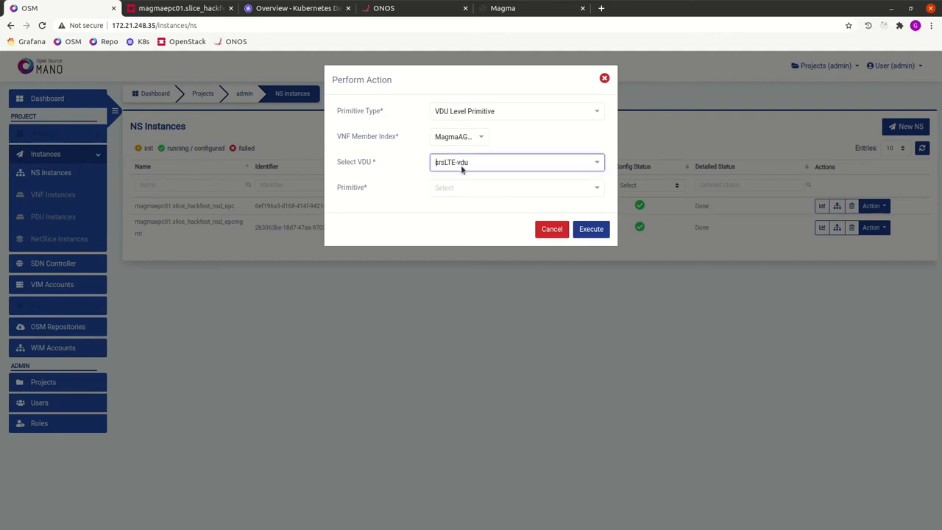
# Choose attach-ue as the primitive to execute
pyautogui.click(515, 187)
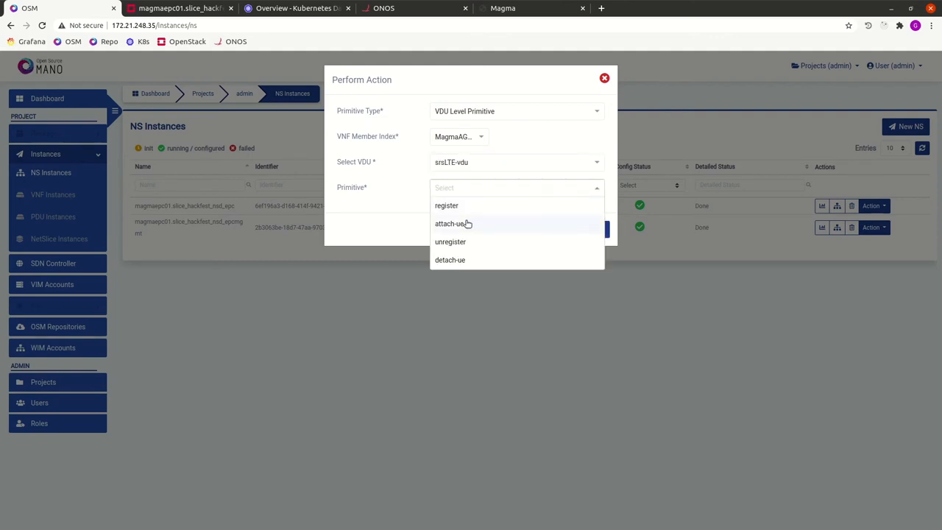
pyautogui.click(449, 224)
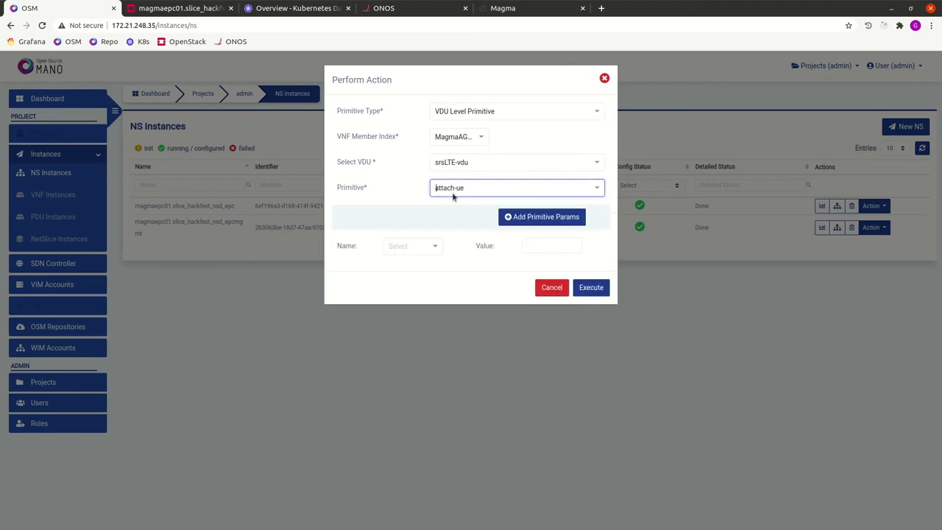
pyautogui.click(517, 187)
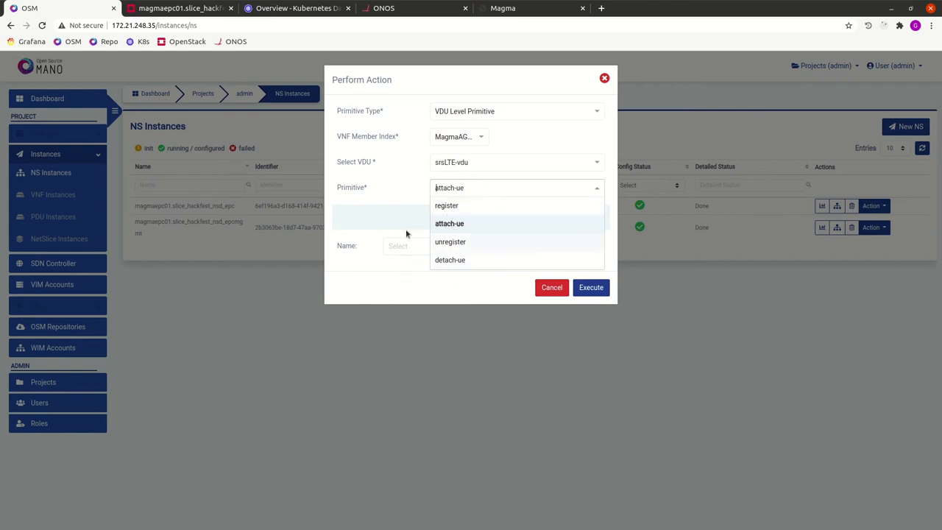
pyautogui.click(450, 224)
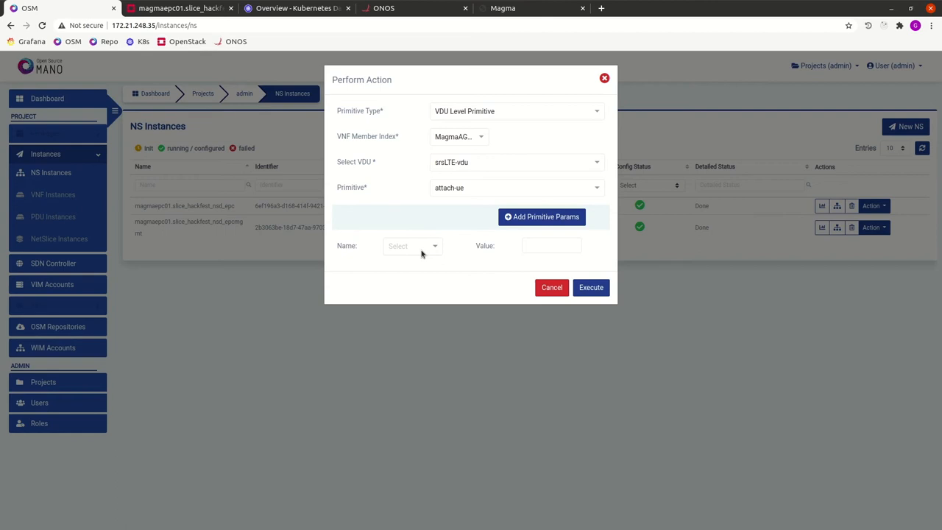
# Add the usim-imsi parameter with its value and a second parameter row
pyautogui.click(412, 246)
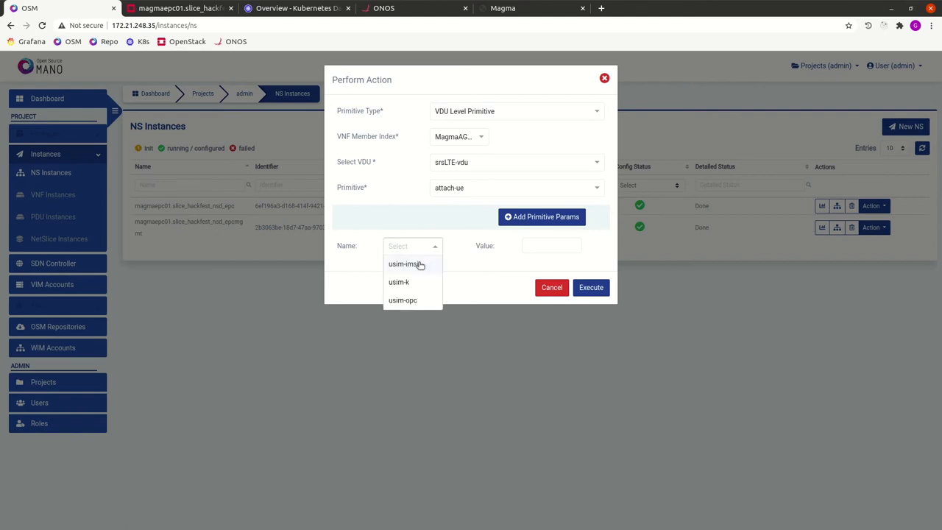
pyautogui.click(403, 264)
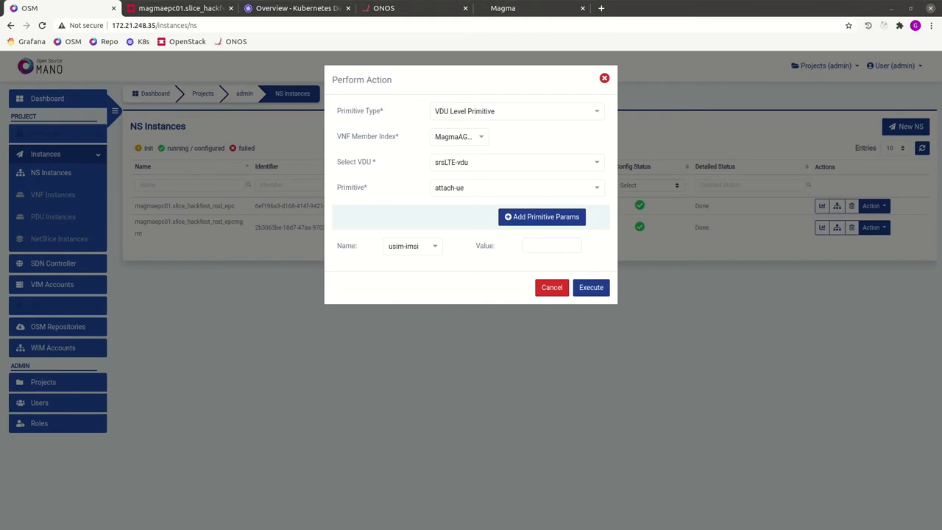
pyautogui.click(551, 245)
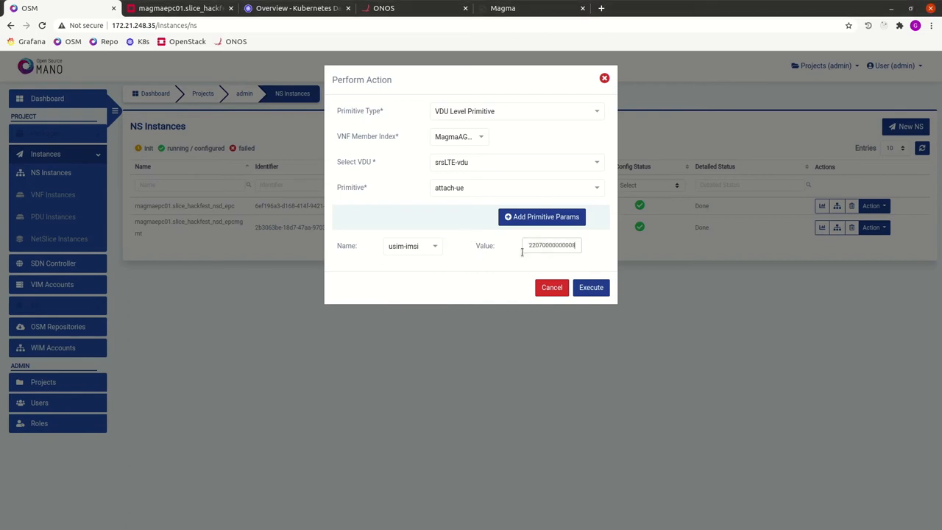
pyautogui.click(542, 216)
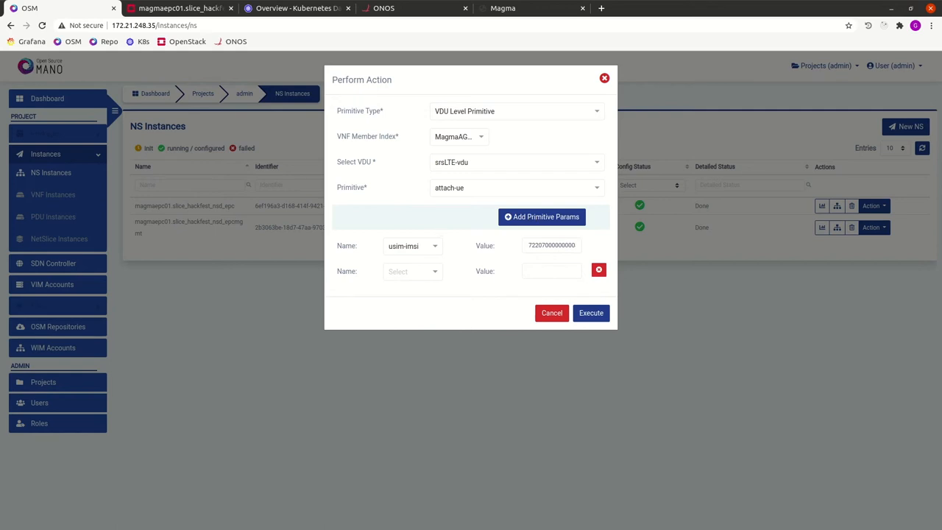
pyautogui.moveTo(33, 262)
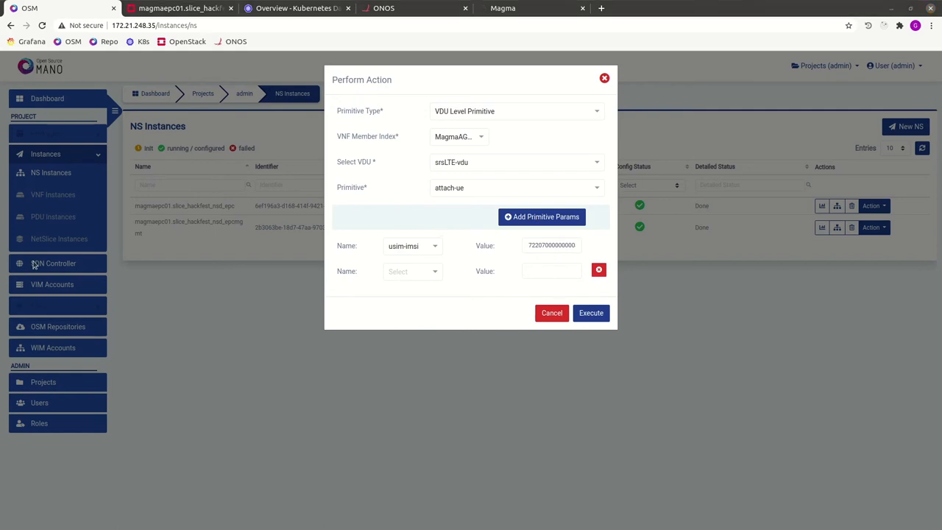
pyautogui.click(412, 270)
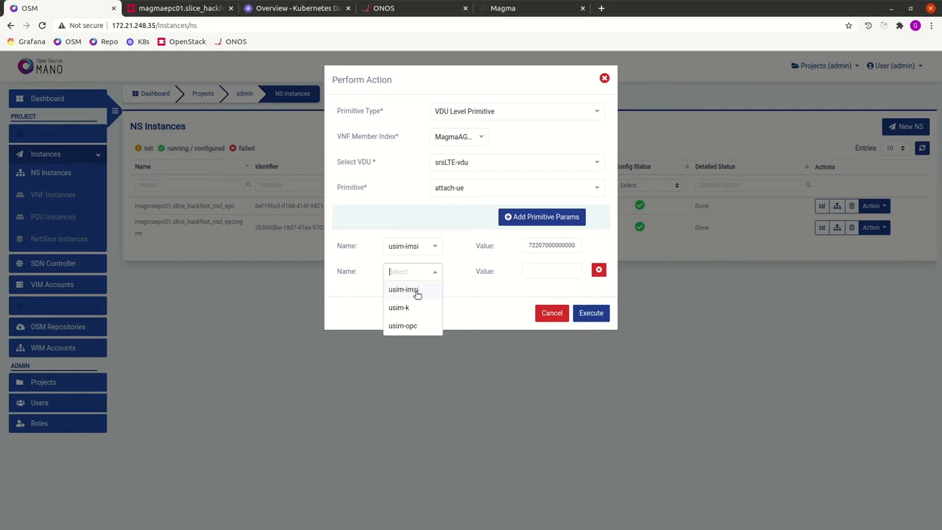
pyautogui.click(399, 307)
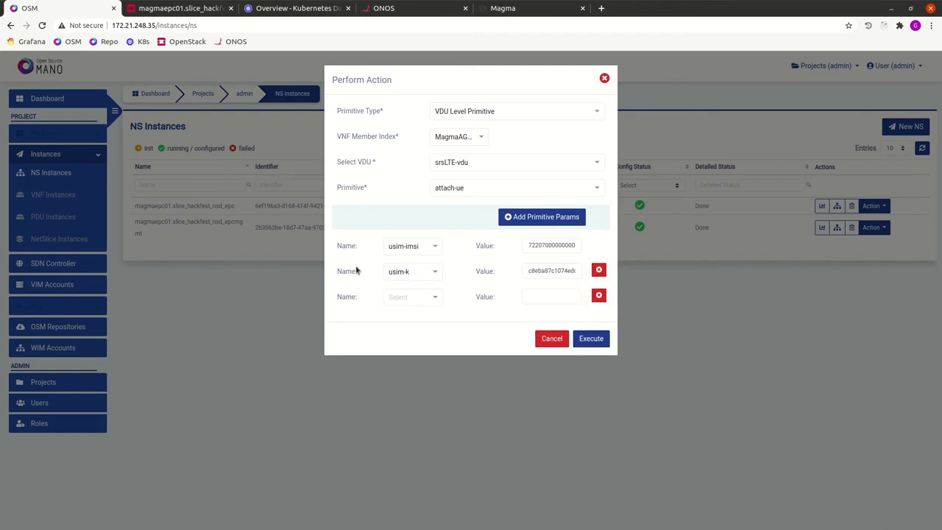
pyautogui.click(412, 298)
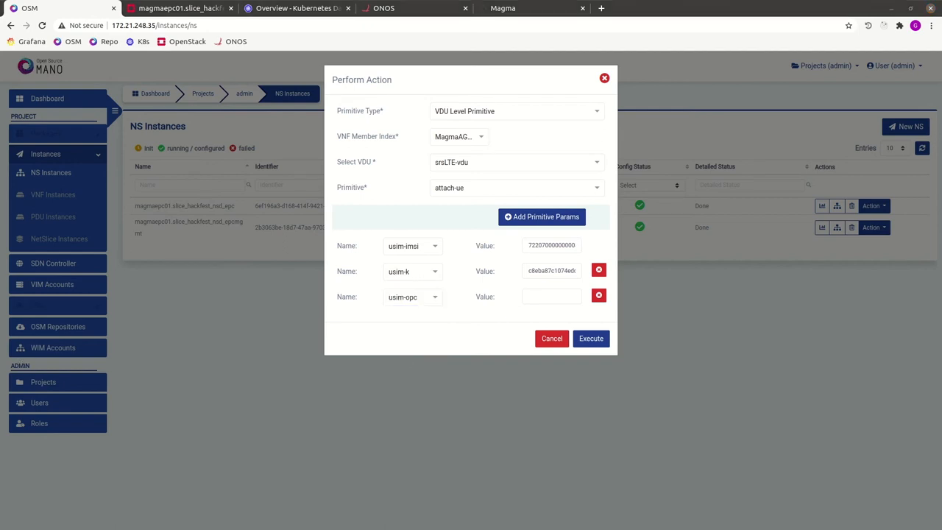
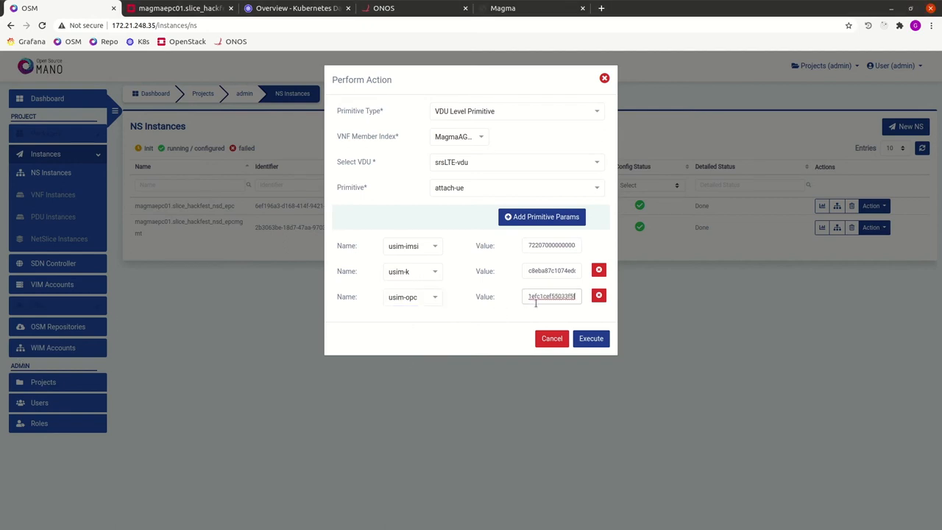
# Execute the attach-ue primitive and switch to the Whitecloud instances view
pyautogui.click(591, 338)
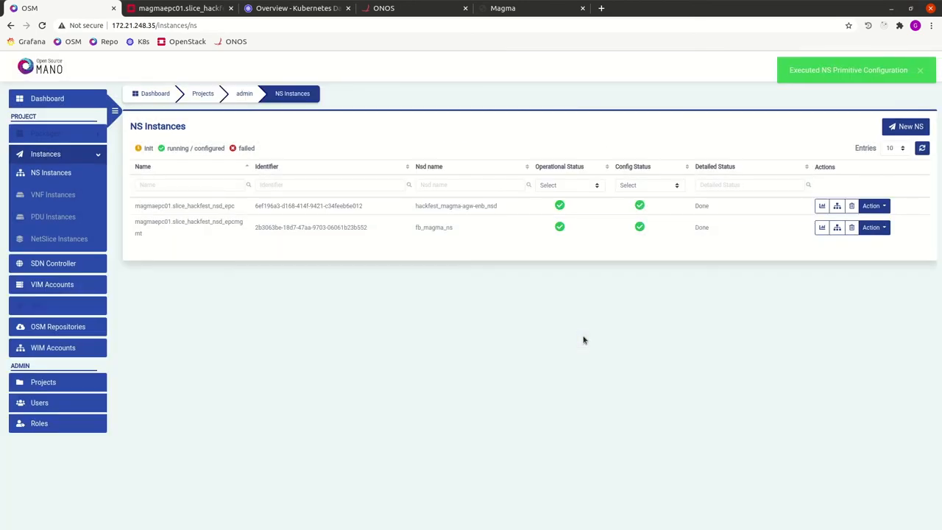
pyautogui.moveTo(442, 251)
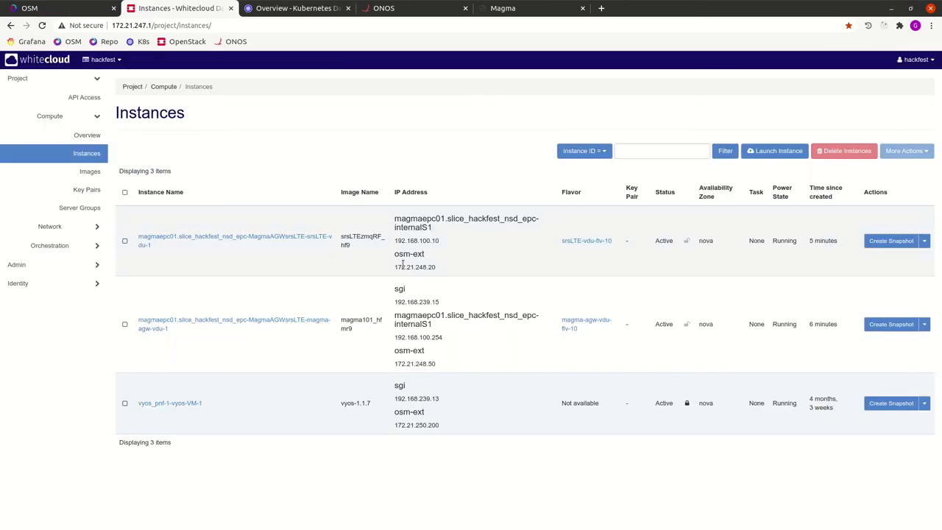
pyautogui.doubleClick(415, 268)
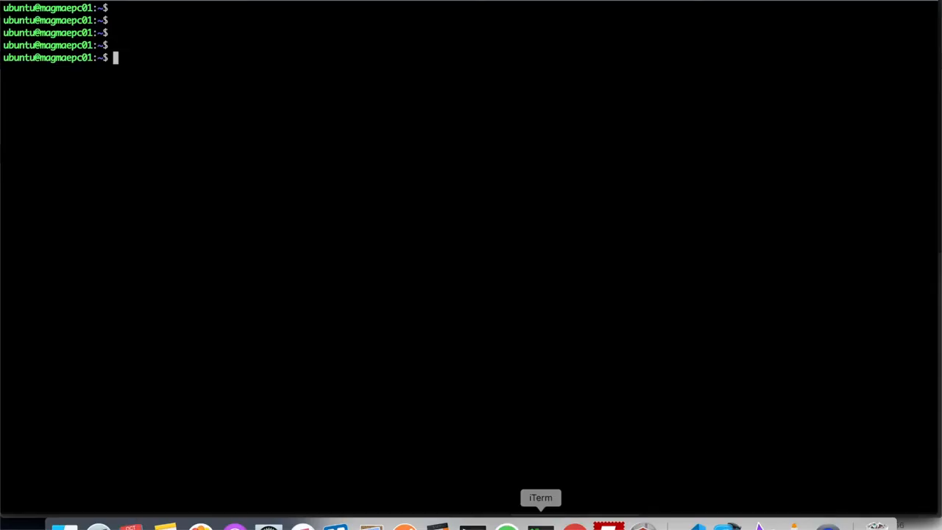
# Show the routing table with route -n and start a ping to the 192.168.128 network
pyautogui.write('route -n')
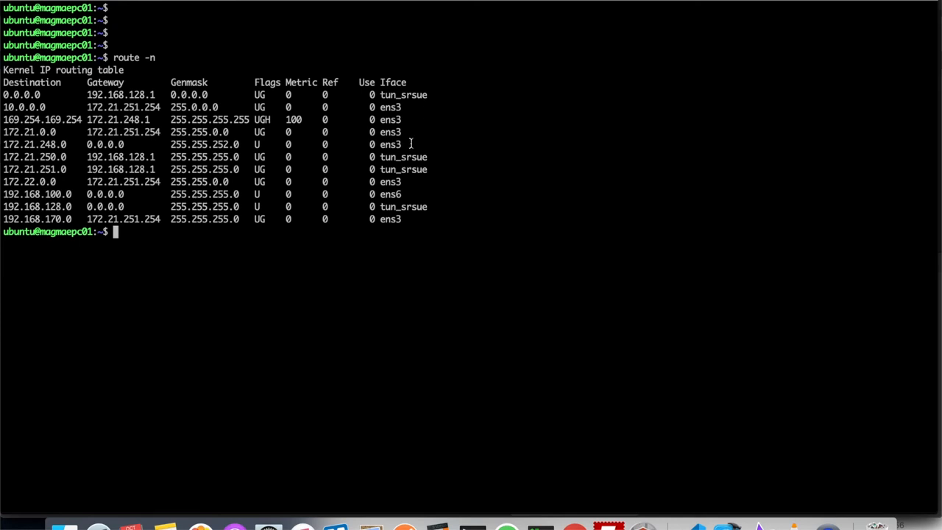
pyautogui.write('ping 192')
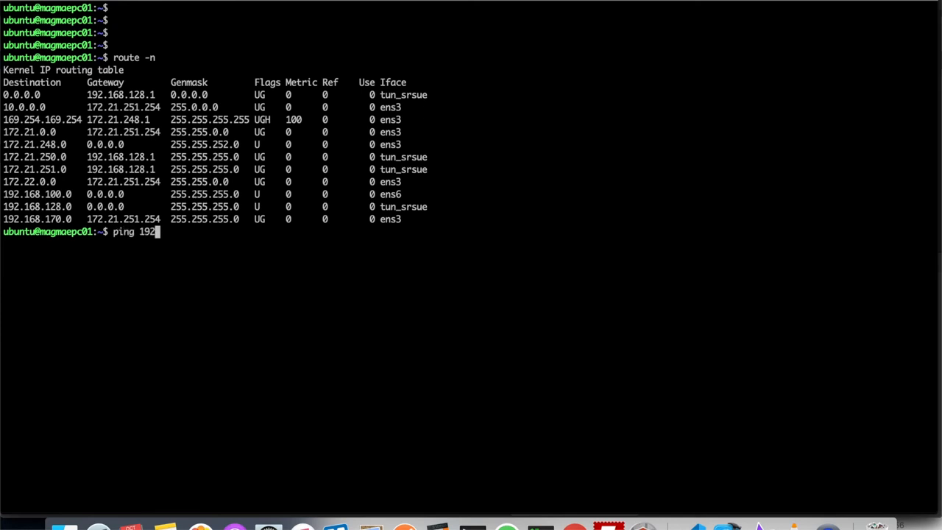
pyautogui.write('.168.128.')
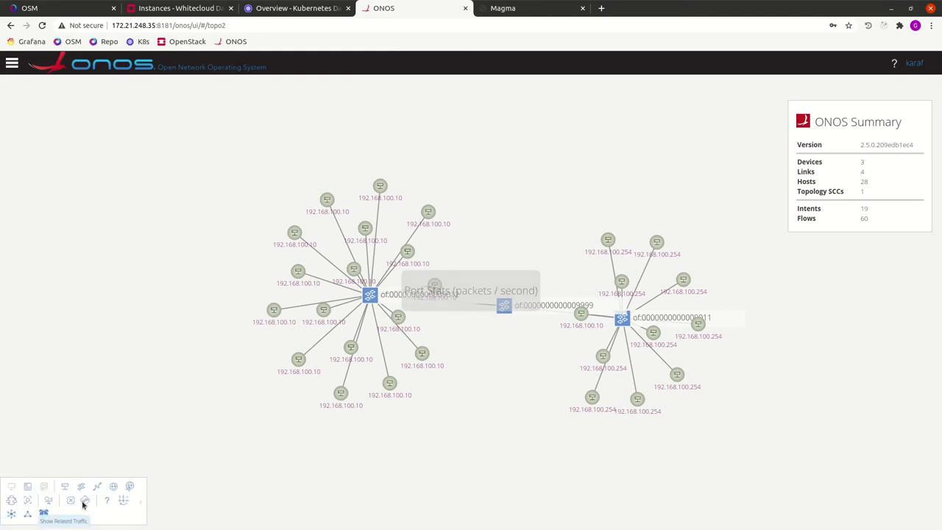
# Show live packet rates on the ONOS topology links and rearrange the view
pyautogui.click(85, 500)
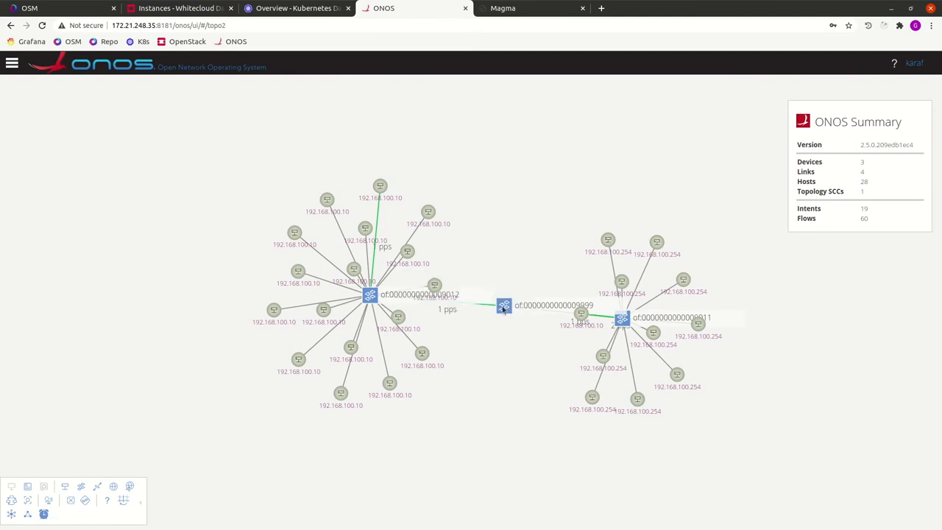
pyautogui.moveTo(504, 305); pyautogui.dragTo(524, 149)
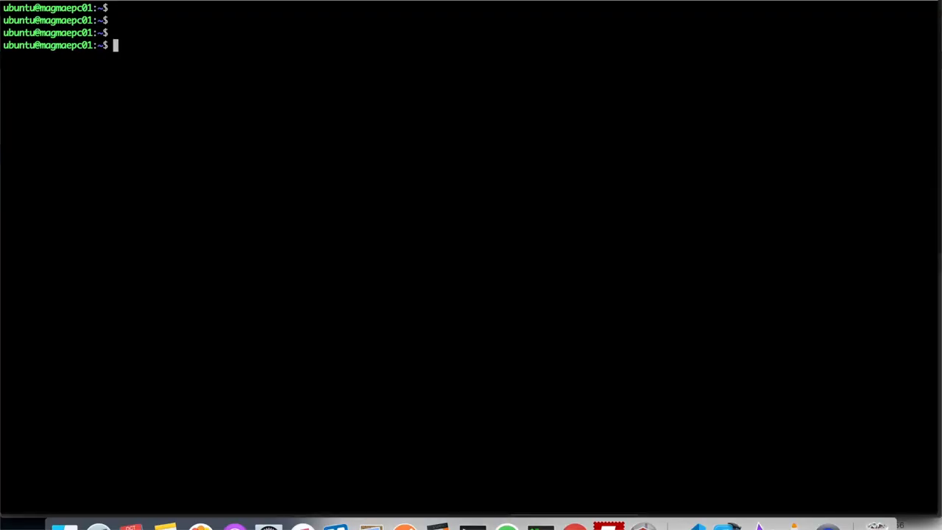
# Start a ping to 8.8.8.8 from the magmaepc01 terminal
pyautogui.write('ping 8.8.8.8')
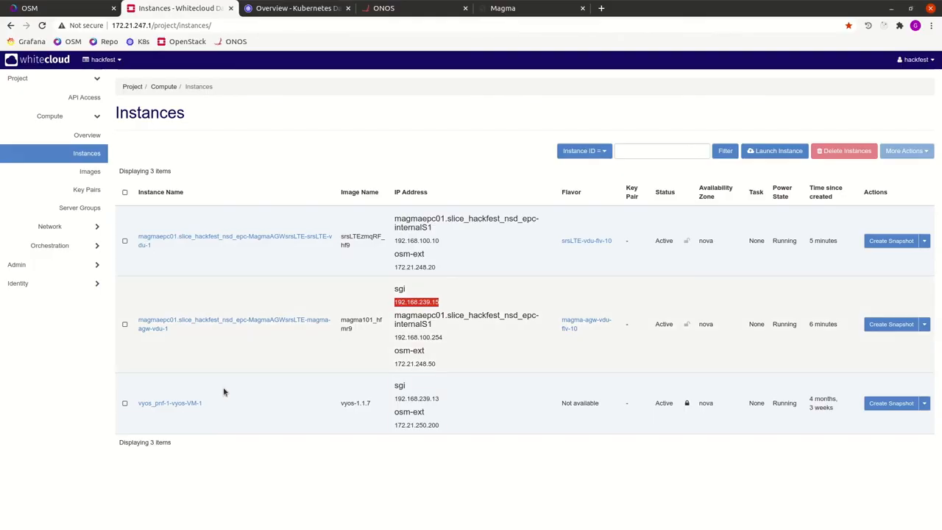
pyautogui.moveTo(206, 424)
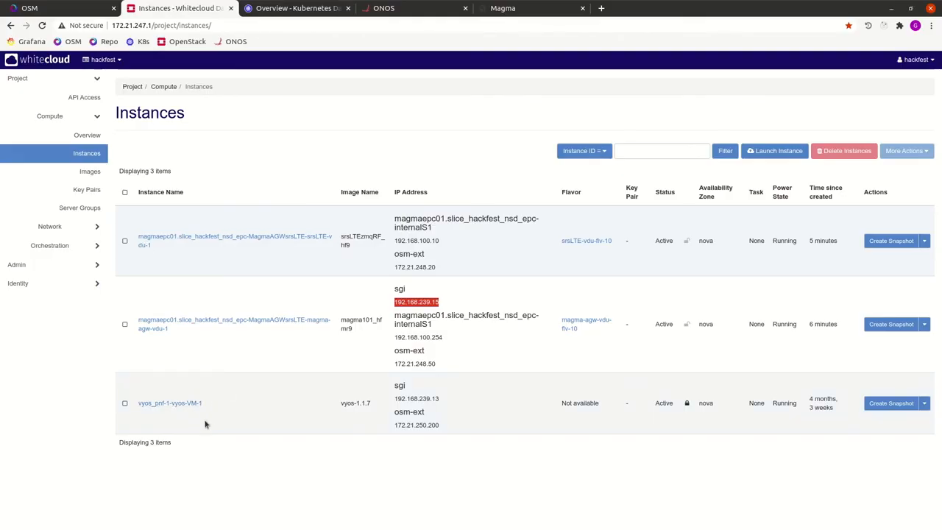
pyautogui.moveTo(141, 442)
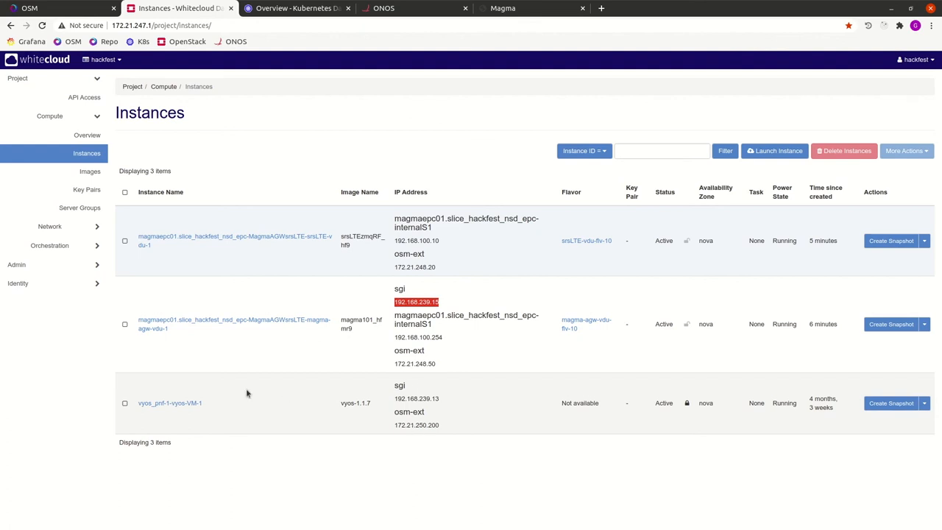
pyautogui.moveTo(141, 412)
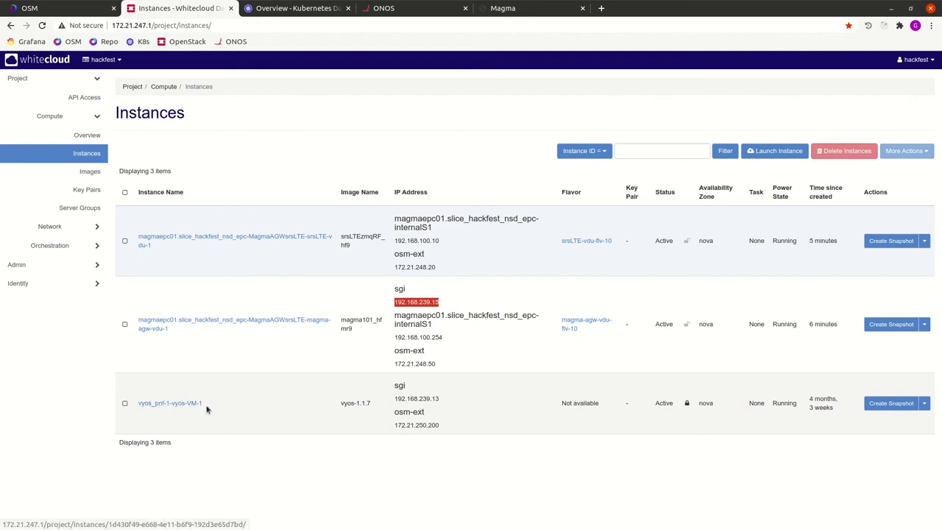
pyautogui.moveTo(195, 42)
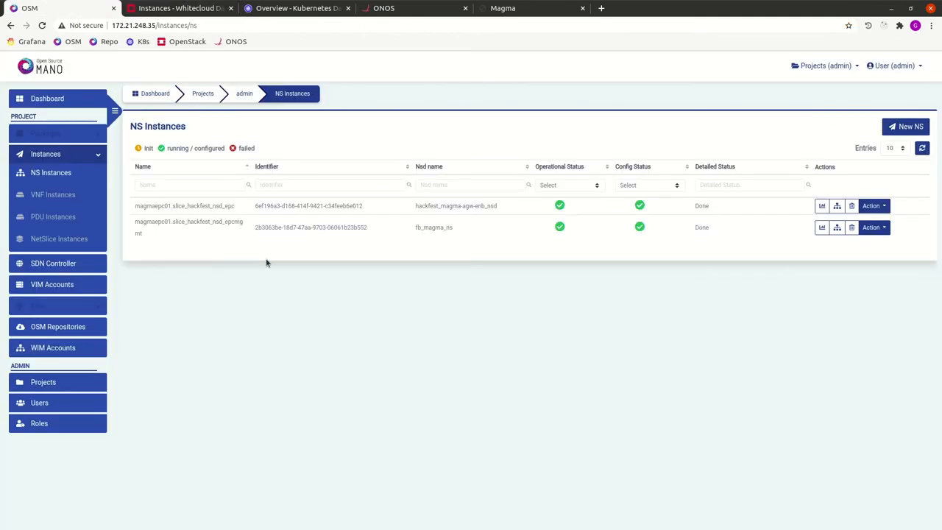
pyautogui.moveTo(570, 218)
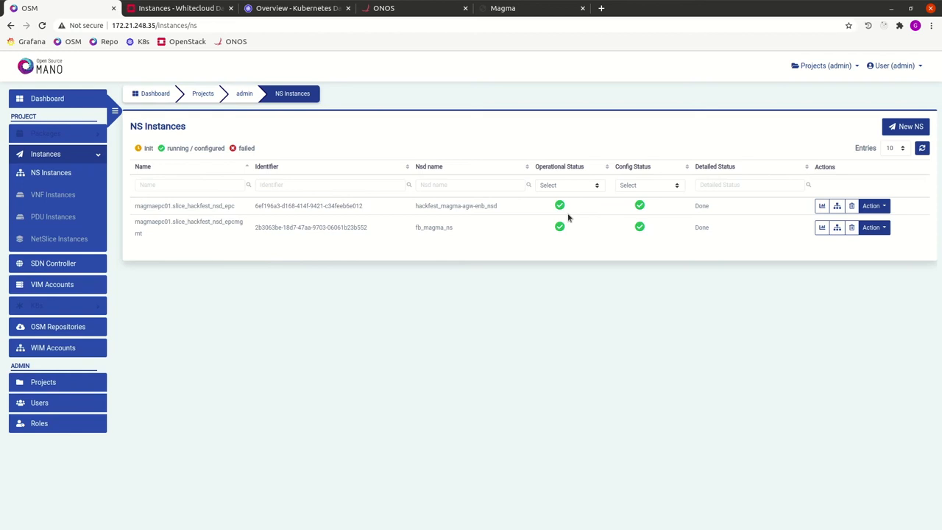
# Prepare a VNF-level configure-remote primitive on the VYOS-PNF member with parameter magmaIP
pyautogui.click(873, 206)
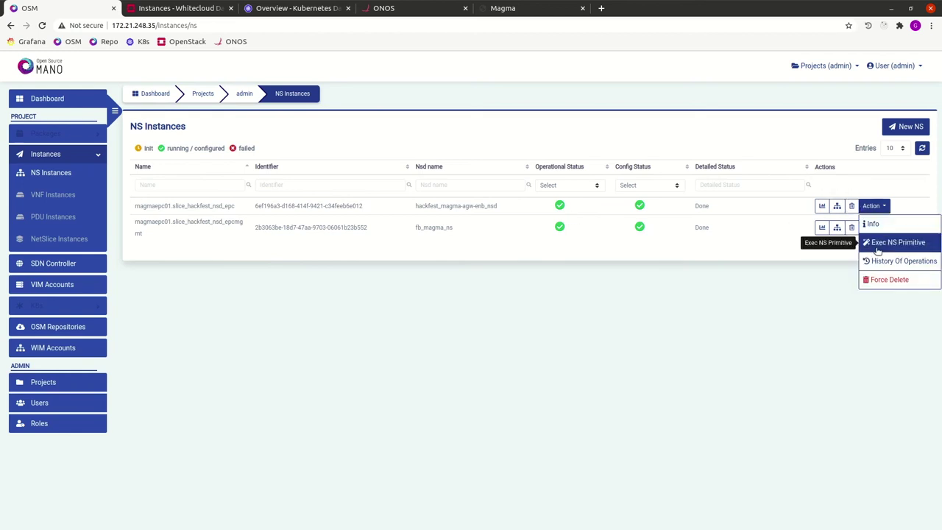
pyautogui.click(889, 241)
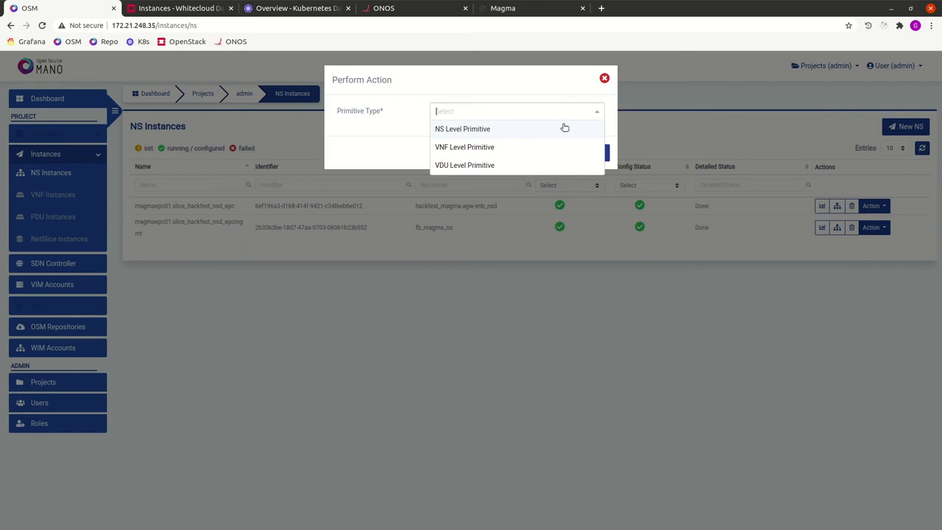
pyautogui.click(466, 147)
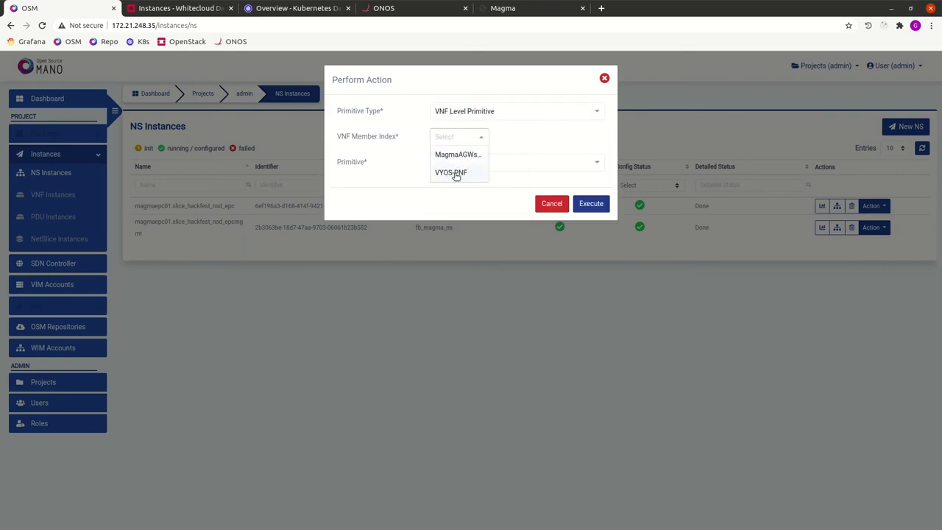
pyautogui.click(455, 172)
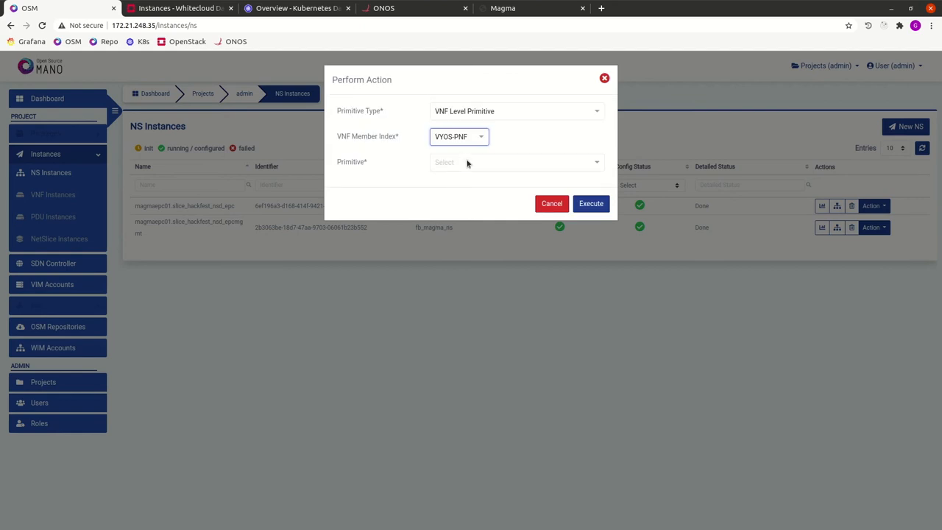
pyautogui.click(516, 162)
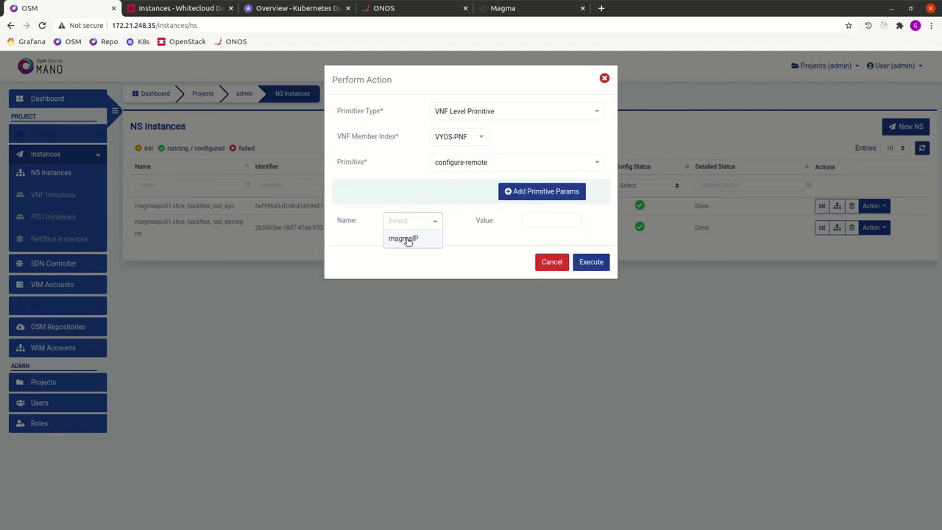
pyautogui.click(400, 238)
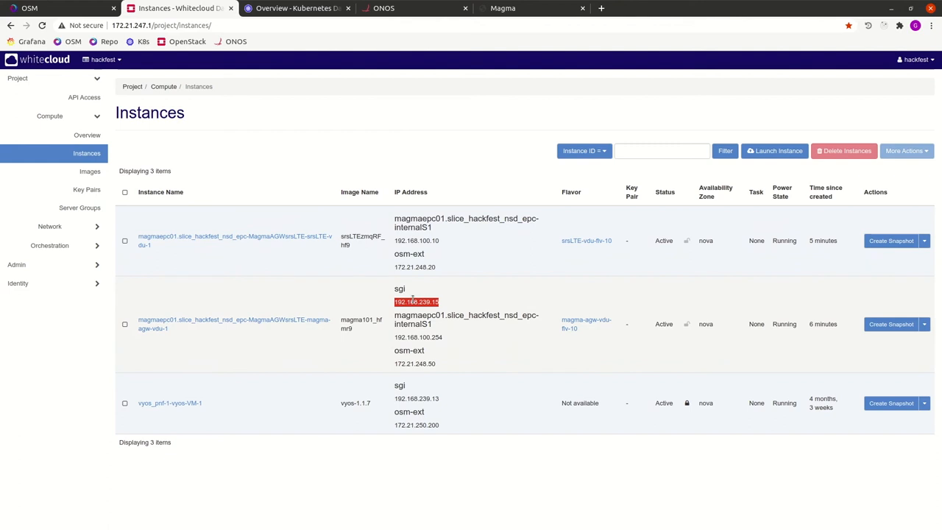
pyautogui.moveTo(418, 294)
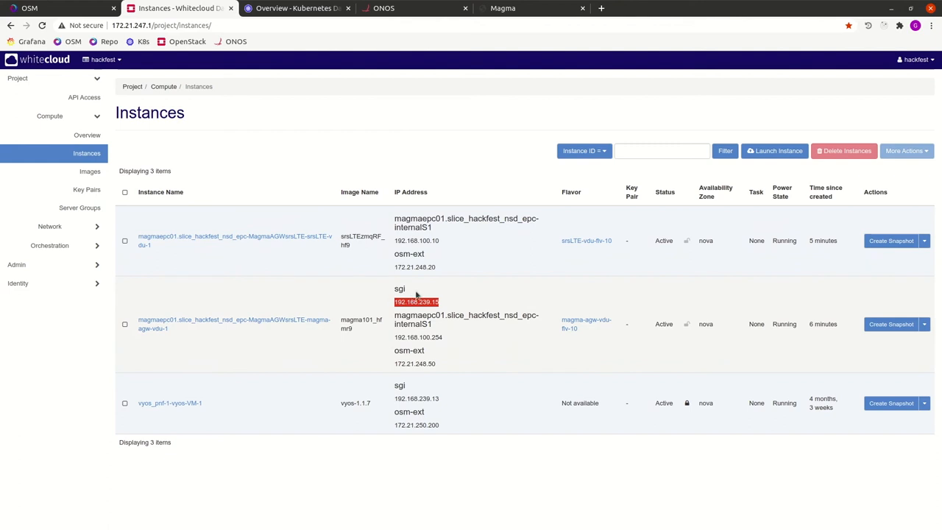
pyautogui.moveTo(303, 100)
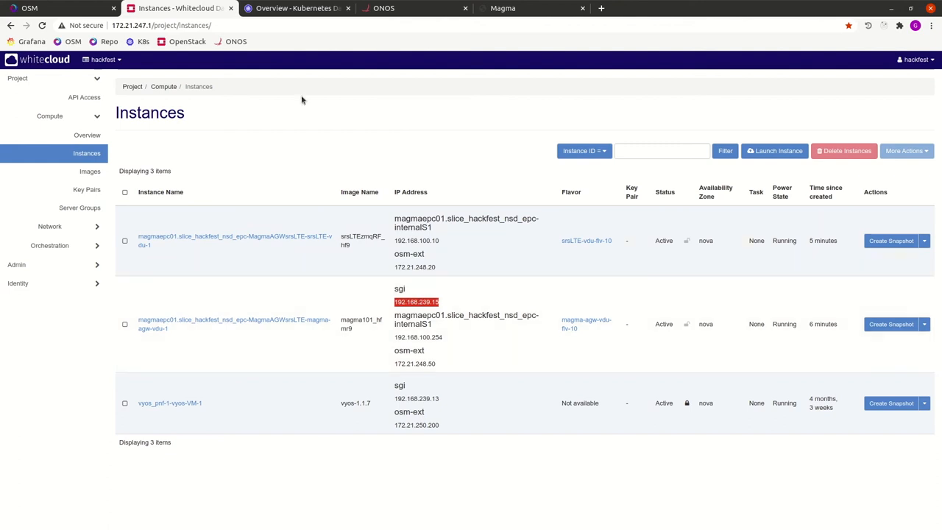
# Run the primitive with magmaIP 192.168.239.15 and return to the NetSlice instances list
pyautogui.click(30, 9)
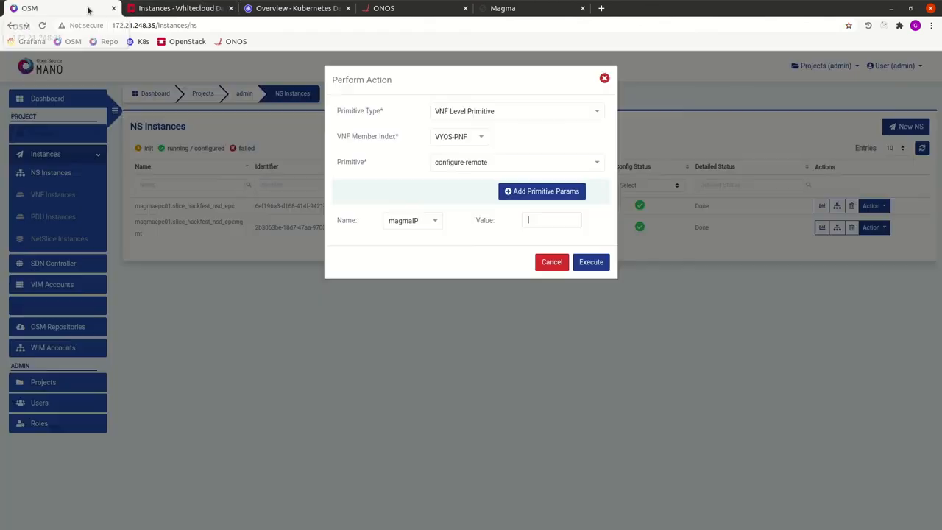
pyautogui.write('192.168.239.15')
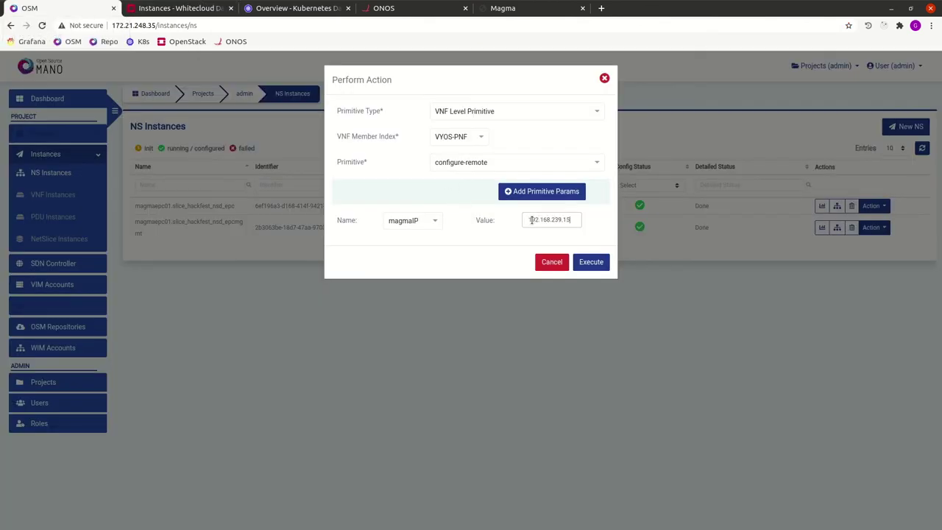
pyautogui.click(592, 262)
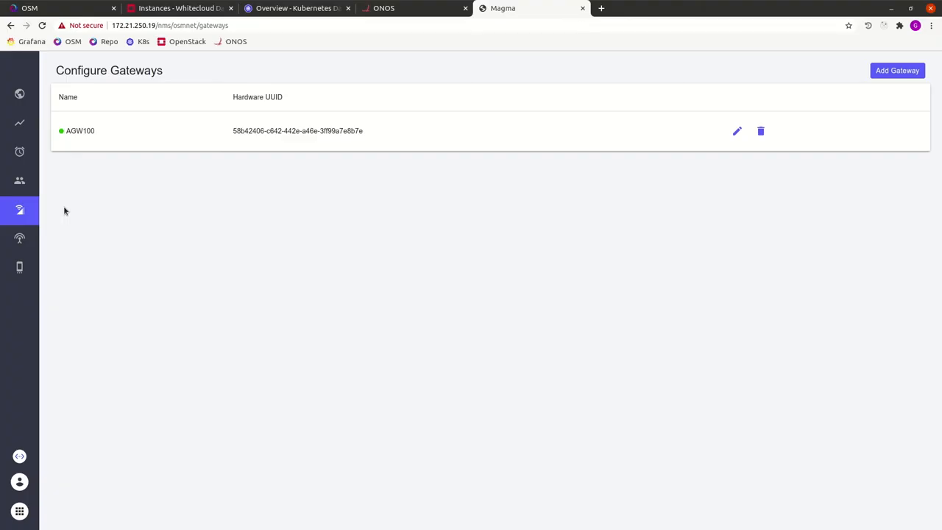
pyautogui.click(56, 9)
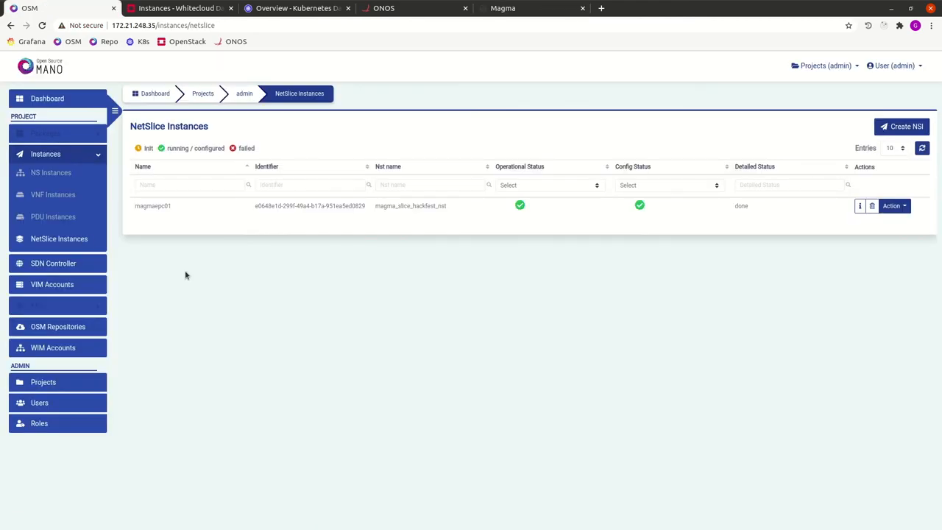
pyautogui.moveTo(531, 237)
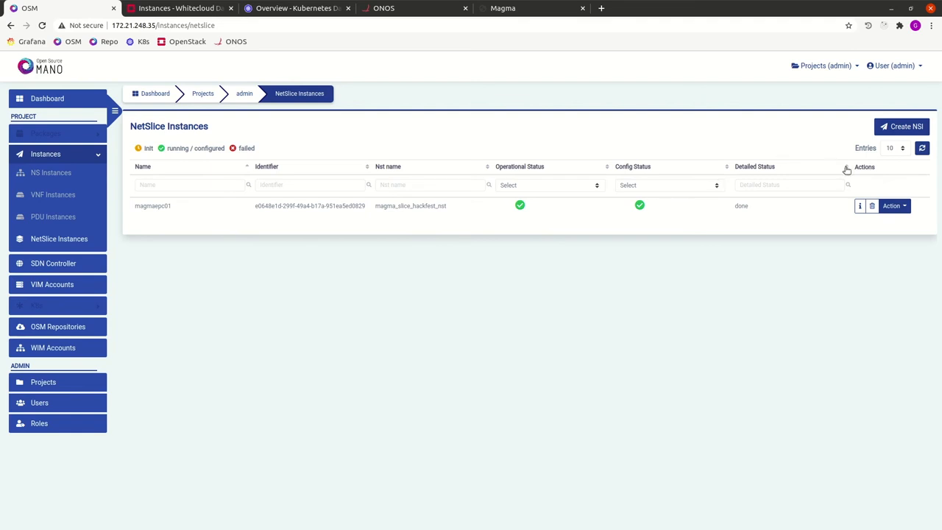
pyautogui.moveTo(902, 126)
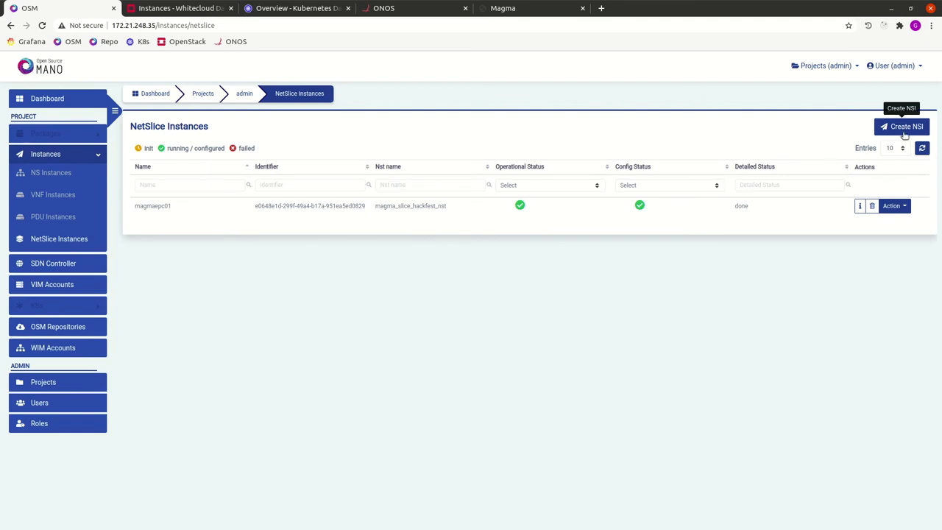
# Begin slice magmaepc02 from magma_slice_hackfest_nst on the etsi-openstack VIM account
pyautogui.click(902, 126)
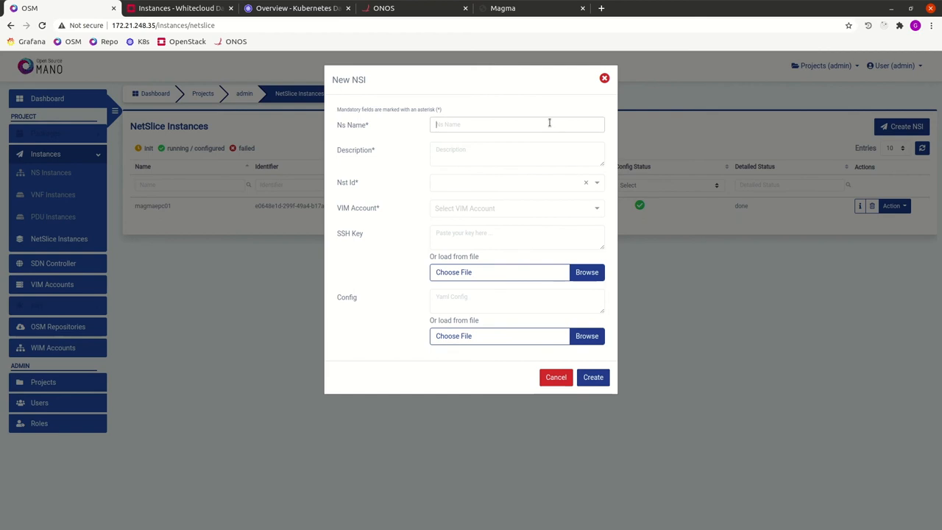
pyautogui.write('magmaepc02')
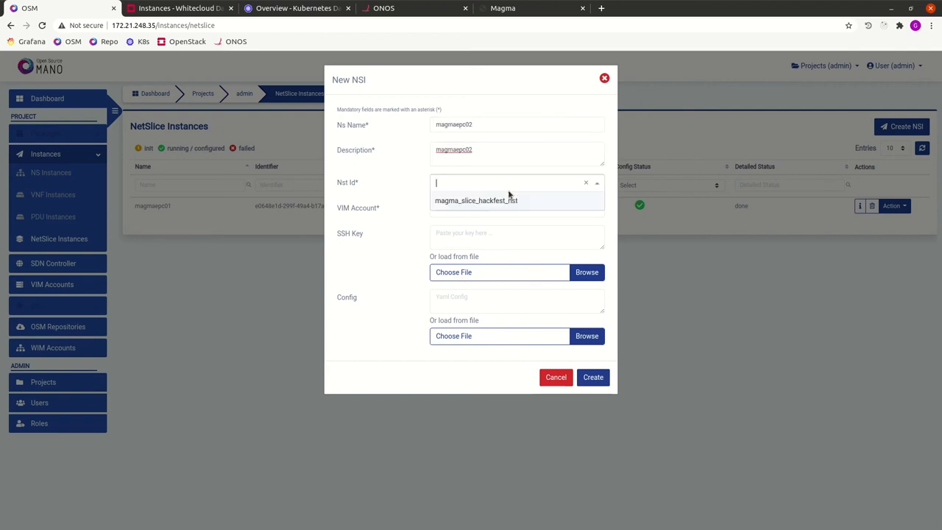
pyautogui.click(491, 200)
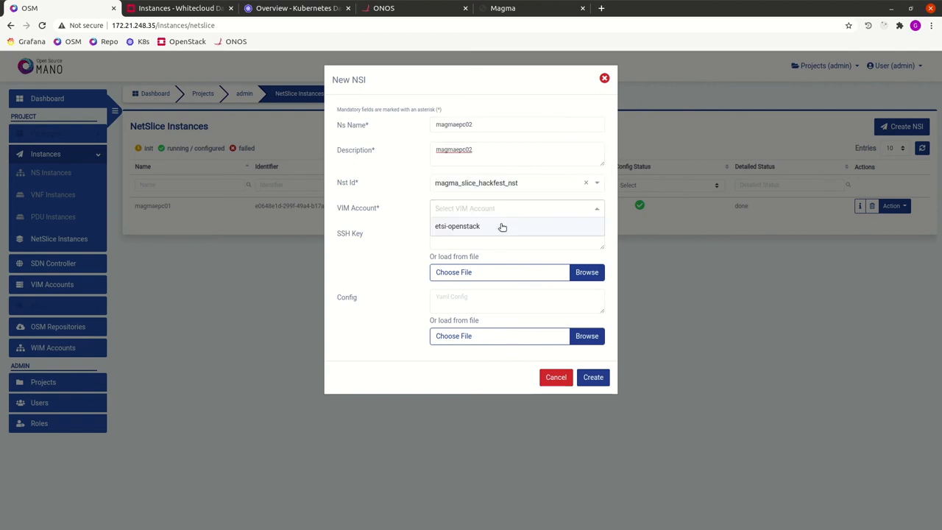
pyautogui.click(456, 227)
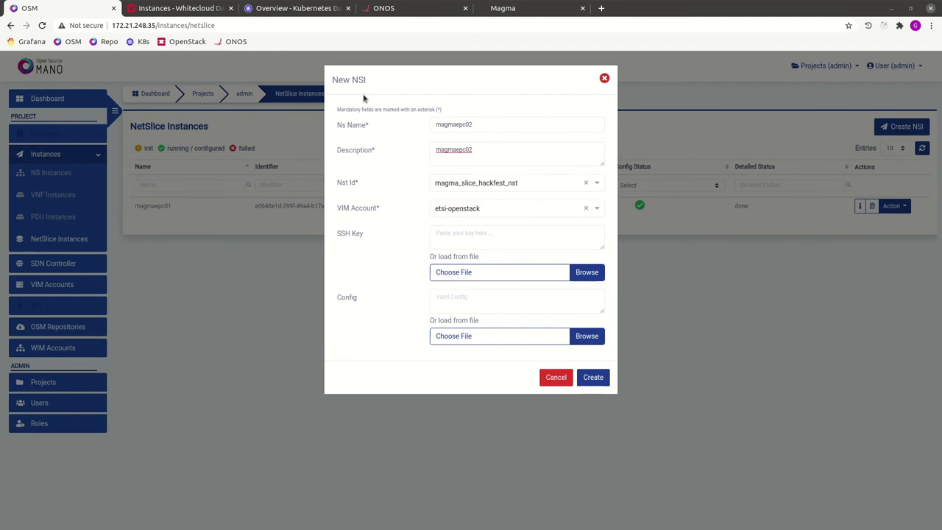
# Load magma_params.yaml as config, create the slice and go to the NS instances list
pyautogui.click(586, 335)
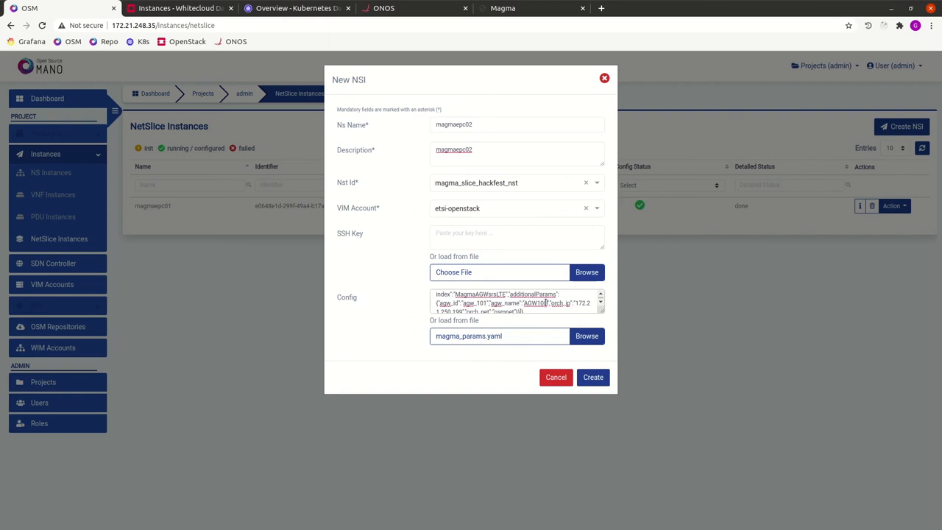
pyautogui.click(593, 377)
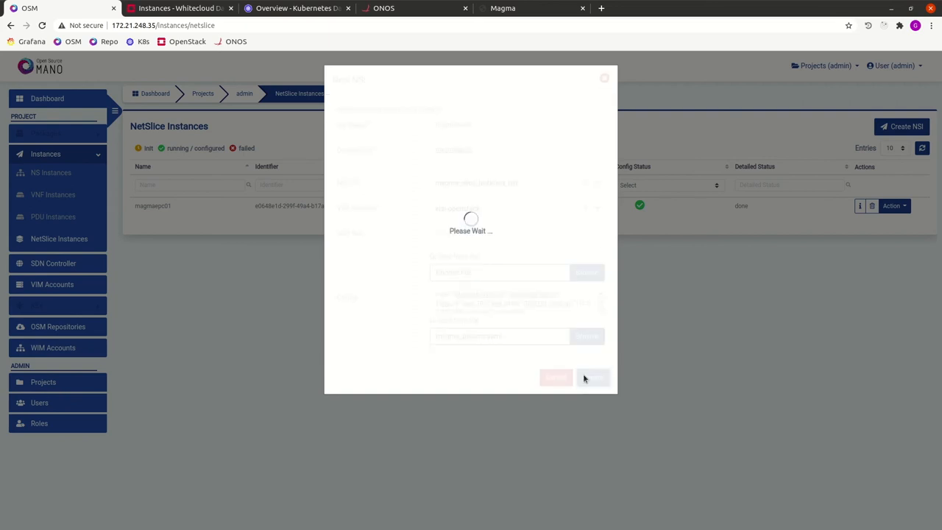
pyautogui.click(592, 377)
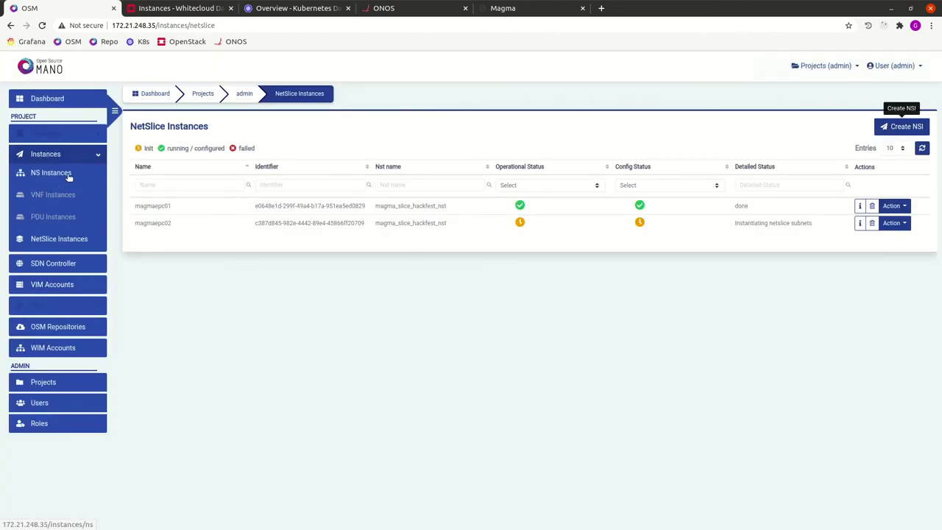
pyautogui.click(50, 172)
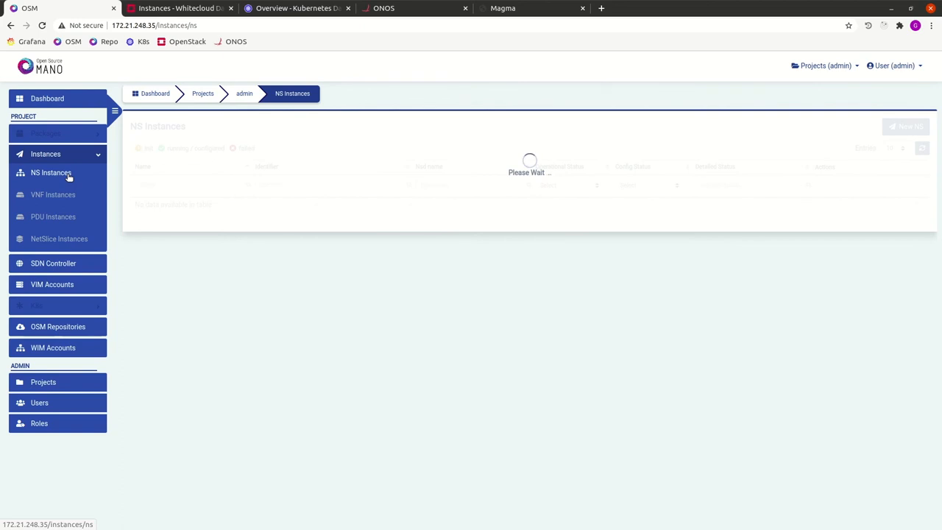